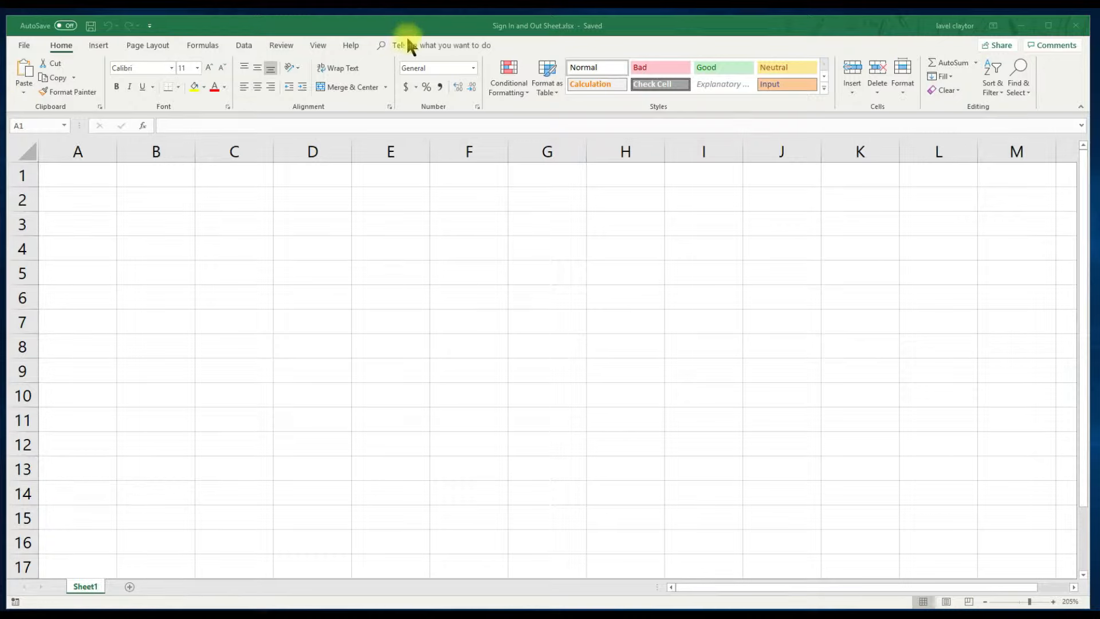
pyautogui.moveTo(527, 36)
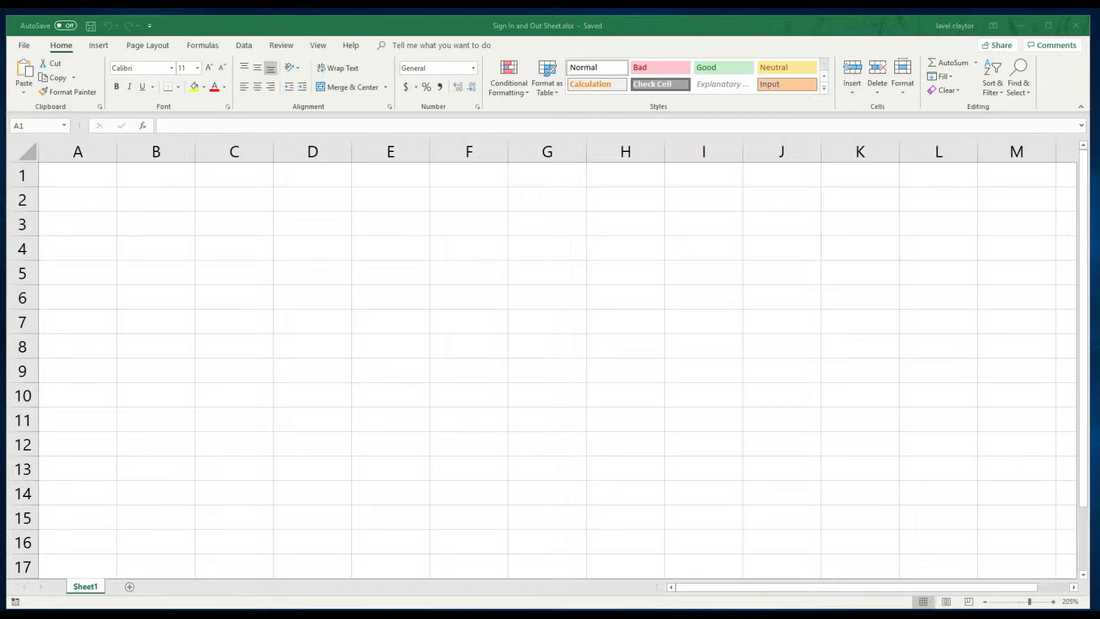
# Enter the camp name, Summer 2019 and Front Daily Sign In Sheet in A2–A4, and Today's Date in D5
pyautogui.click(77, 199)
pyautogui.write("Lavel Claytor's Empowerment Camp")
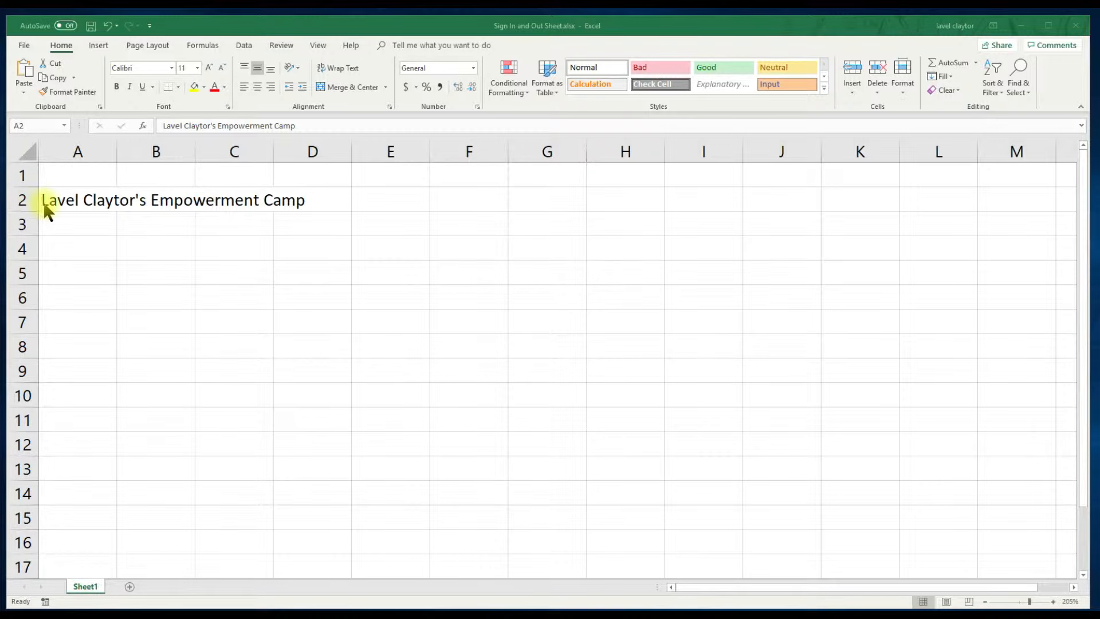
pyautogui.click(61, 224)
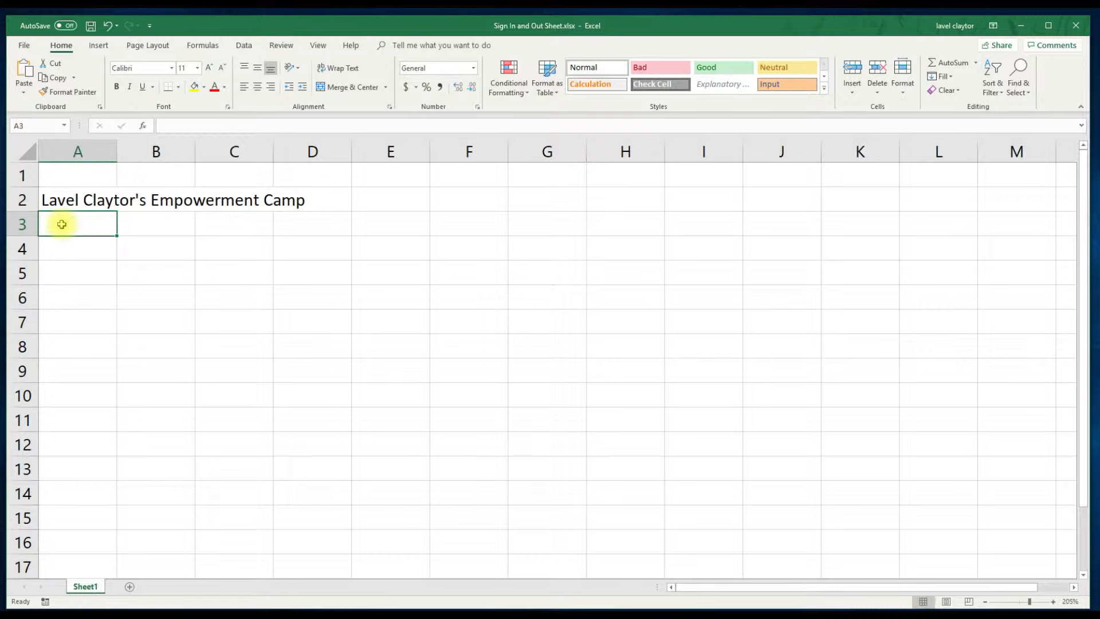
pyautogui.press('ctrl+v')
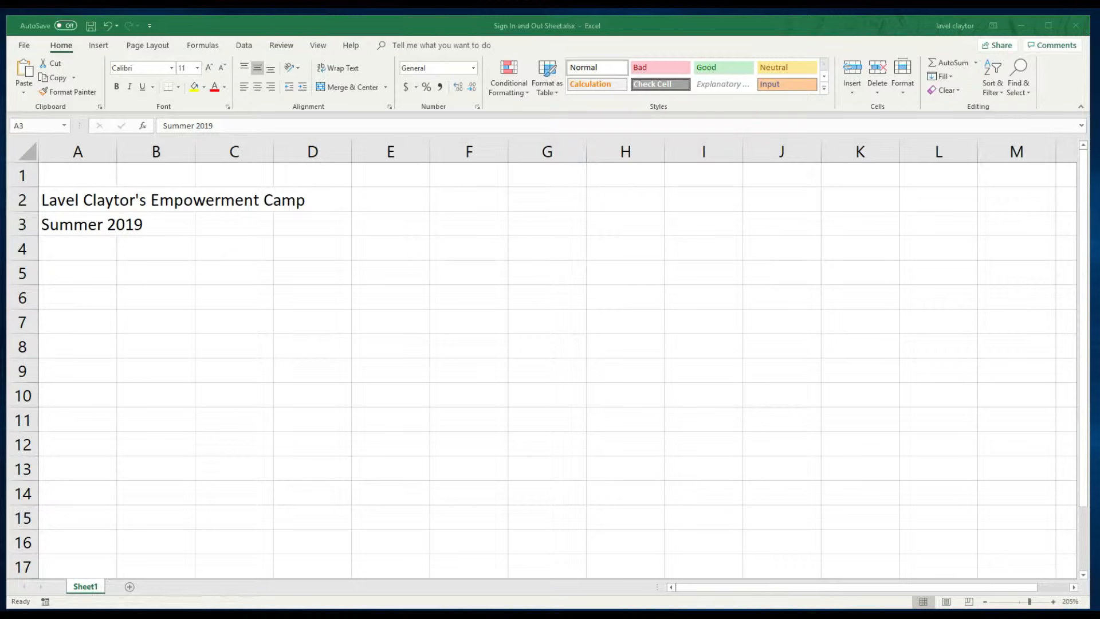
pyautogui.click(77, 248)
pyautogui.write('Front Daily Sign In Sheet')
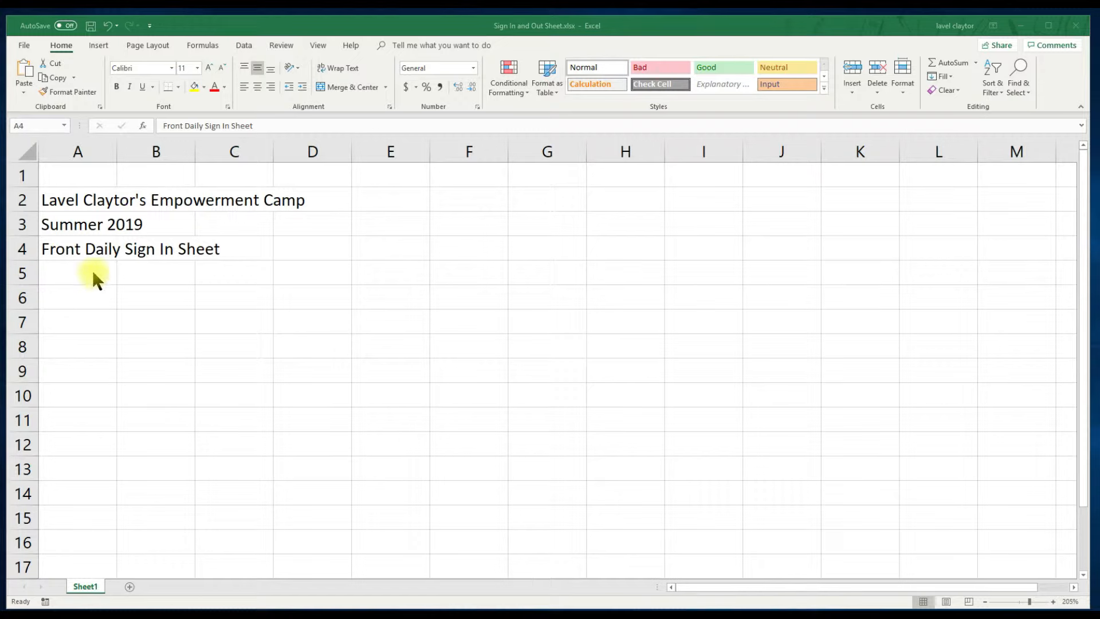
pyautogui.click(306, 276)
pyautogui.write("Today's Date")
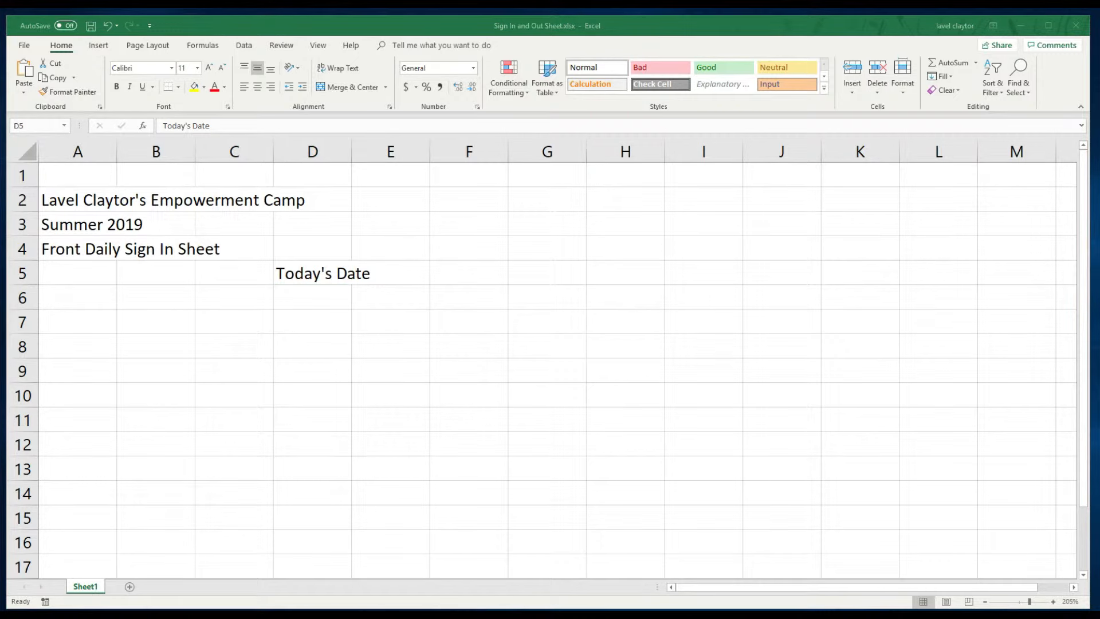
# Fill A7:E7 with #, Student Name, Grade, Time In and Parent/Guardian Signature
pyautogui.click(52, 321)
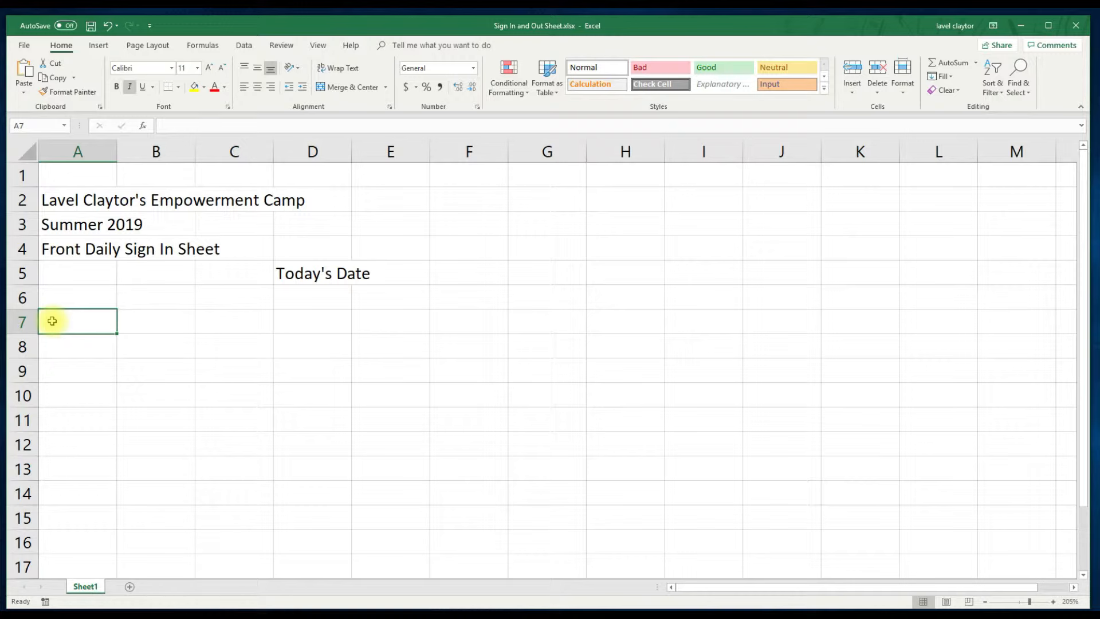
pyautogui.write('#')
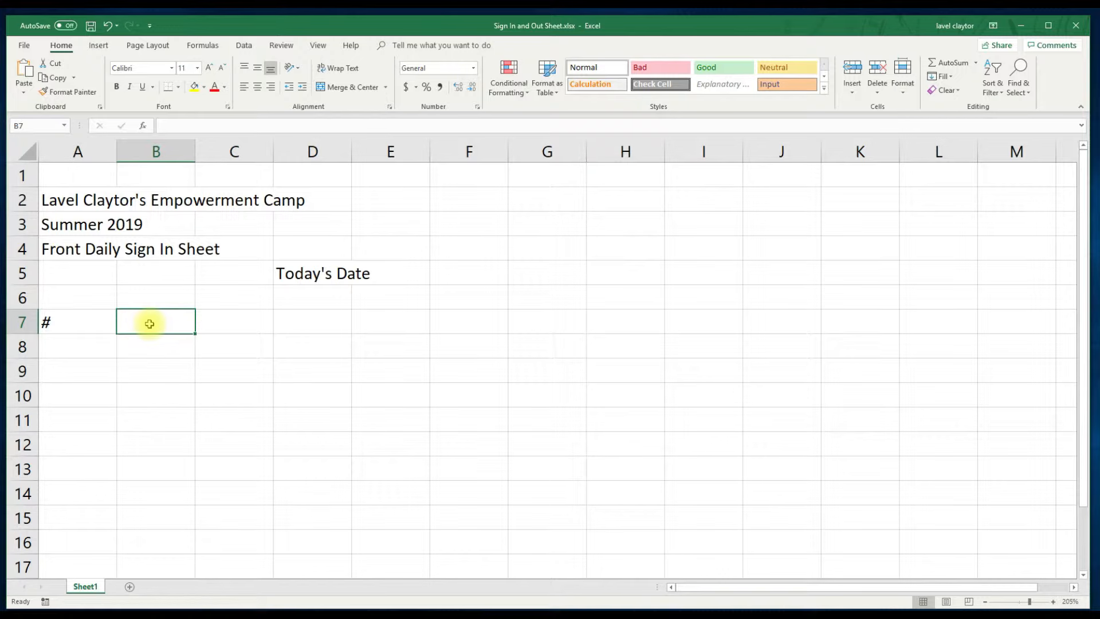
pyautogui.press('ctrl+v')
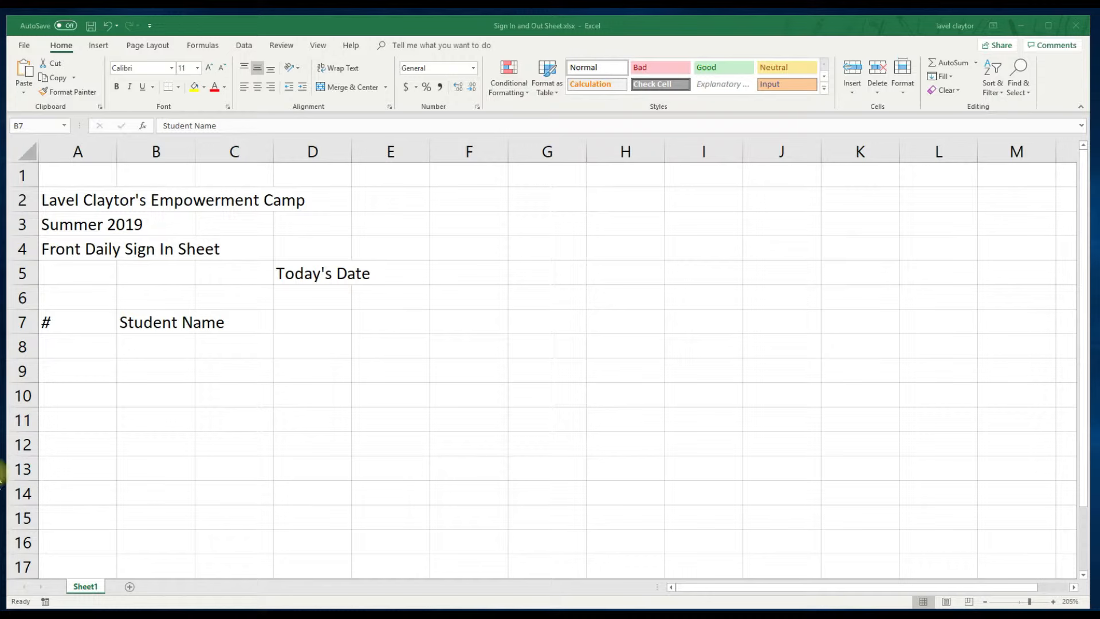
pyautogui.click(156, 322)
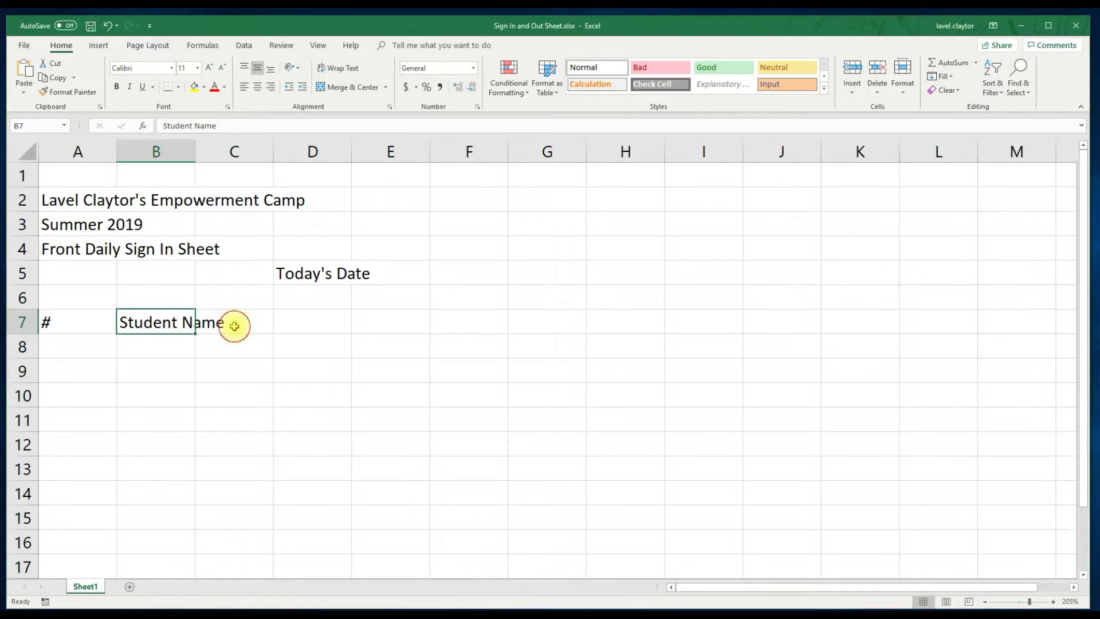
pyautogui.click(234, 324)
pyautogui.write('Grade')
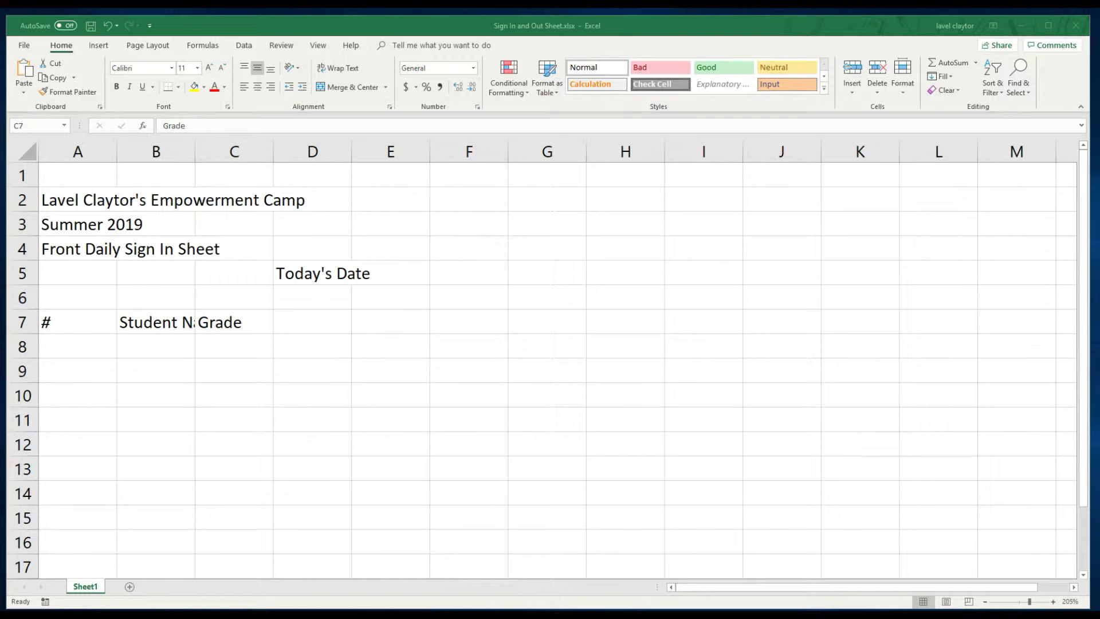
pyautogui.click(309, 323)
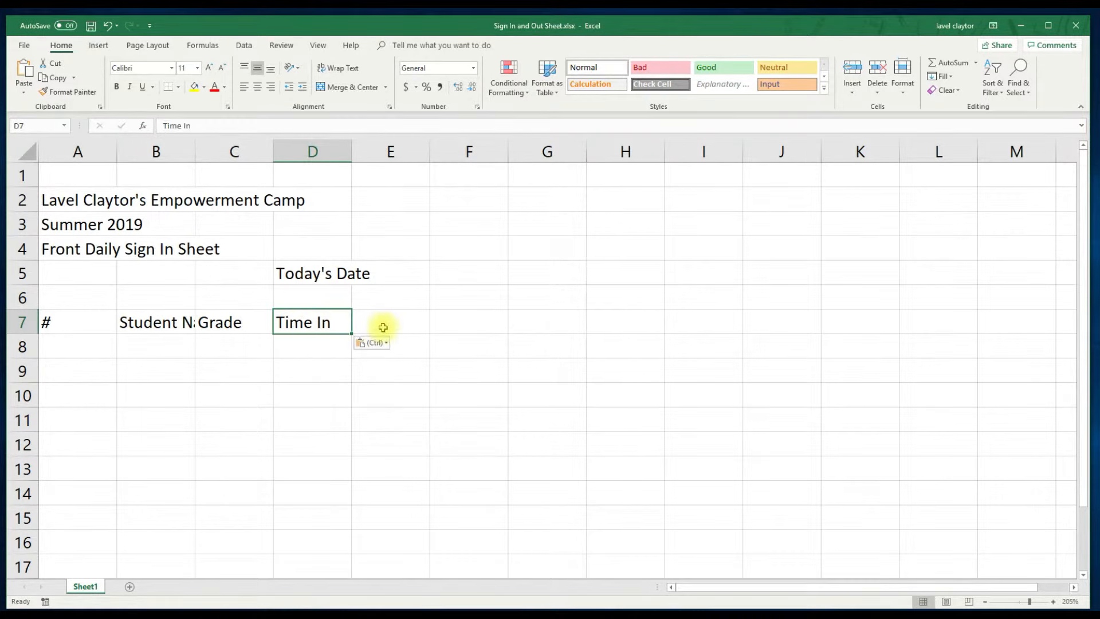
pyautogui.click(390, 322)
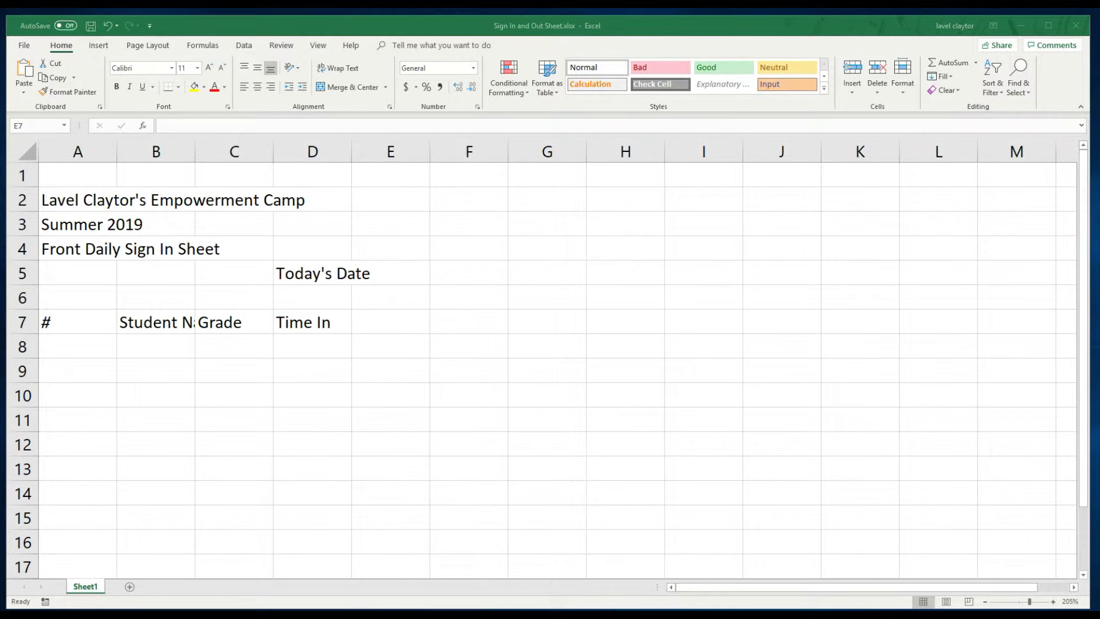
pyautogui.click(377, 323)
pyautogui.write('Parent/Guardian Signature')
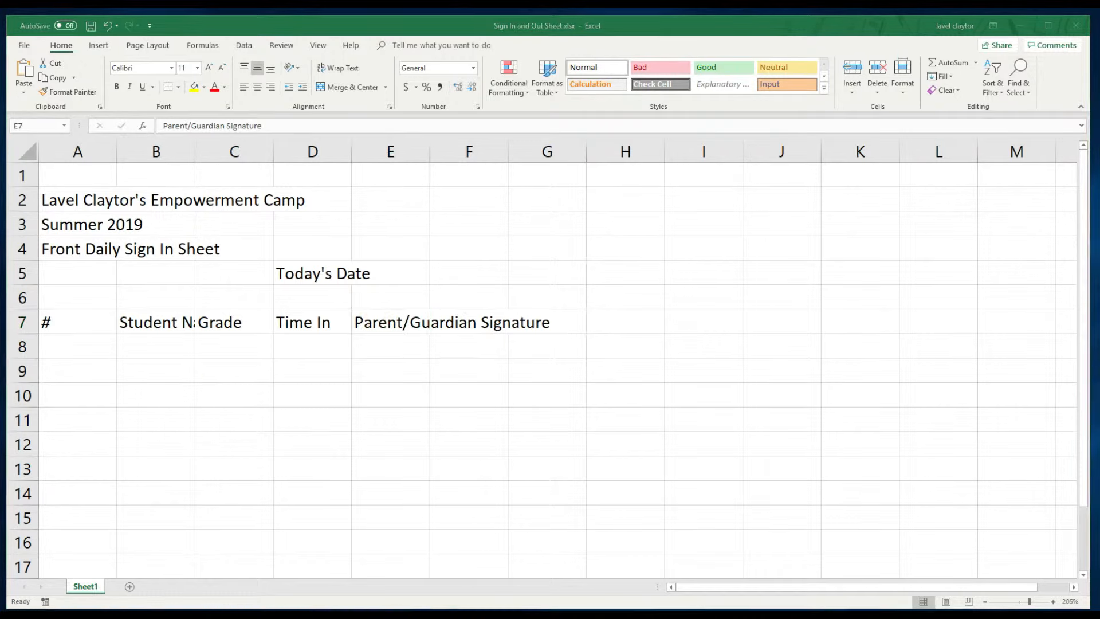
pyautogui.moveTo(11, 347)
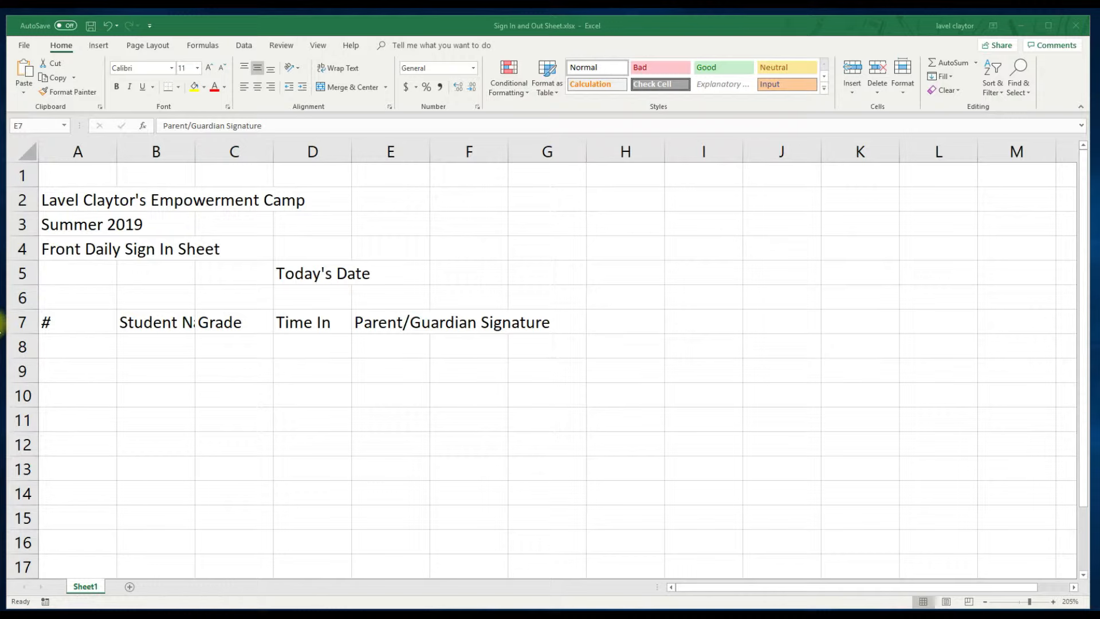
# Enter 1 in A8 and 2 in A9, then save the workbook
pyautogui.click(86, 346)
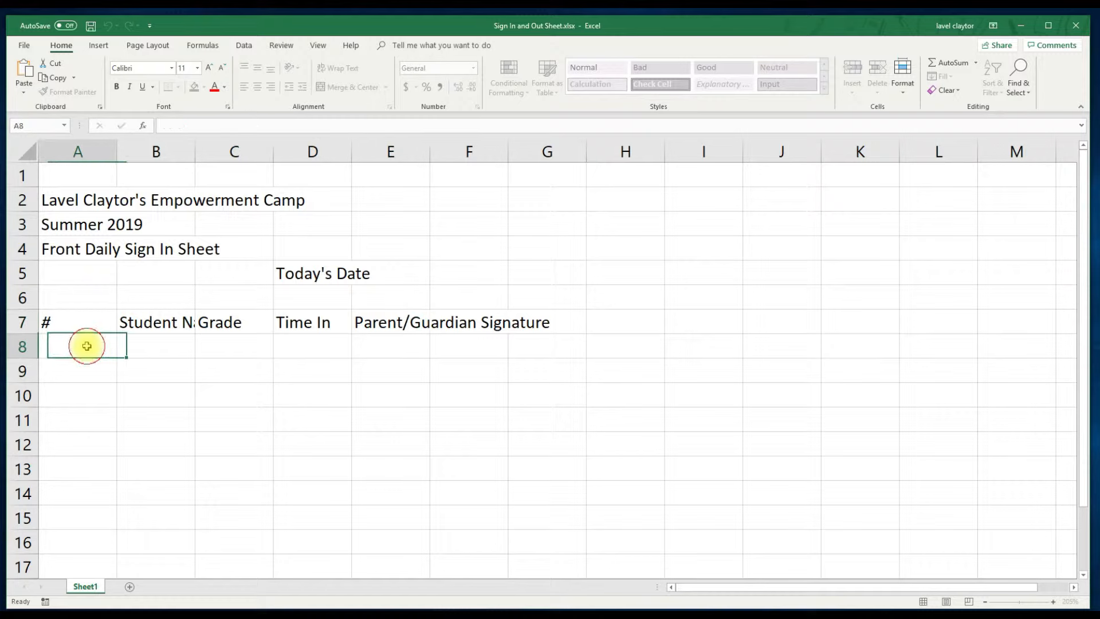
pyautogui.write('1')
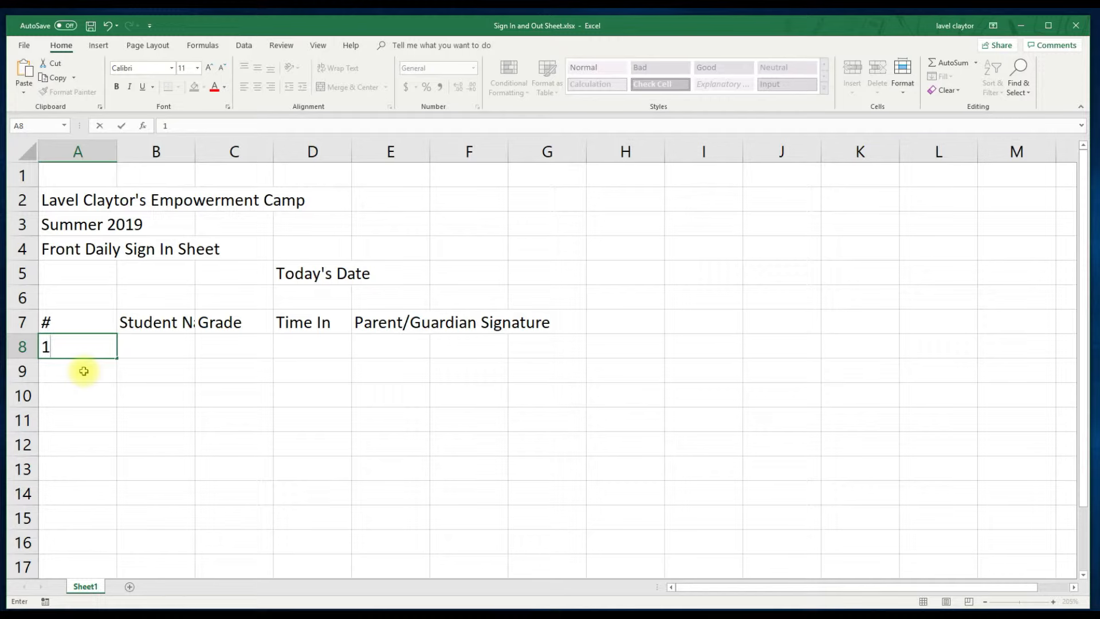
pyautogui.press('Enter')
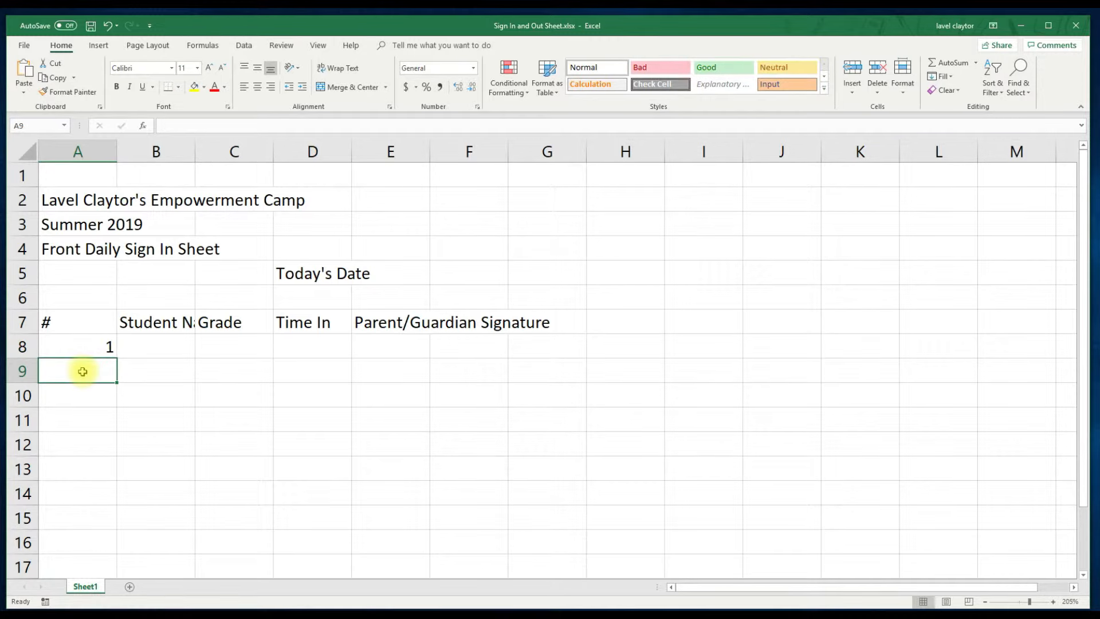
pyautogui.write('2')
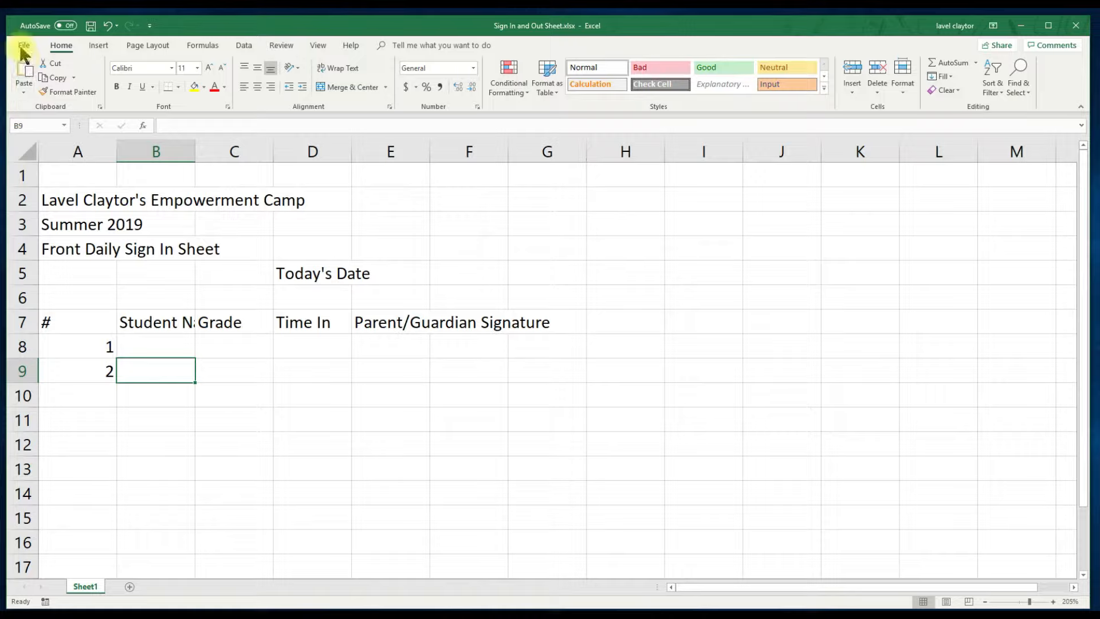
pyautogui.click(23, 46)
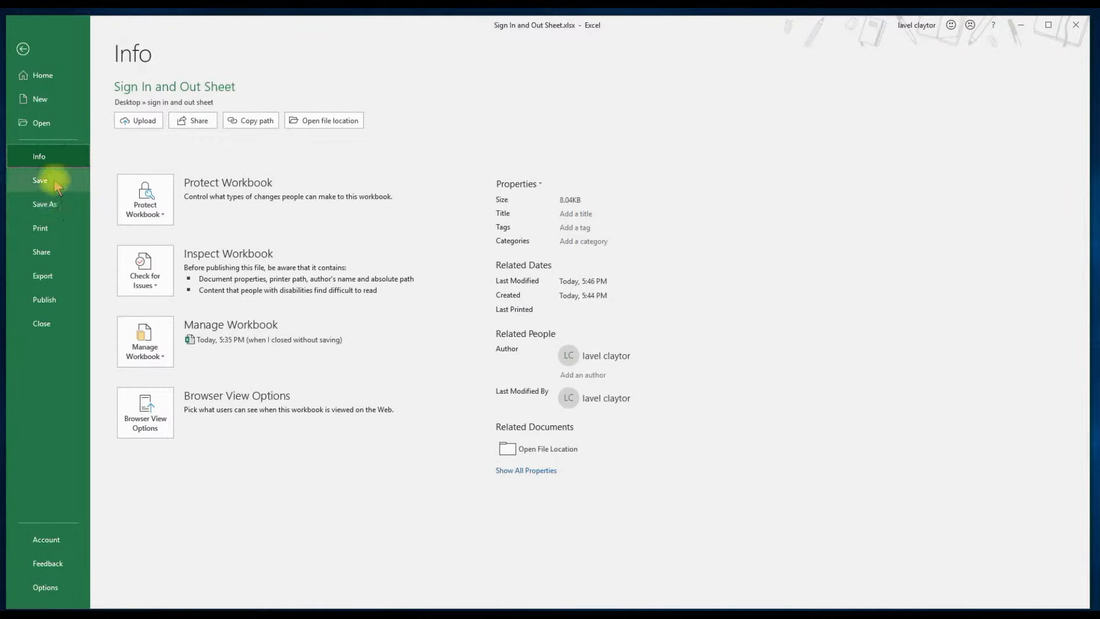
pyautogui.click(39, 181)
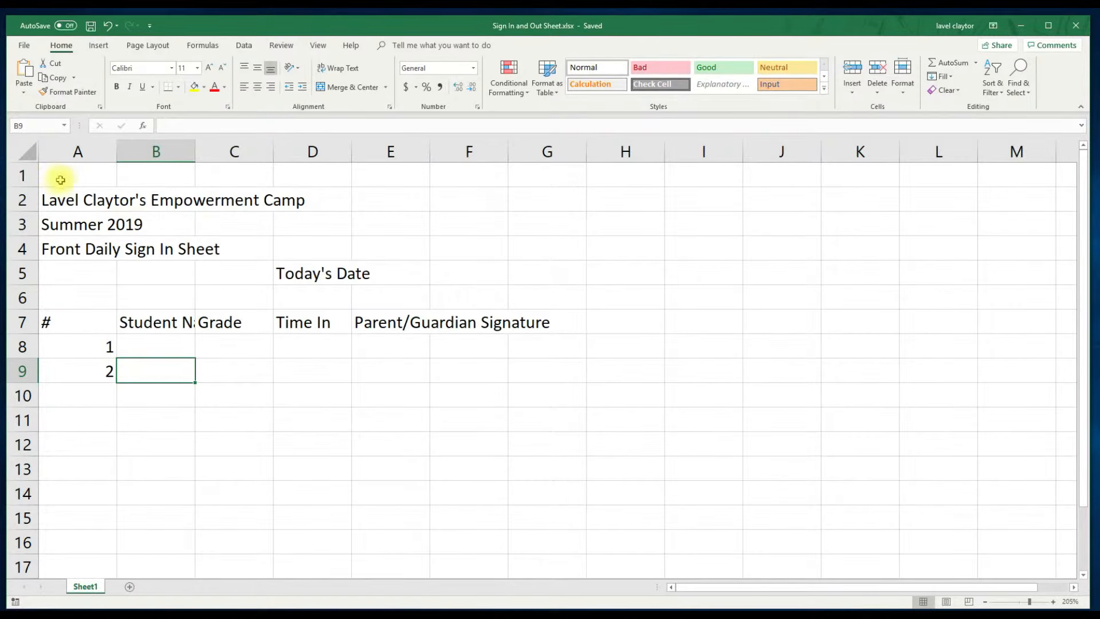
pyautogui.moveTo(166, 341)
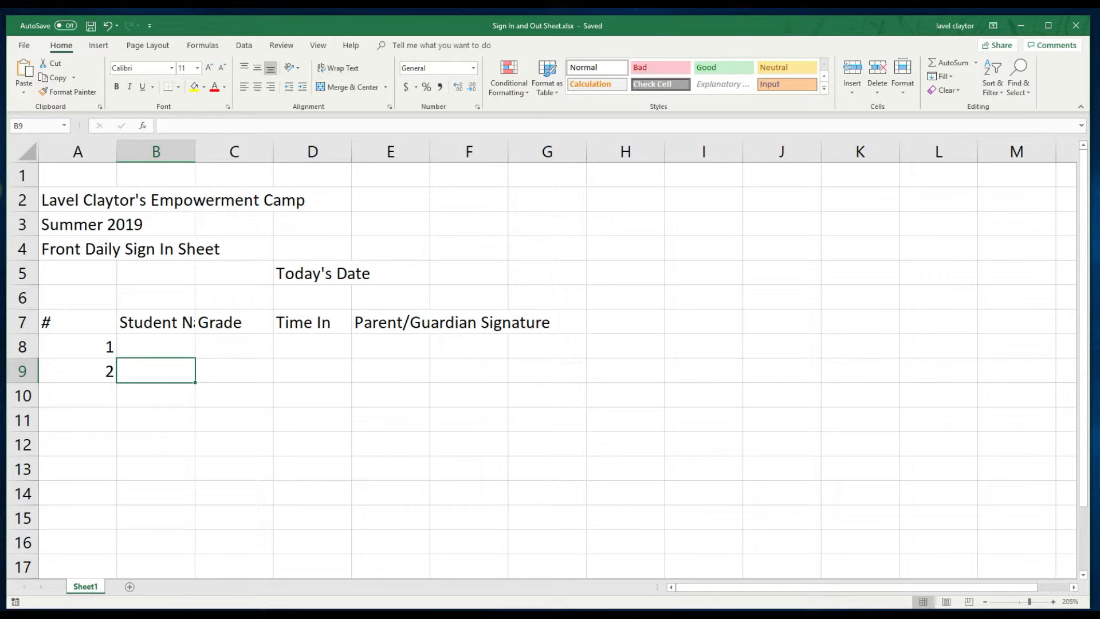
pyautogui.moveTo(64, 190)
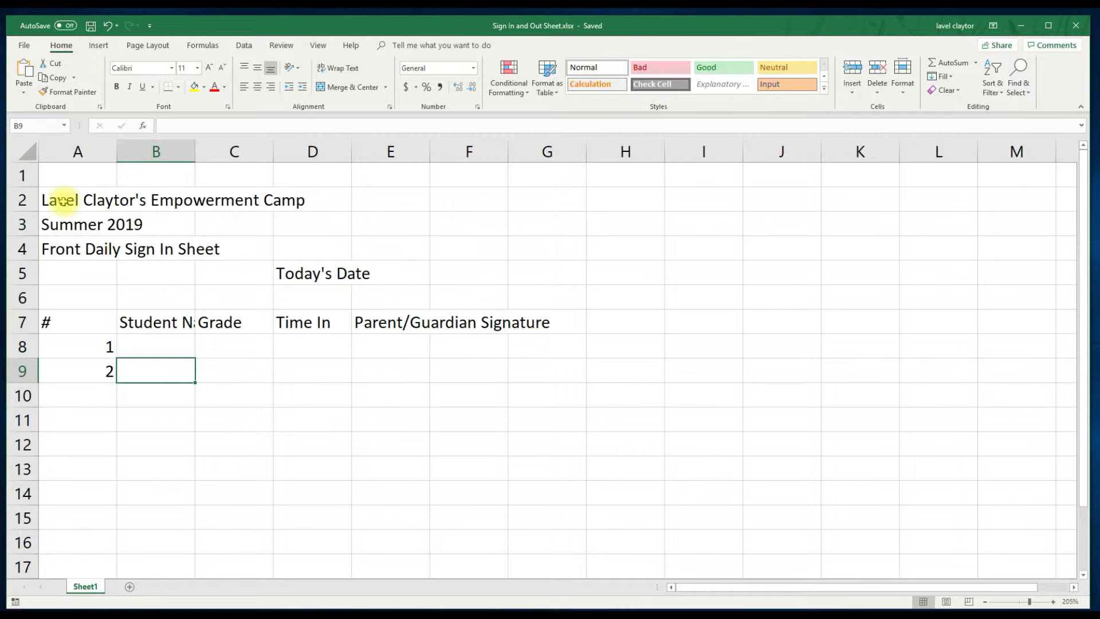
# Merge the camp title across A2:E2 and make it bold, 18-point
pyautogui.click(68, 200)
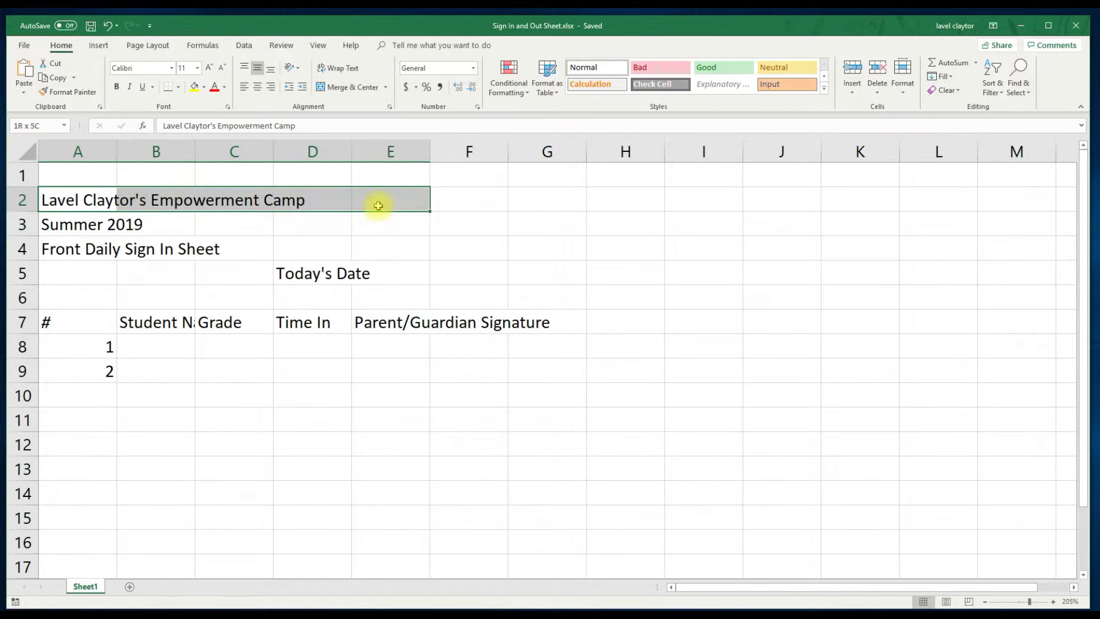
pyautogui.click(77, 199)
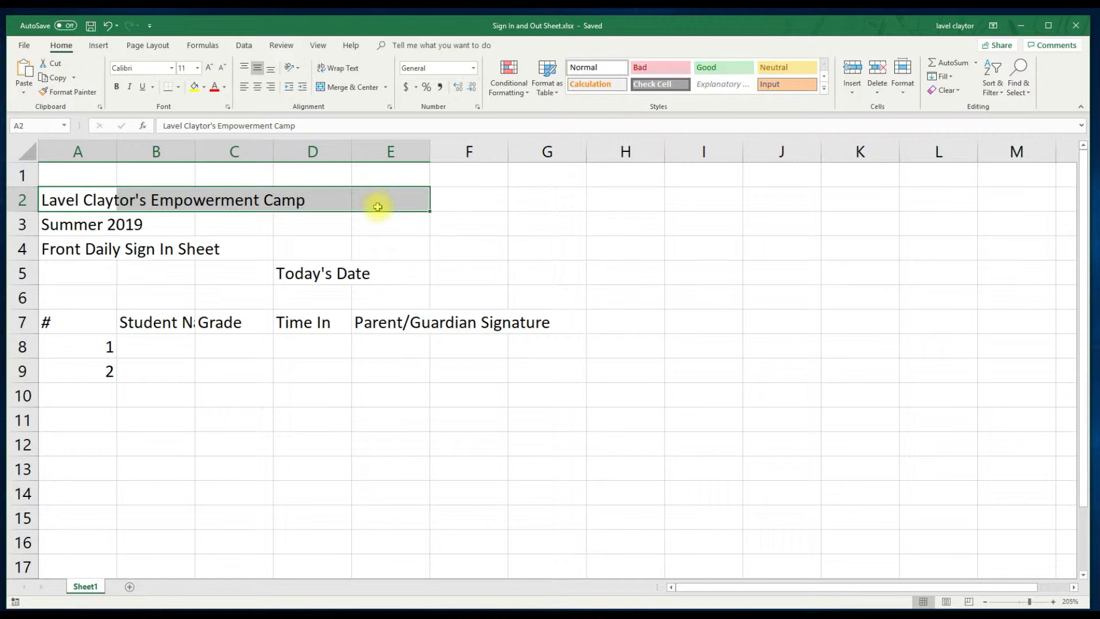
pyautogui.moveTo(317, 117)
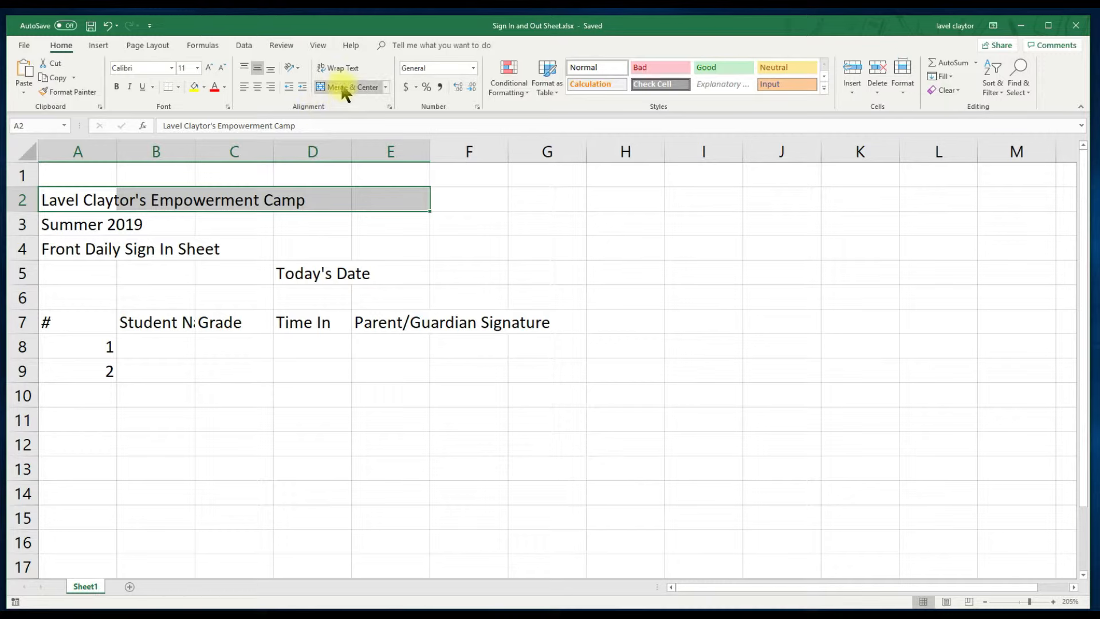
pyautogui.click(345, 87)
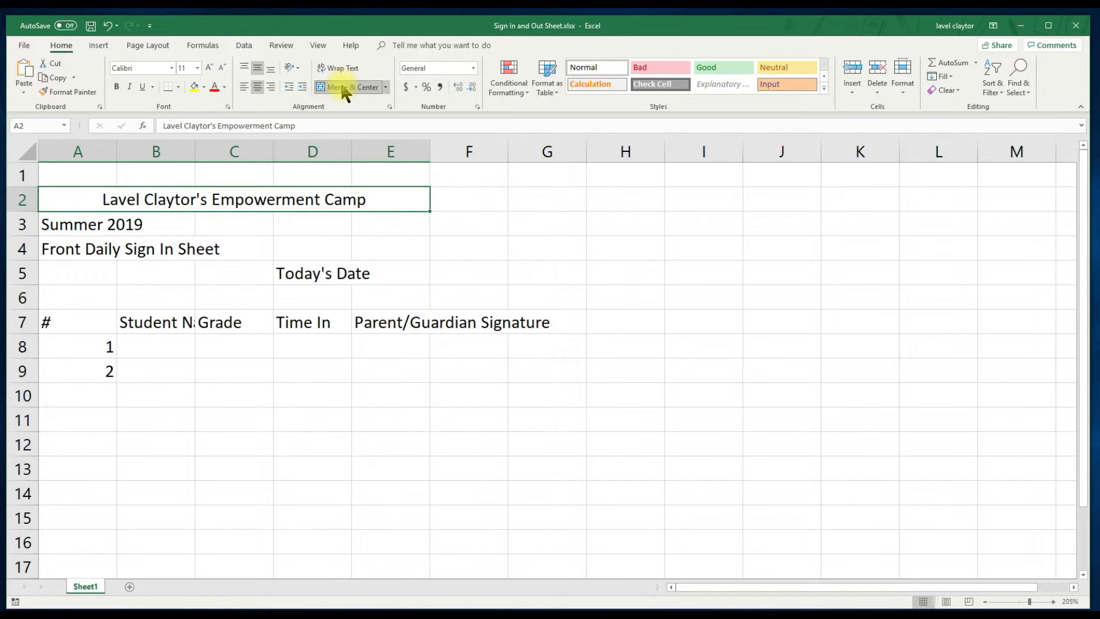
pyautogui.moveTo(163, 108)
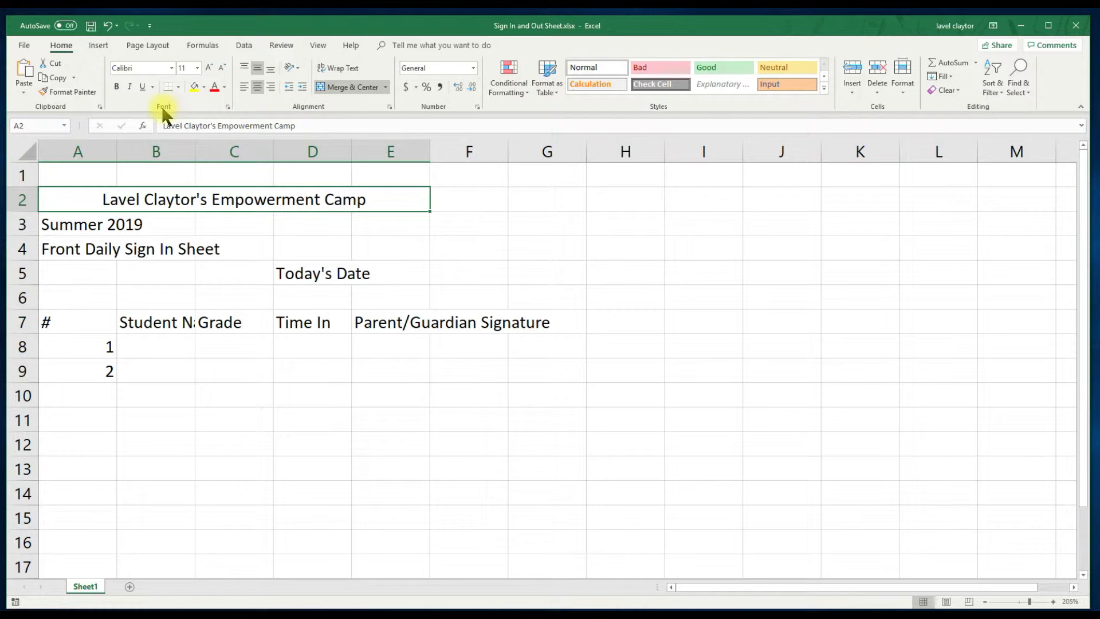
pyautogui.moveTo(117, 87)
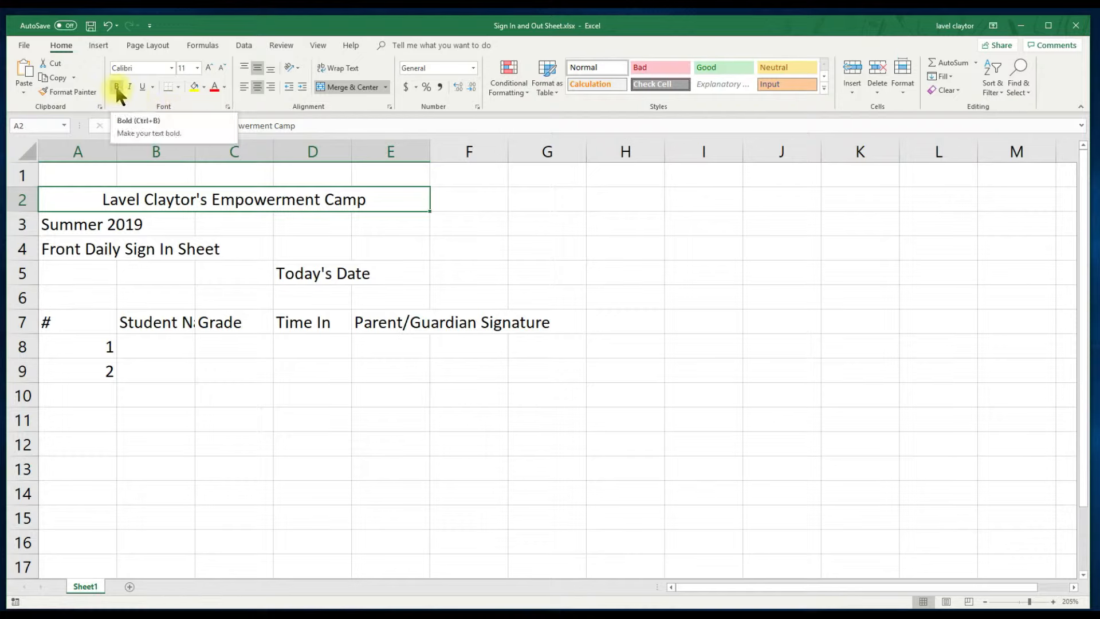
pyautogui.click(116, 87)
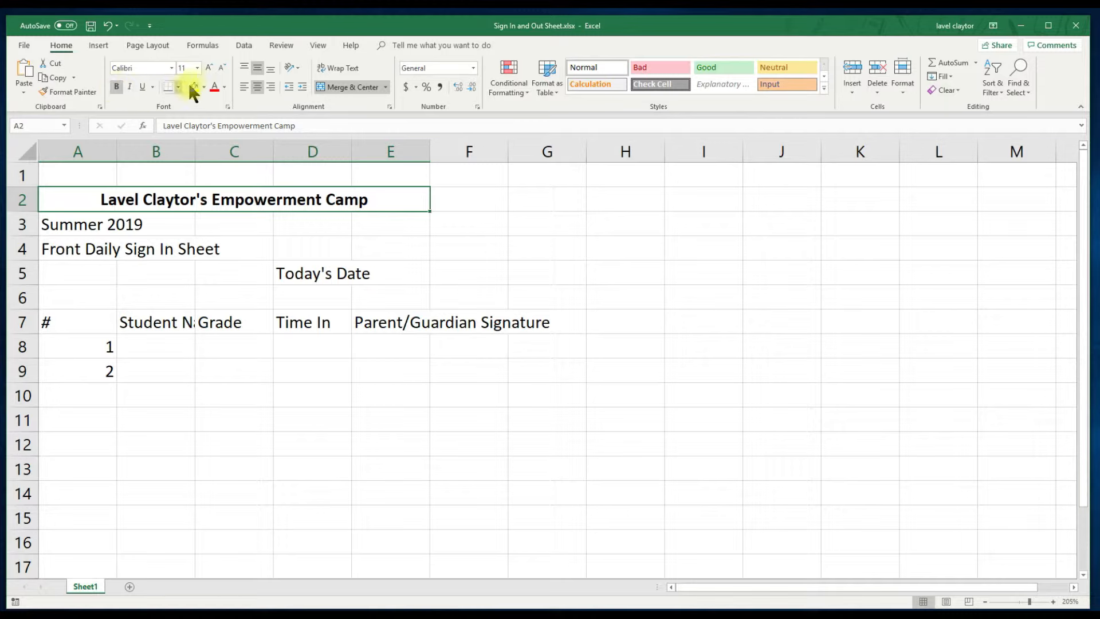
pyautogui.moveTo(198, 68)
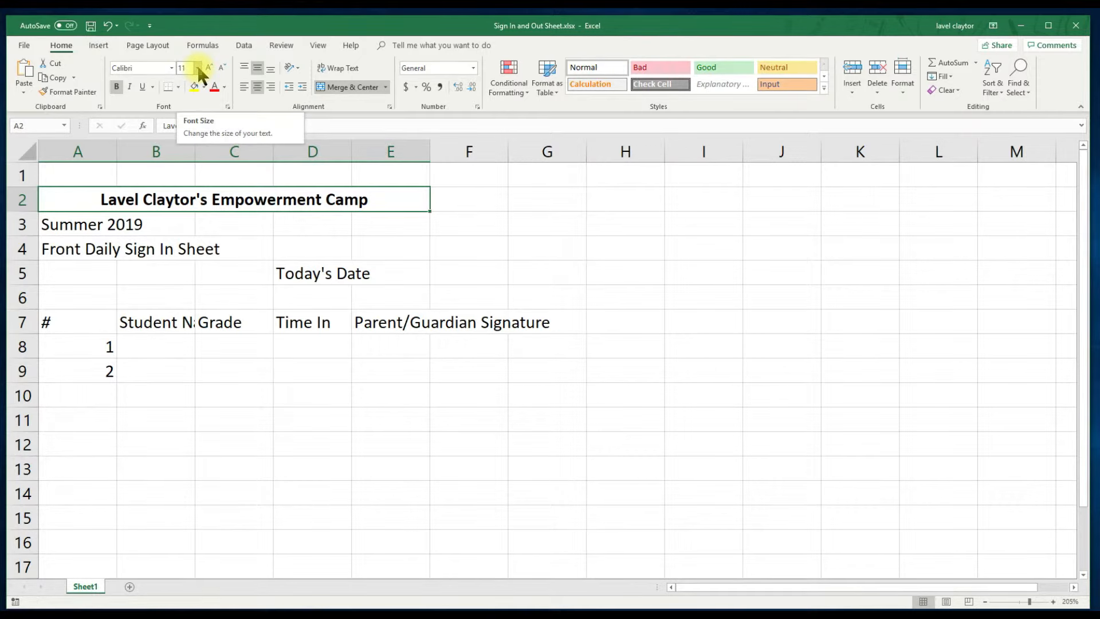
pyautogui.click(198, 68)
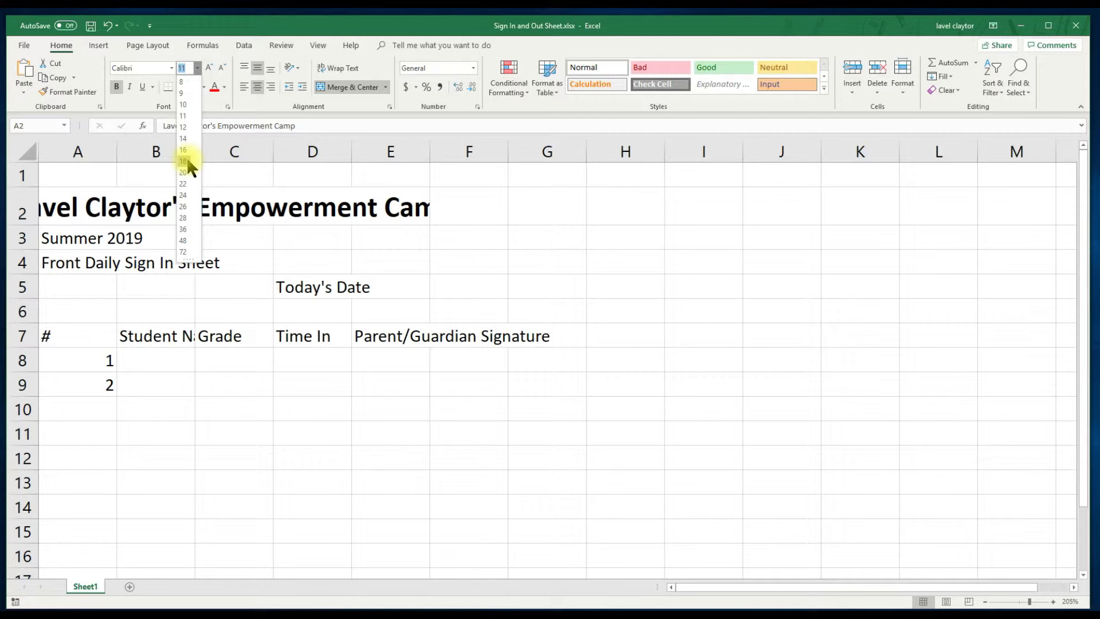
pyautogui.click(184, 161)
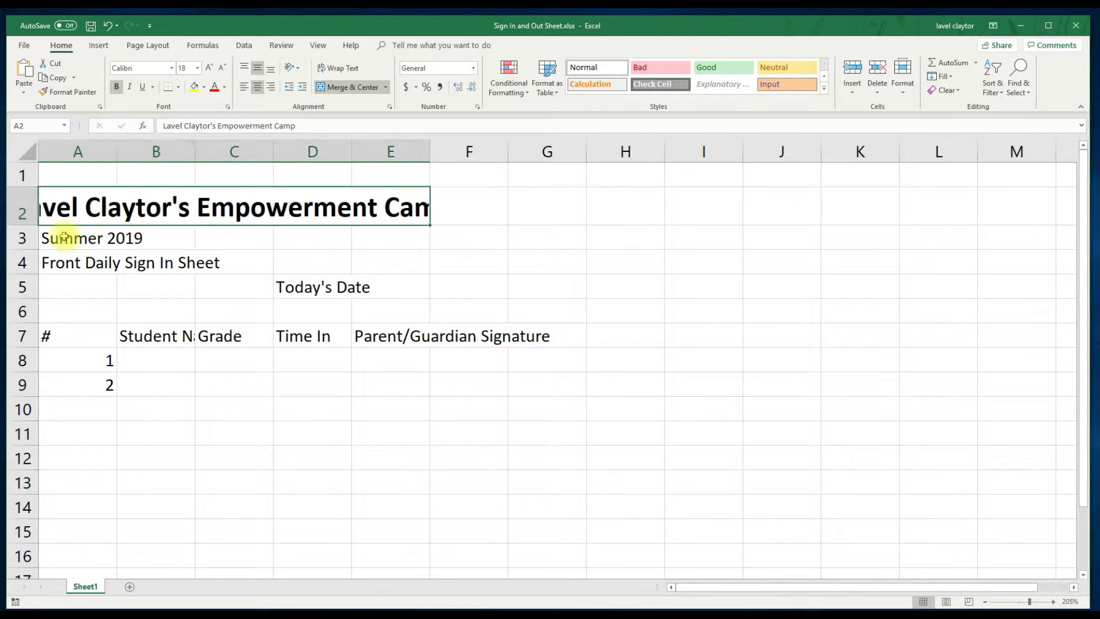
pyautogui.click(78, 238)
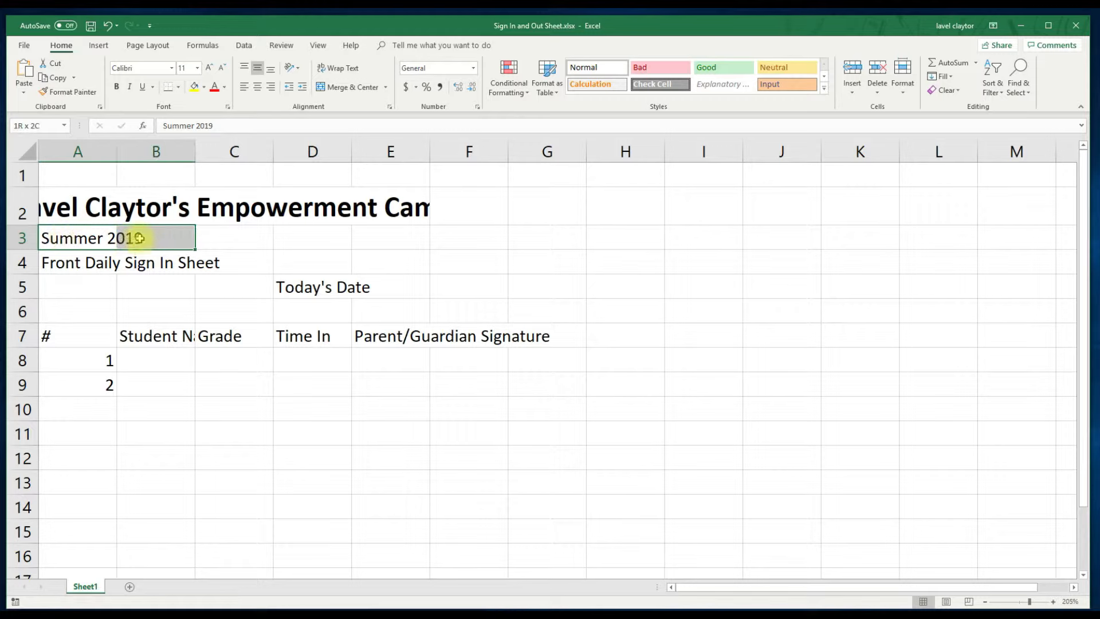
# Merge and centre Summer 2019 across A3:E3, bold at size 18
pyautogui.moveTo(140, 237); pyautogui.dragTo(316, 237)
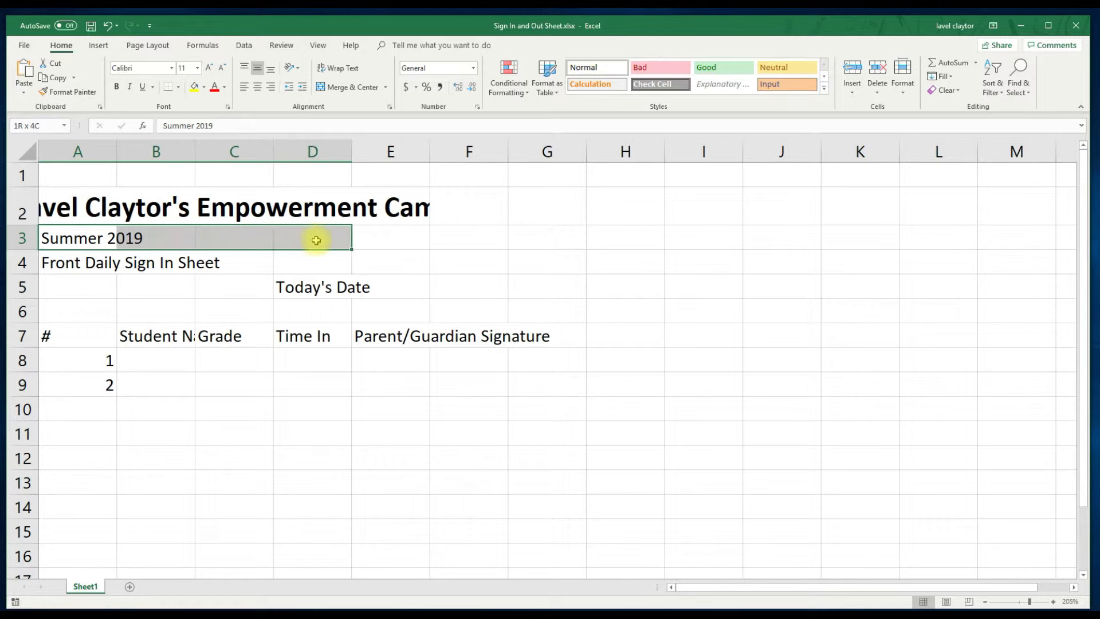
pyautogui.moveTo(313, 238); pyautogui.dragTo(390, 238)
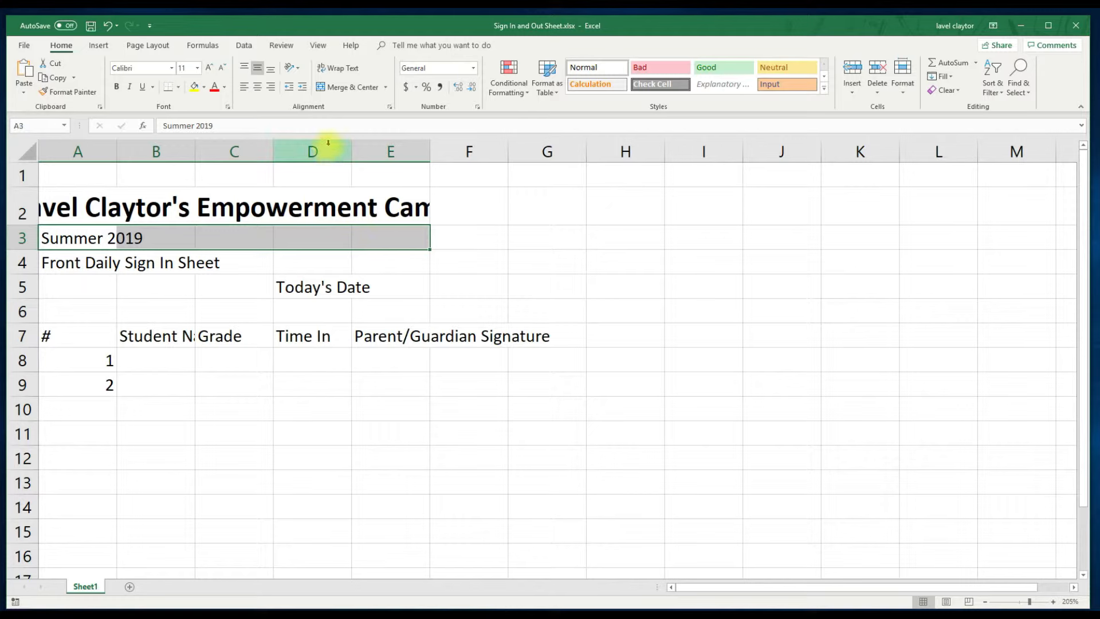
pyautogui.moveTo(318, 117)
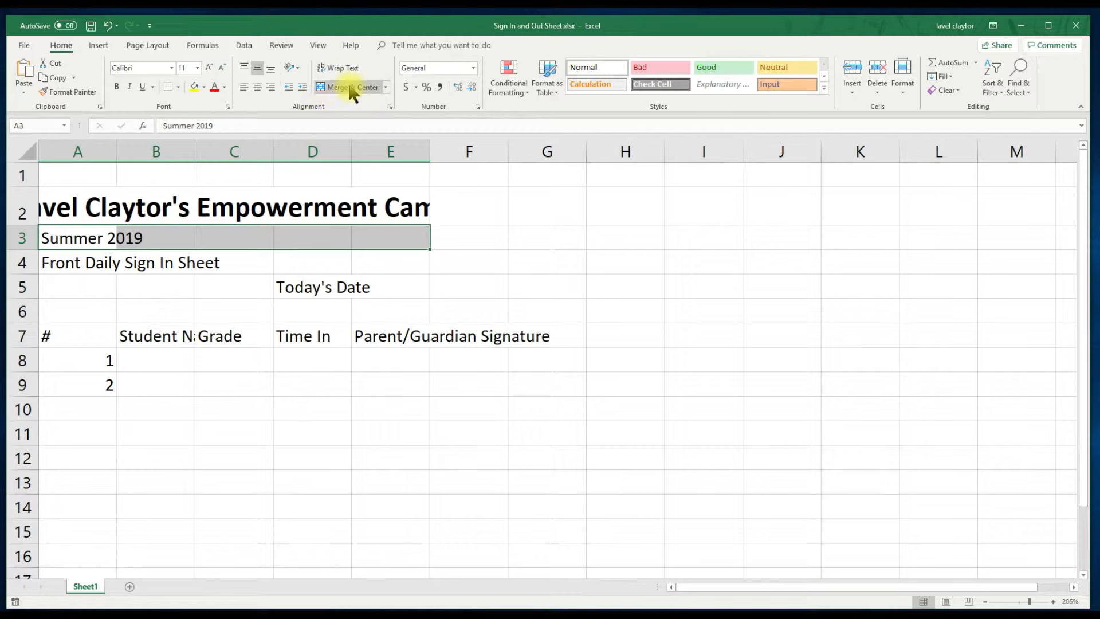
pyautogui.click(347, 87)
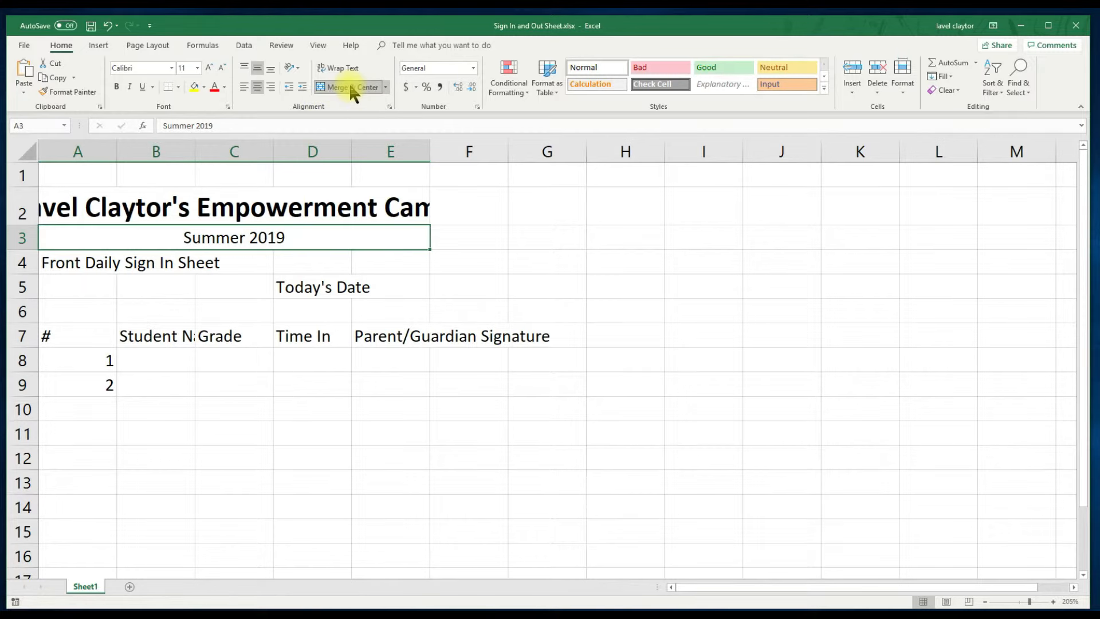
pyautogui.moveTo(302, 106)
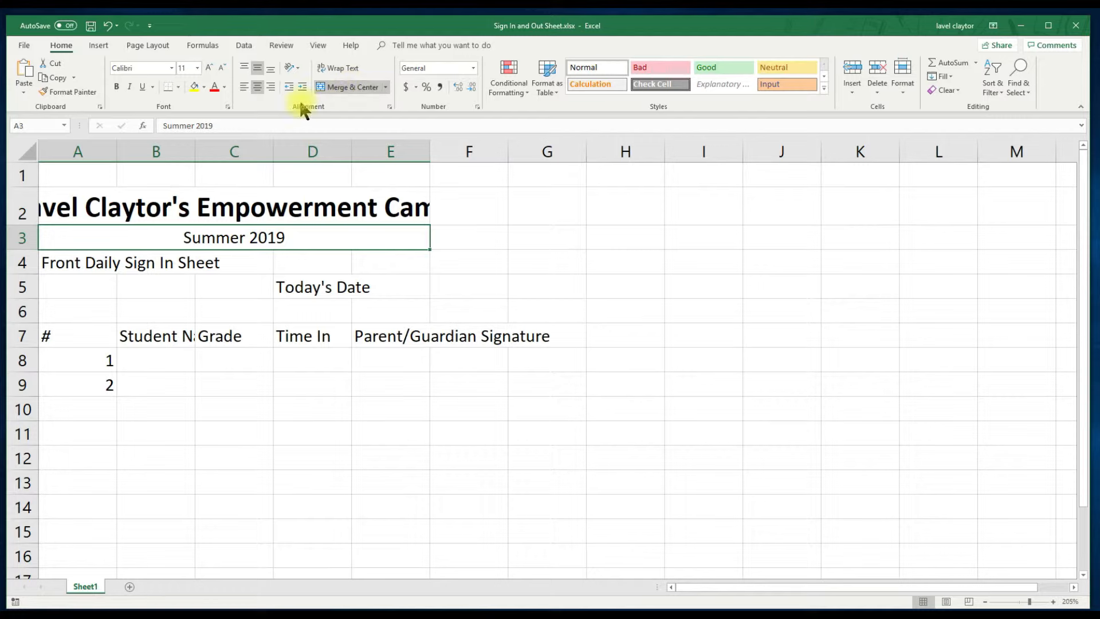
pyautogui.moveTo(169, 112)
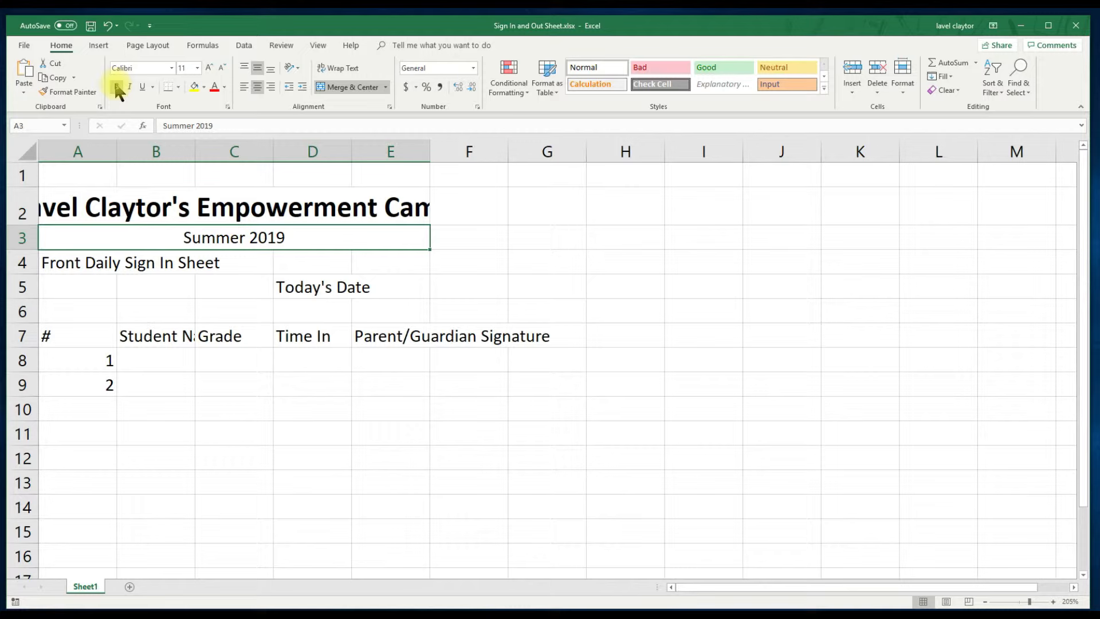
pyautogui.click(114, 86)
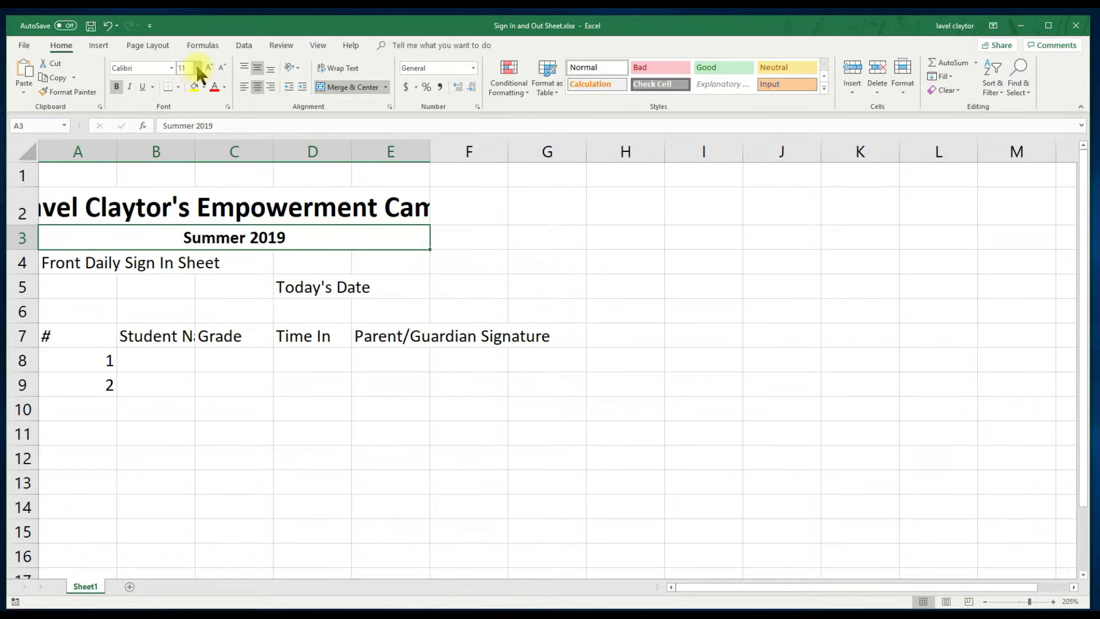
pyautogui.click(196, 68)
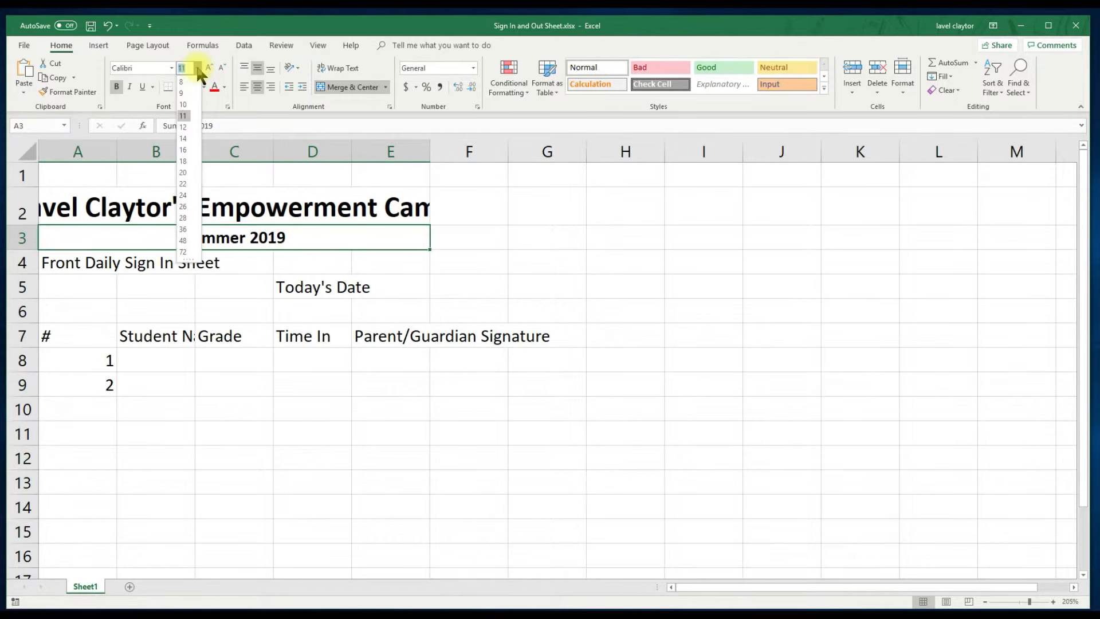
pyautogui.click(183, 160)
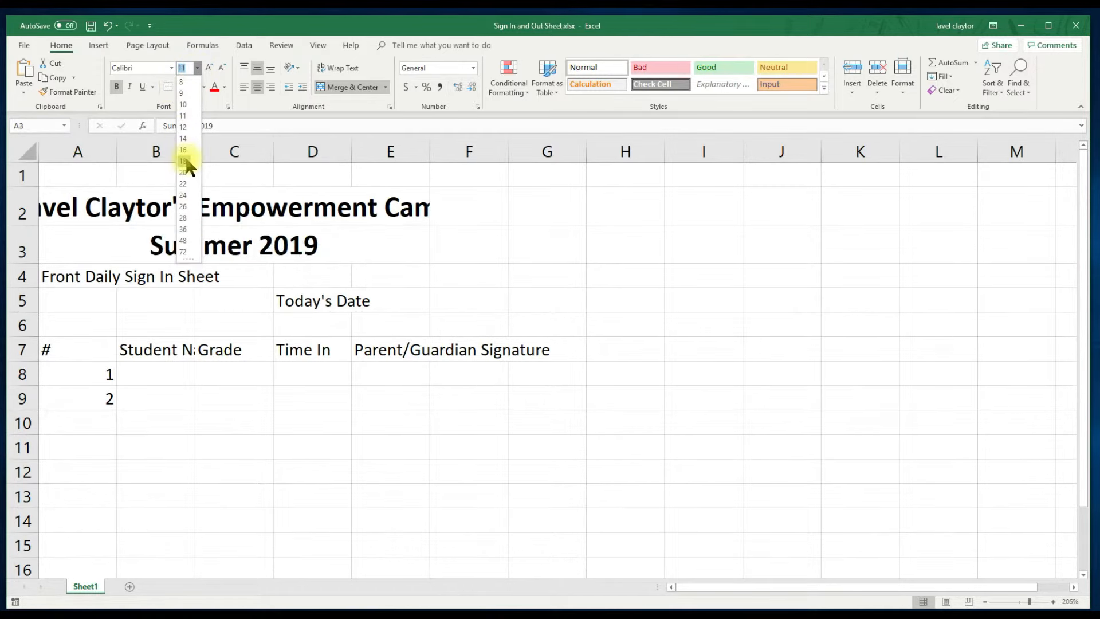
pyautogui.click(183, 161)
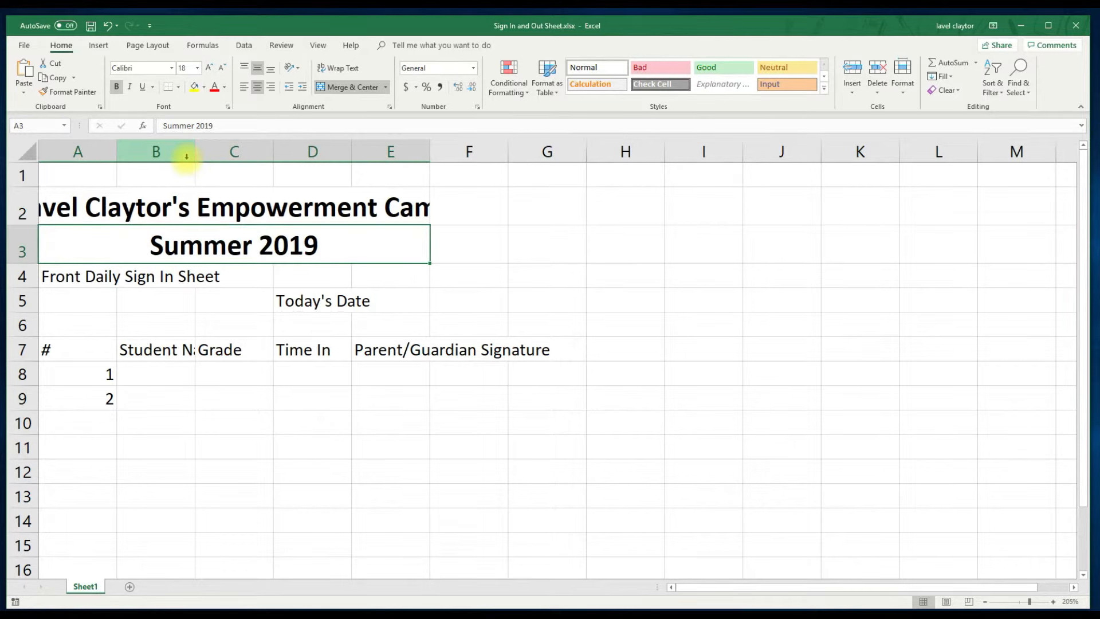
pyautogui.moveTo(144, 245)
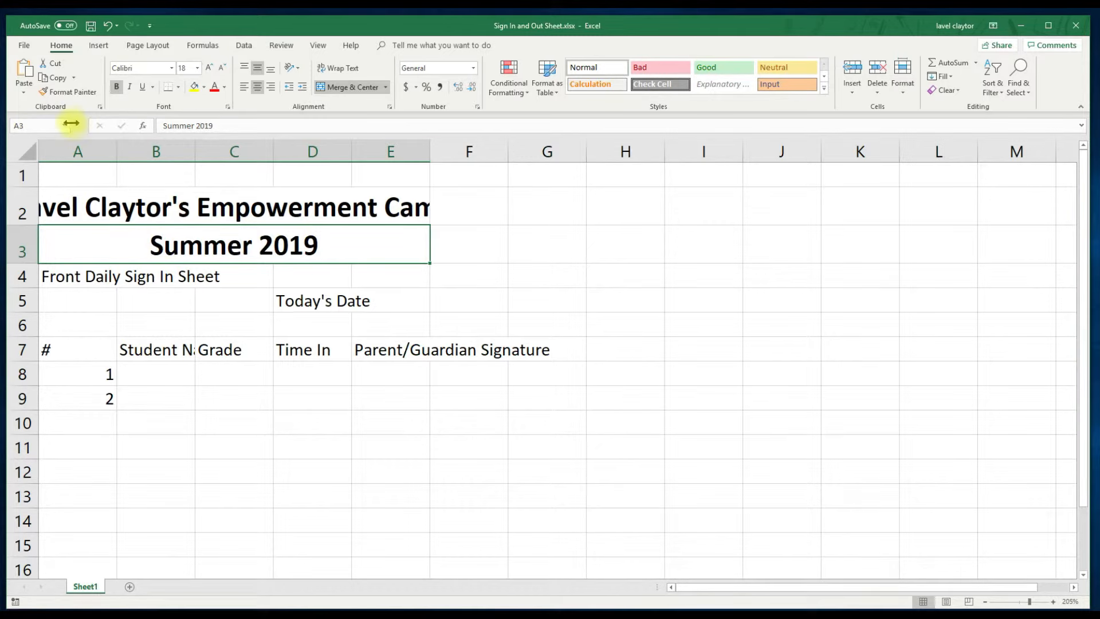
pyautogui.moveTo(63, 111)
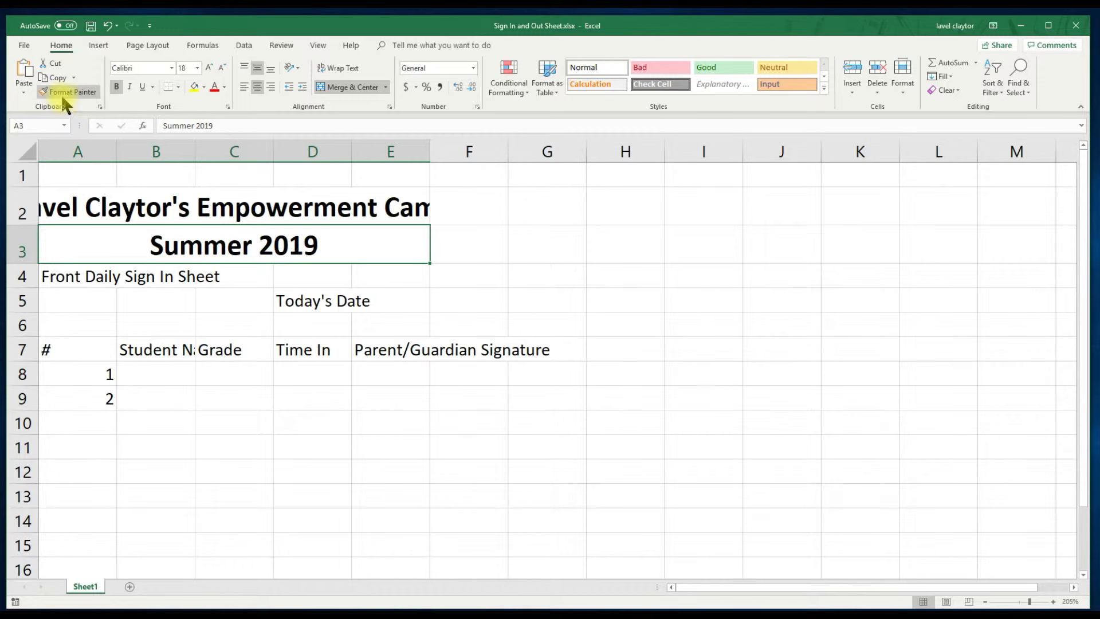
# Copy Summer 2019's formatting onto Front Daily Sign In Sheet in row 4 with Format Painter
pyautogui.click(69, 92)
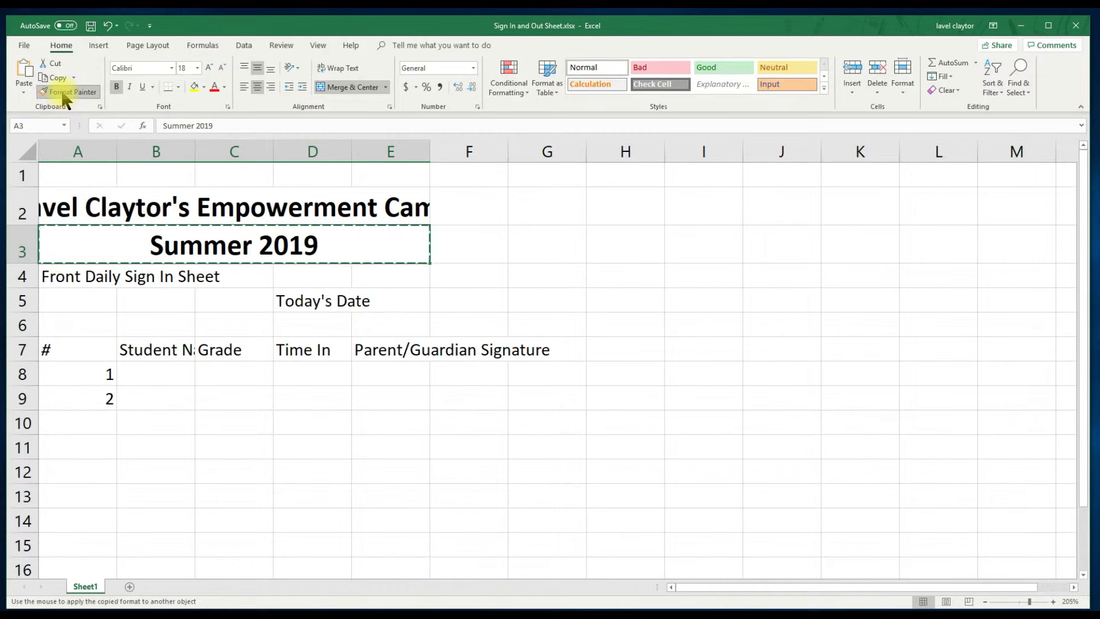
pyautogui.moveTo(76, 118)
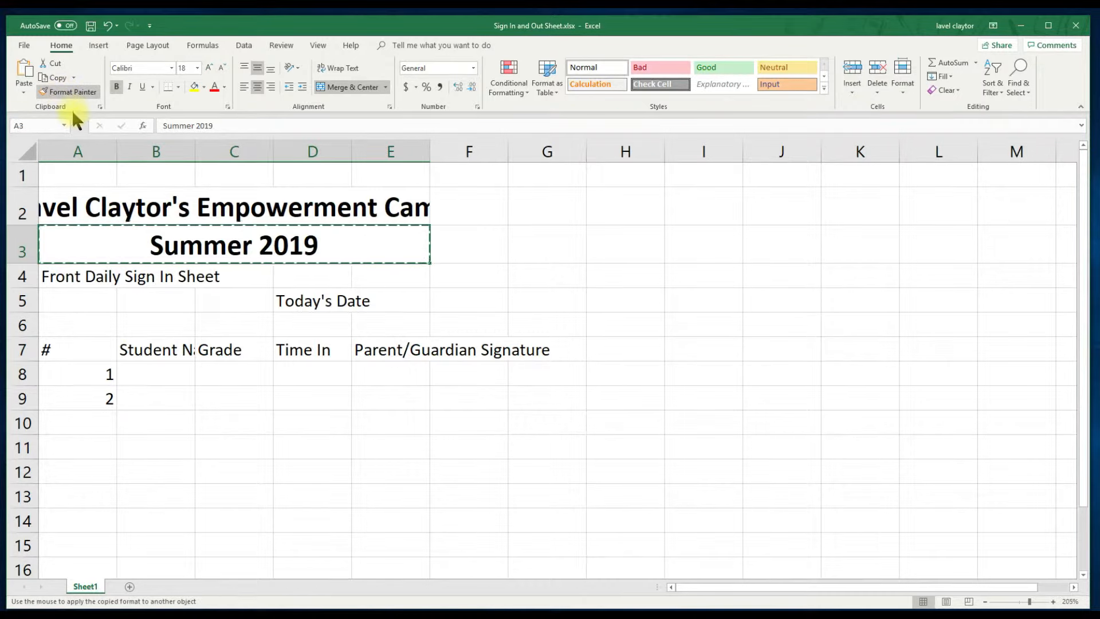
pyautogui.moveTo(75, 175)
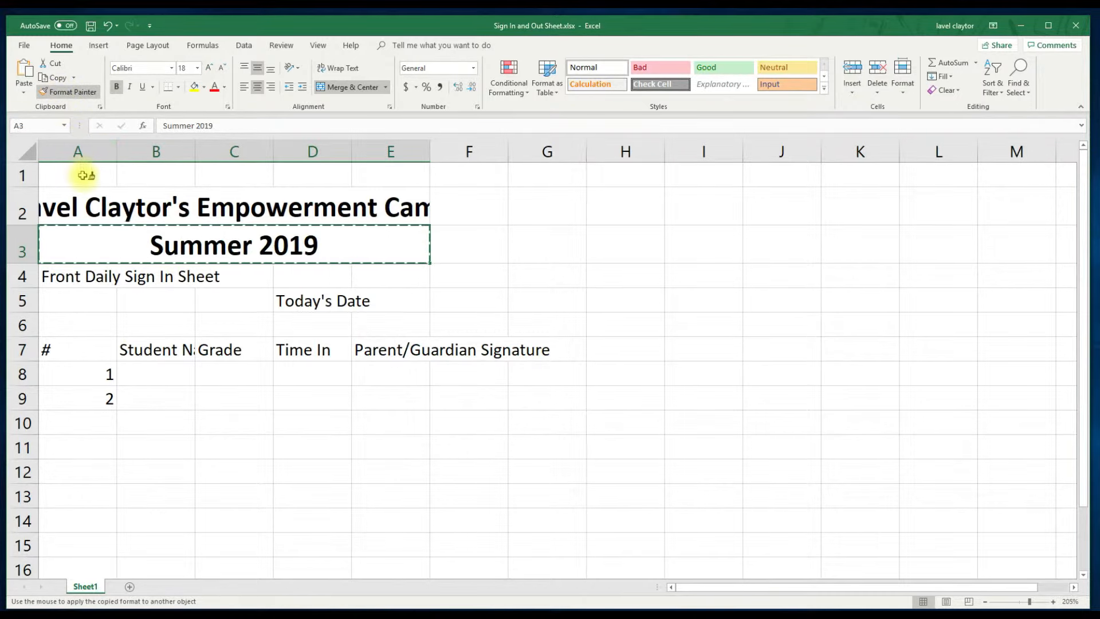
pyautogui.moveTo(81, 250)
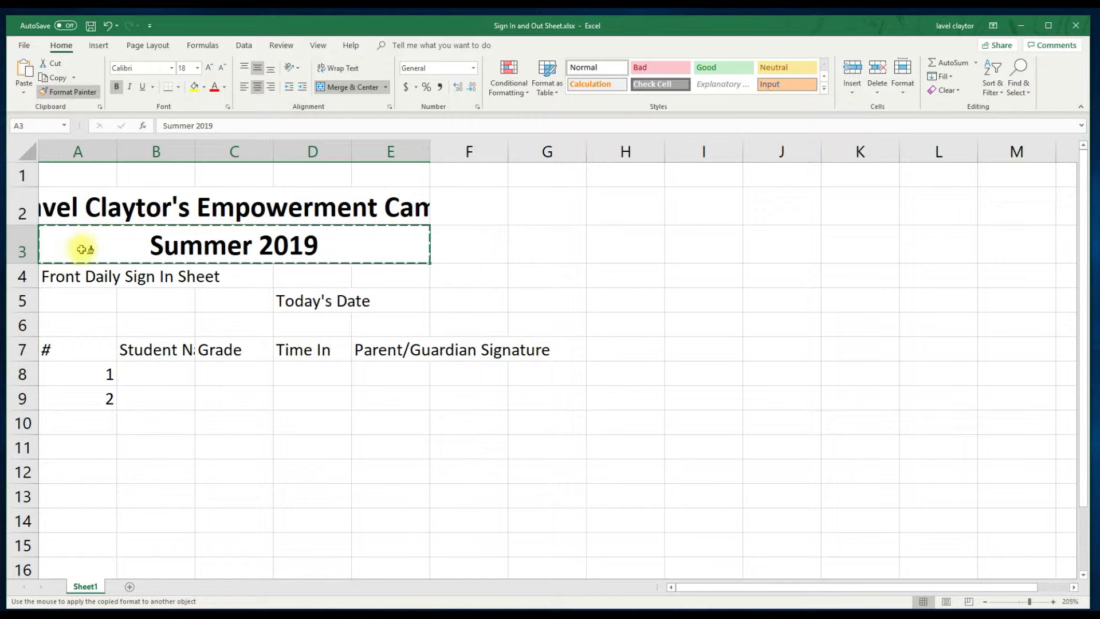
pyautogui.moveTo(77, 276)
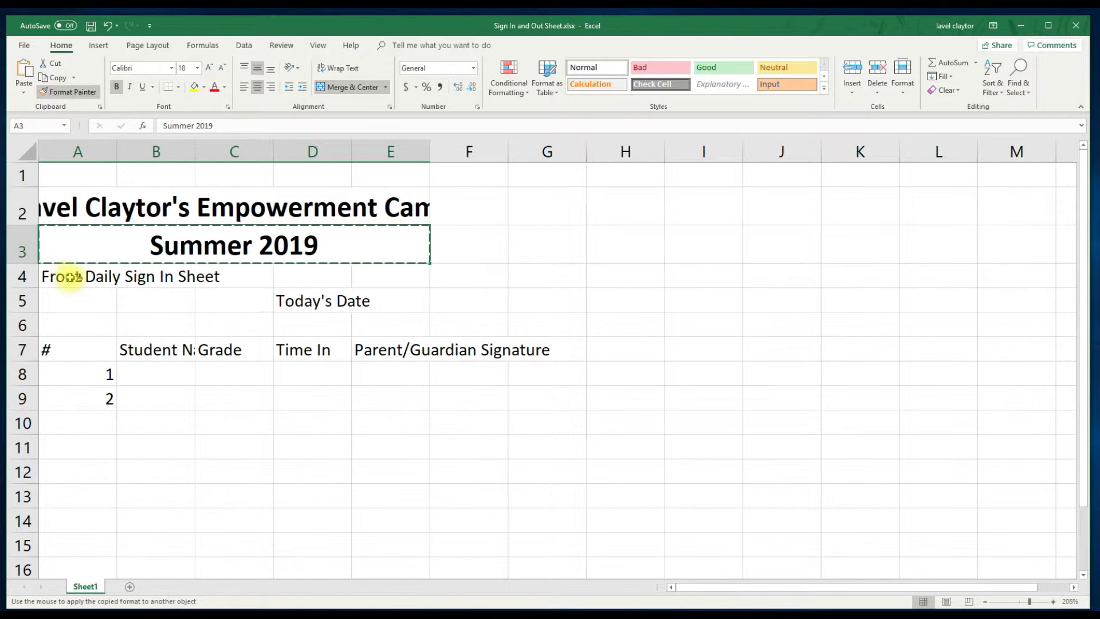
pyautogui.click(65, 276)
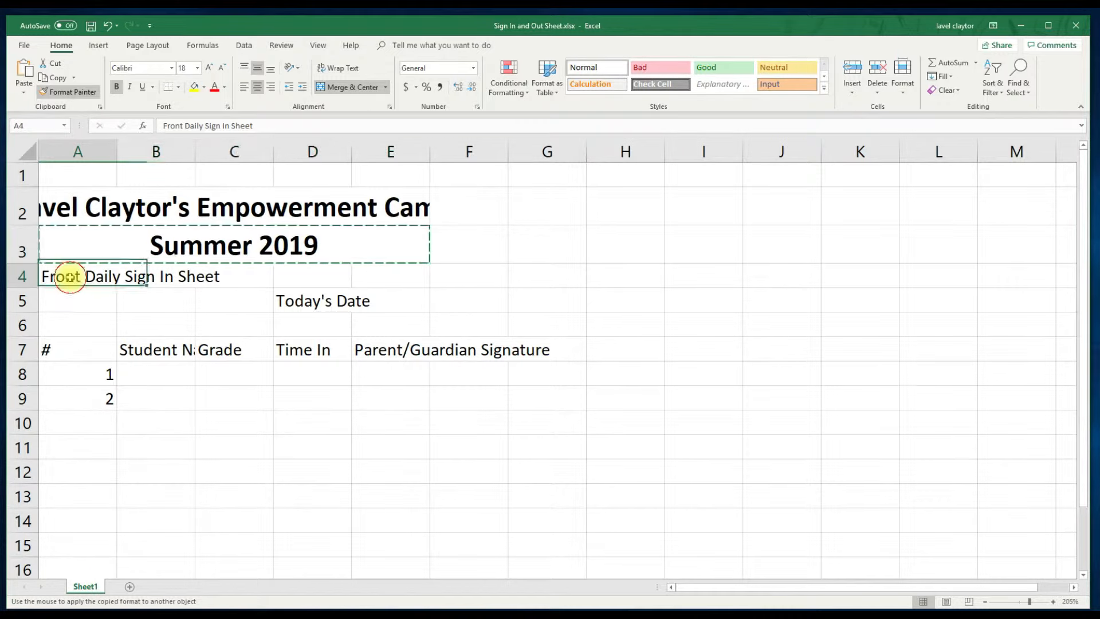
pyautogui.click(67, 277)
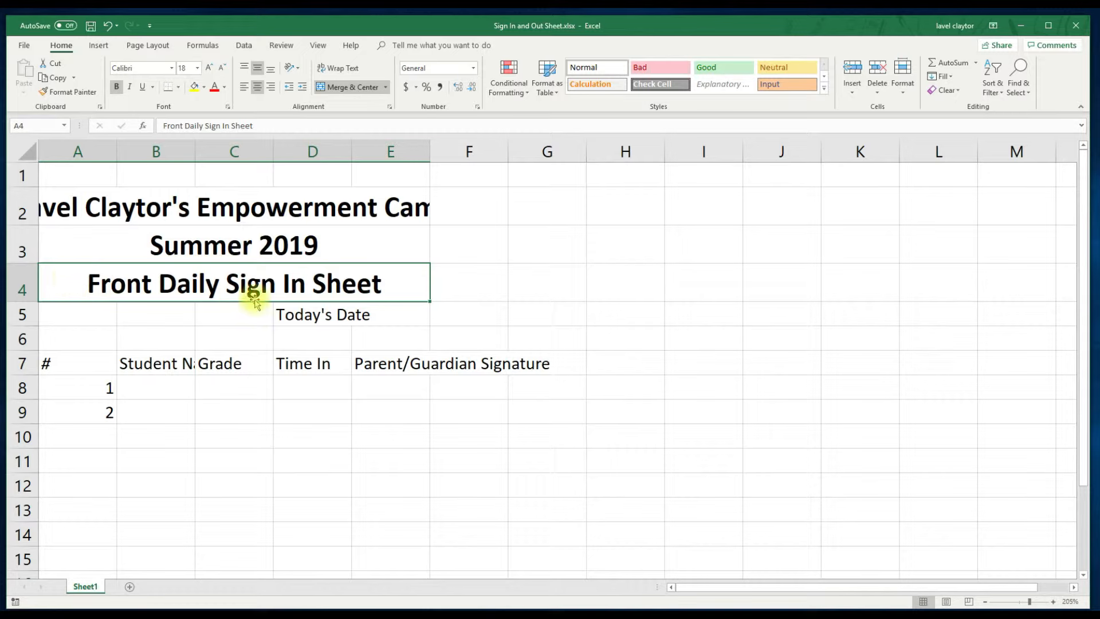
# Add a bottom border under cell E5 beside Today's Date
pyautogui.click(394, 315)
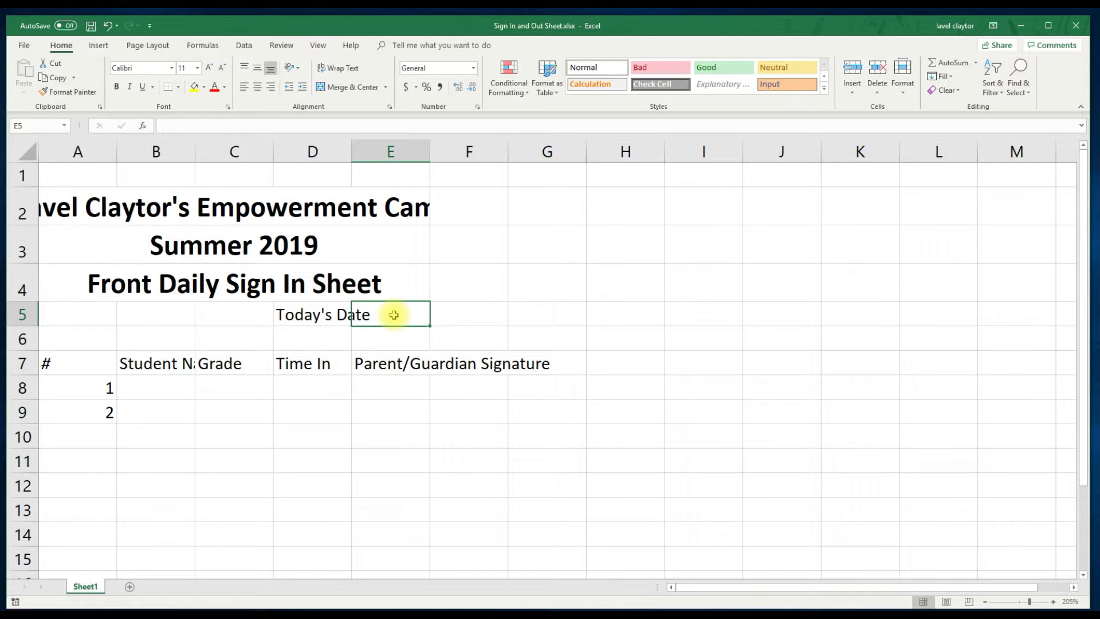
pyautogui.moveTo(167, 109)
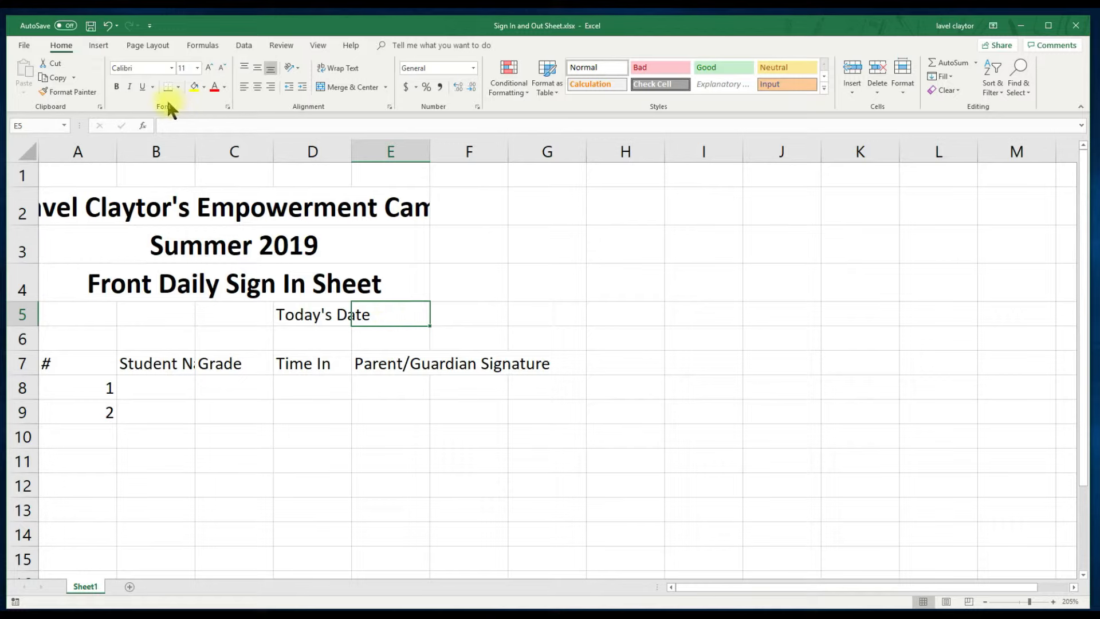
pyautogui.moveTo(169, 114)
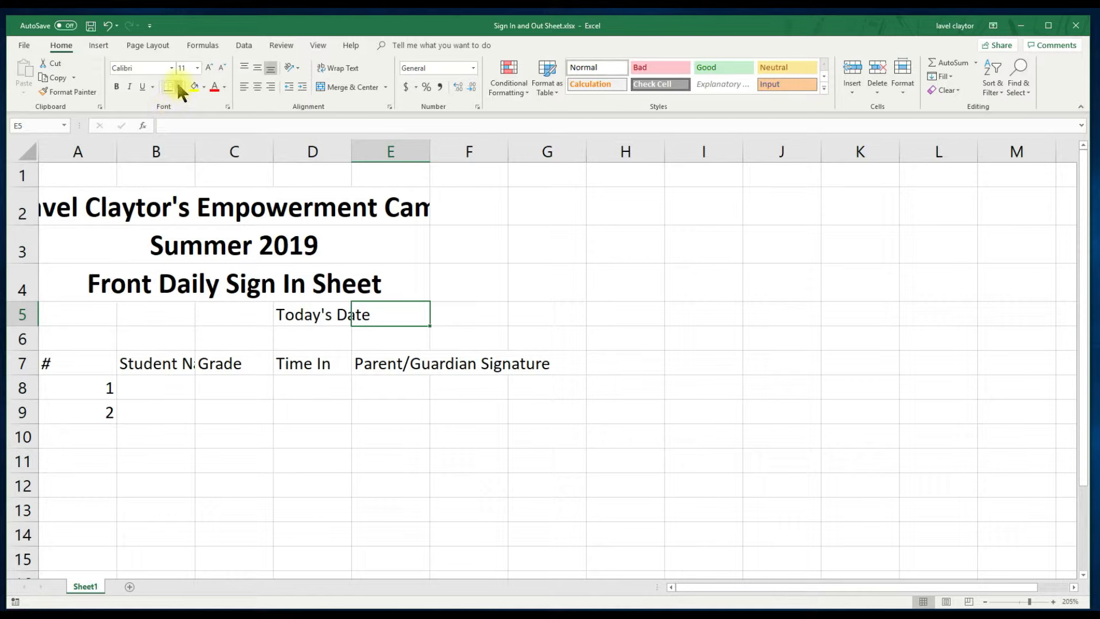
pyautogui.click(166, 86)
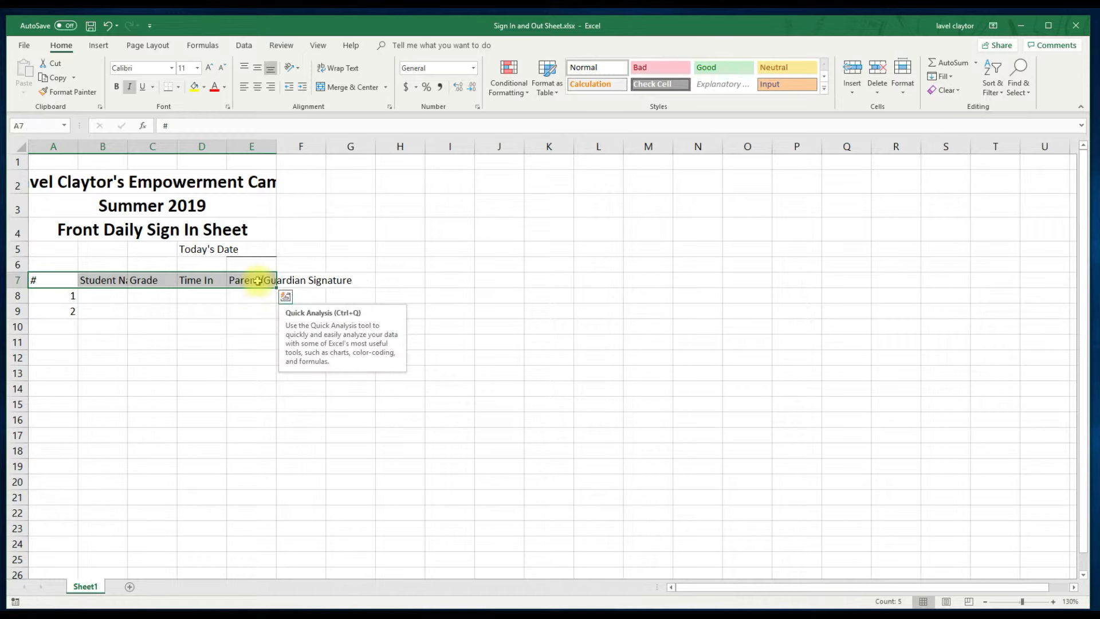
pyautogui.moveTo(165, 112)
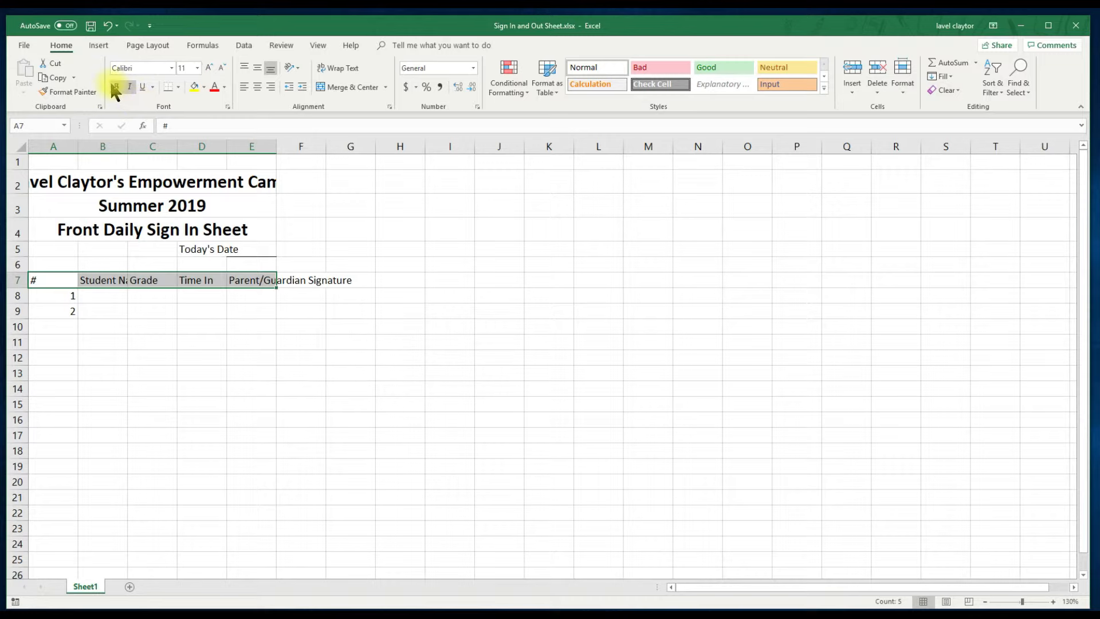
# Bold the row 7 headers, from # through Parent/Guardian Signature
pyautogui.click(115, 87)
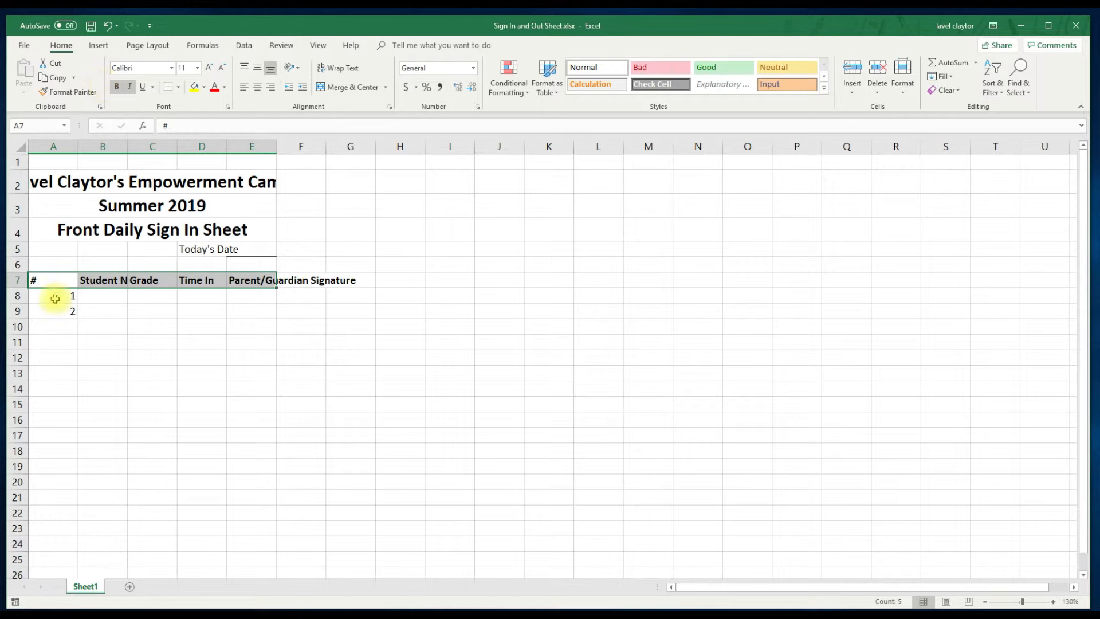
# Extend the 1, 2 series down column A to 20 in row 27
pyautogui.click(54, 296)
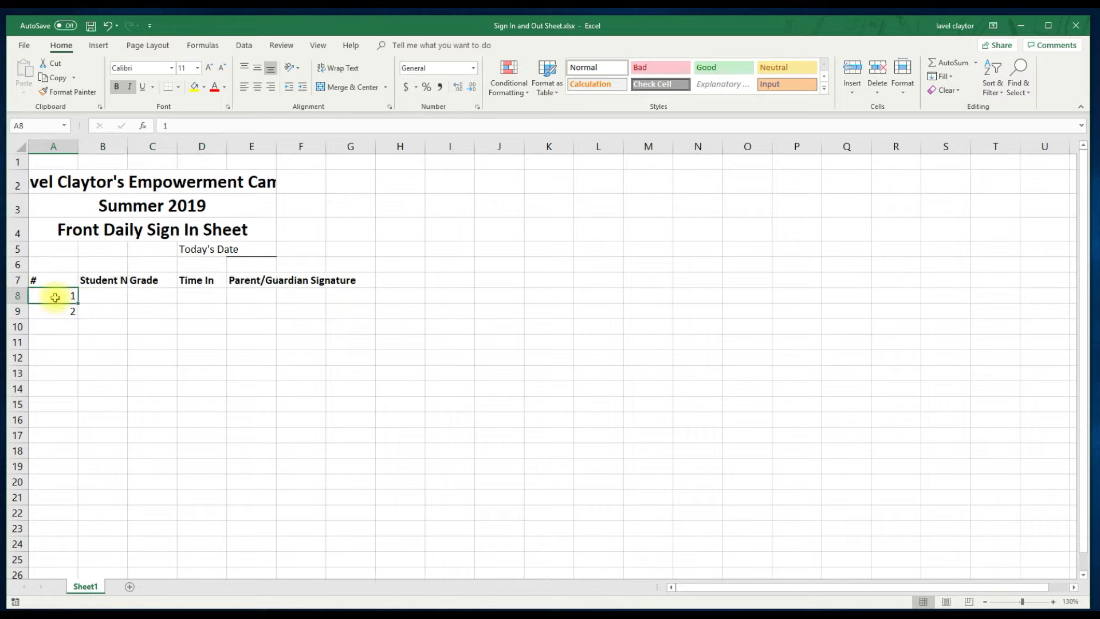
pyautogui.moveTo(53, 296); pyautogui.dragTo(56, 312)
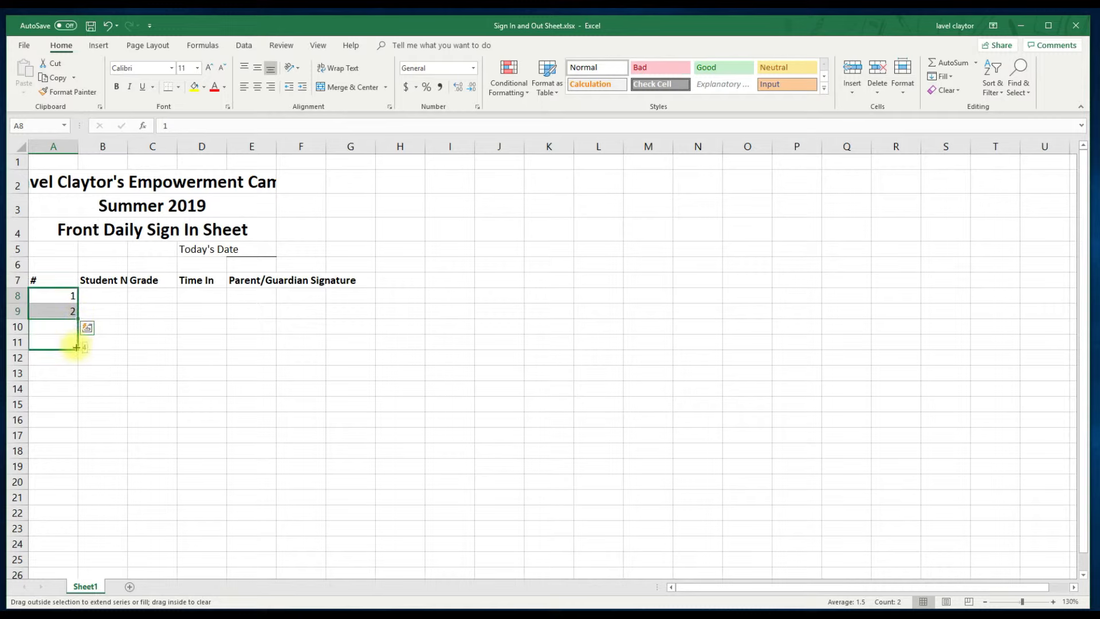
pyautogui.moveTo(76, 347); pyautogui.dragTo(76, 373)
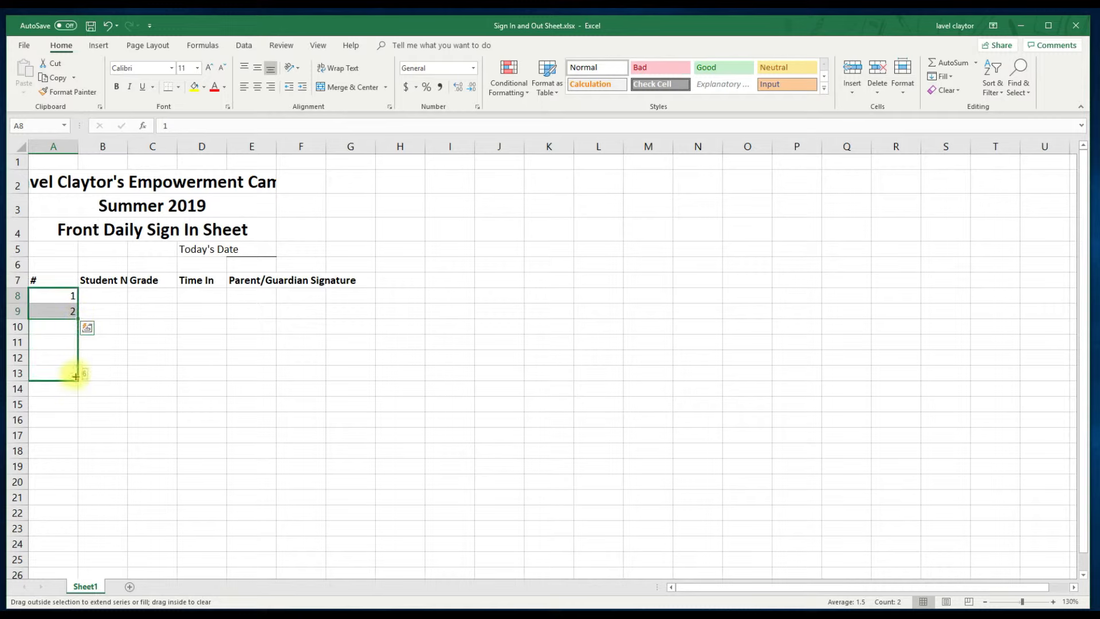
pyautogui.moveTo(74, 374); pyautogui.dragTo(74, 394)
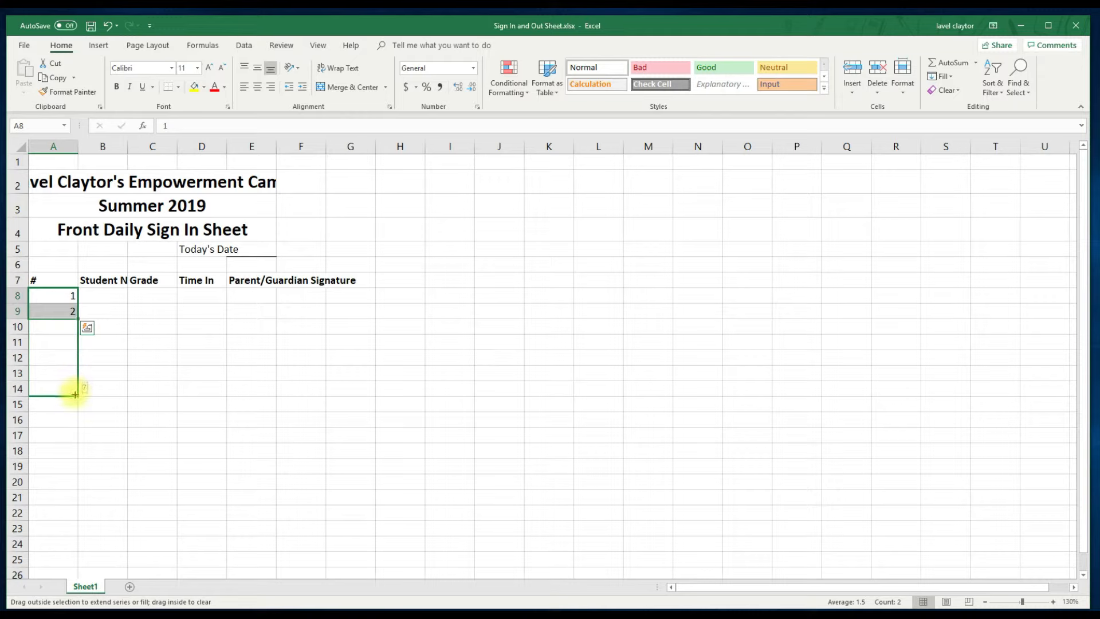
pyautogui.moveTo(75, 393); pyautogui.dragTo(75, 425)
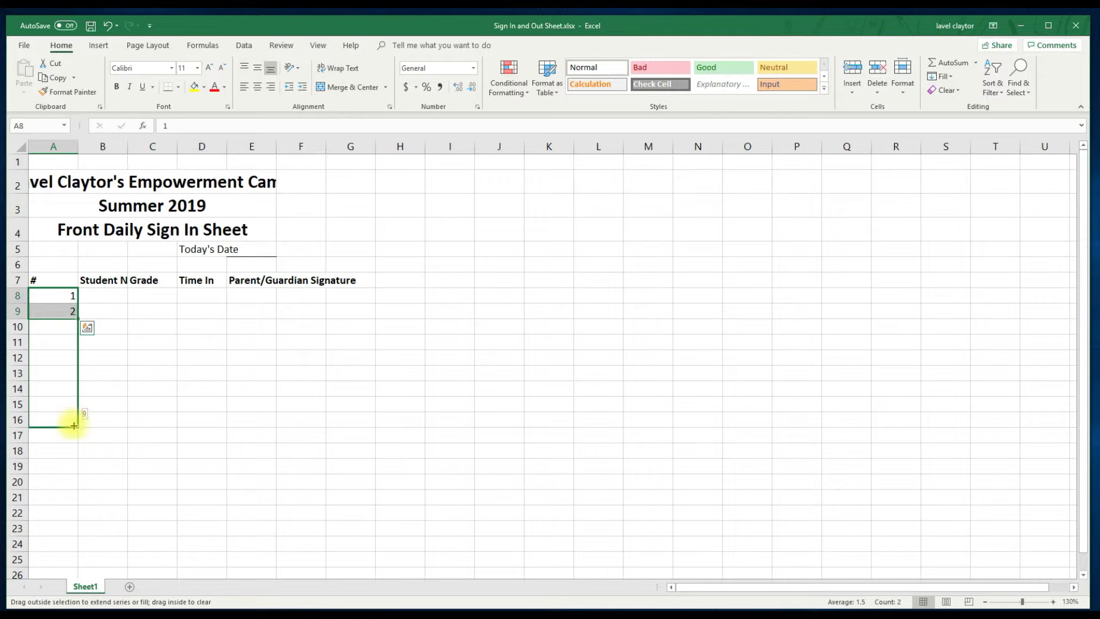
pyautogui.moveTo(72, 426); pyautogui.dragTo(72, 528)
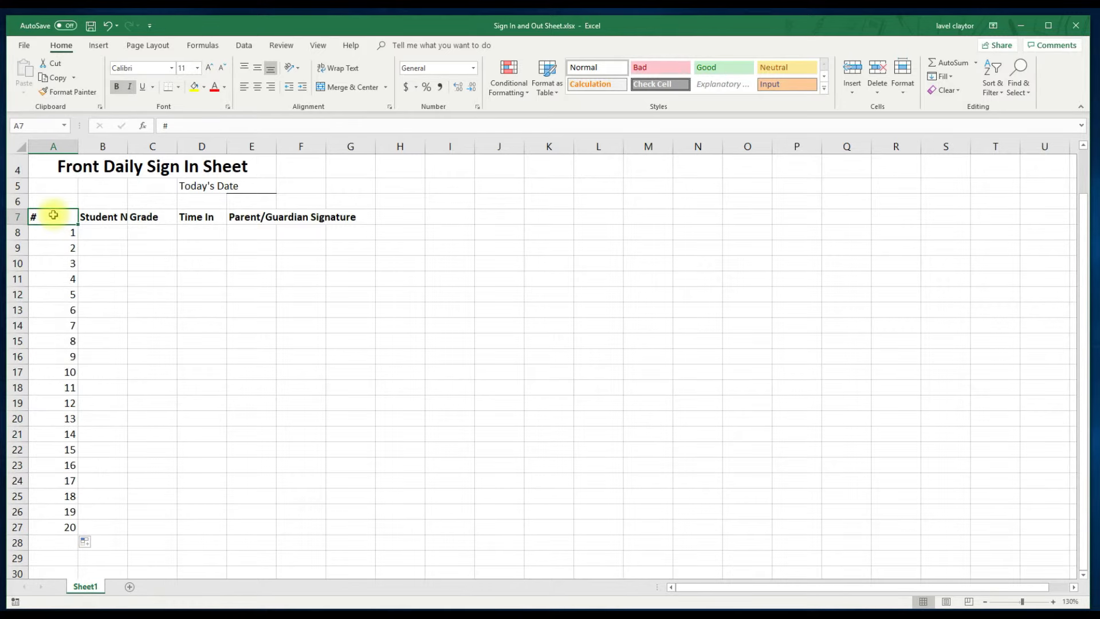
# Format A7:E27 as a table with Table Style Light 20, keeping headers
pyautogui.moveTo(53, 216); pyautogui.dragTo(251, 216)
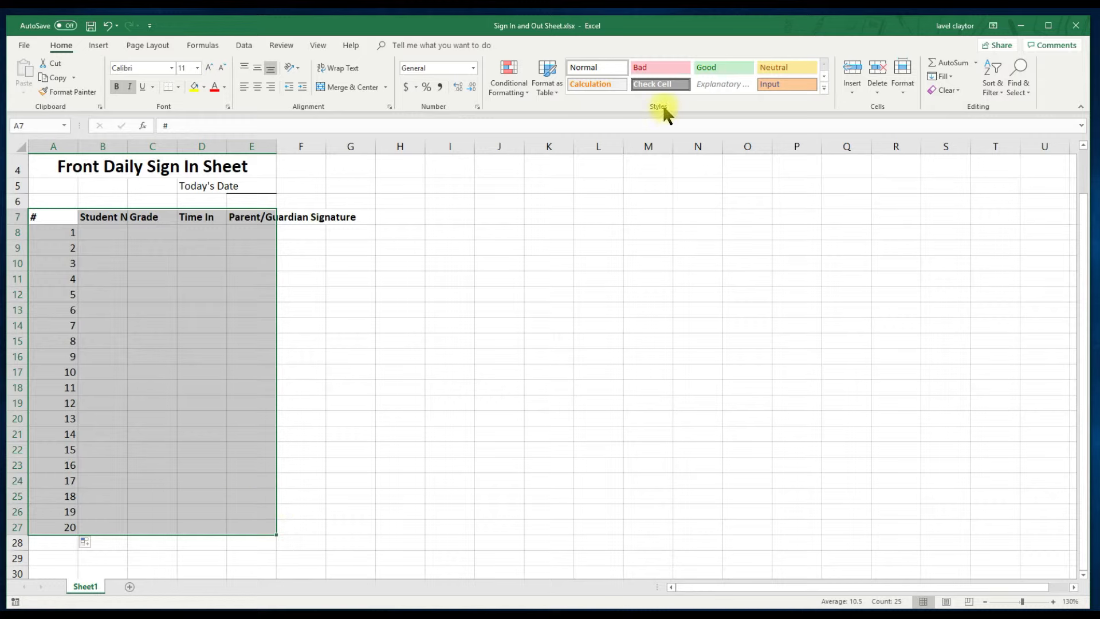
pyautogui.moveTo(575, 108)
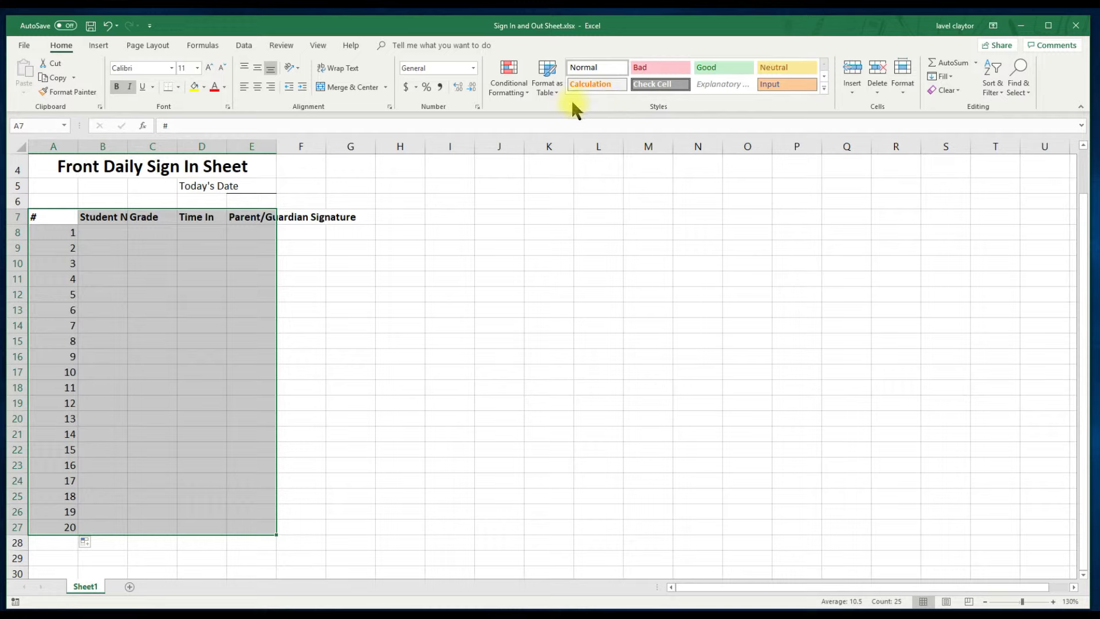
pyautogui.click(547, 78)
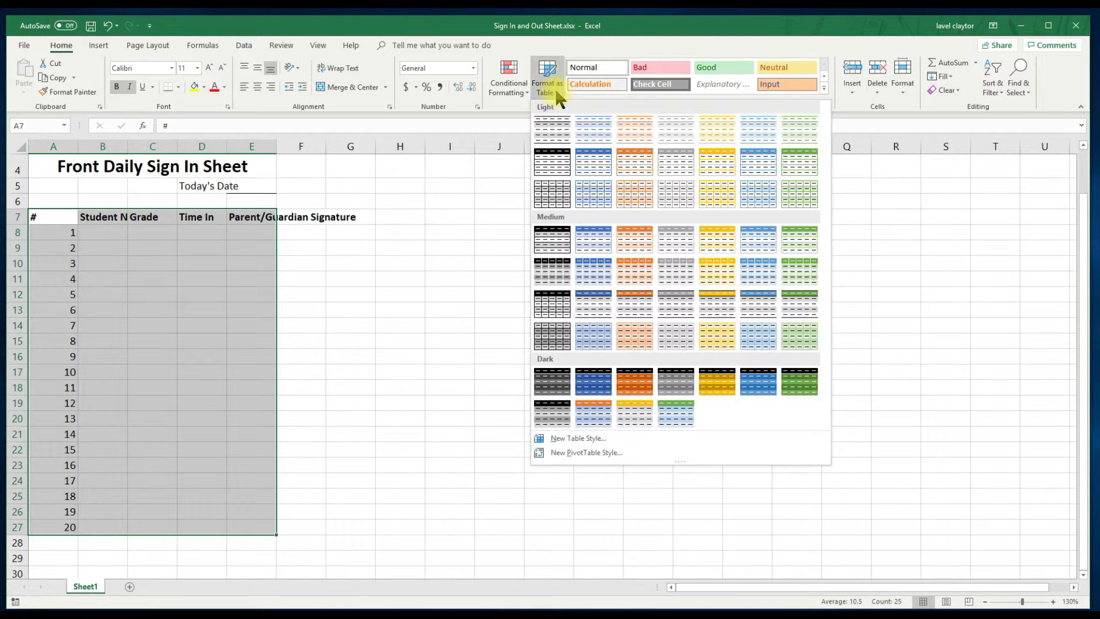
pyautogui.moveTo(558, 112)
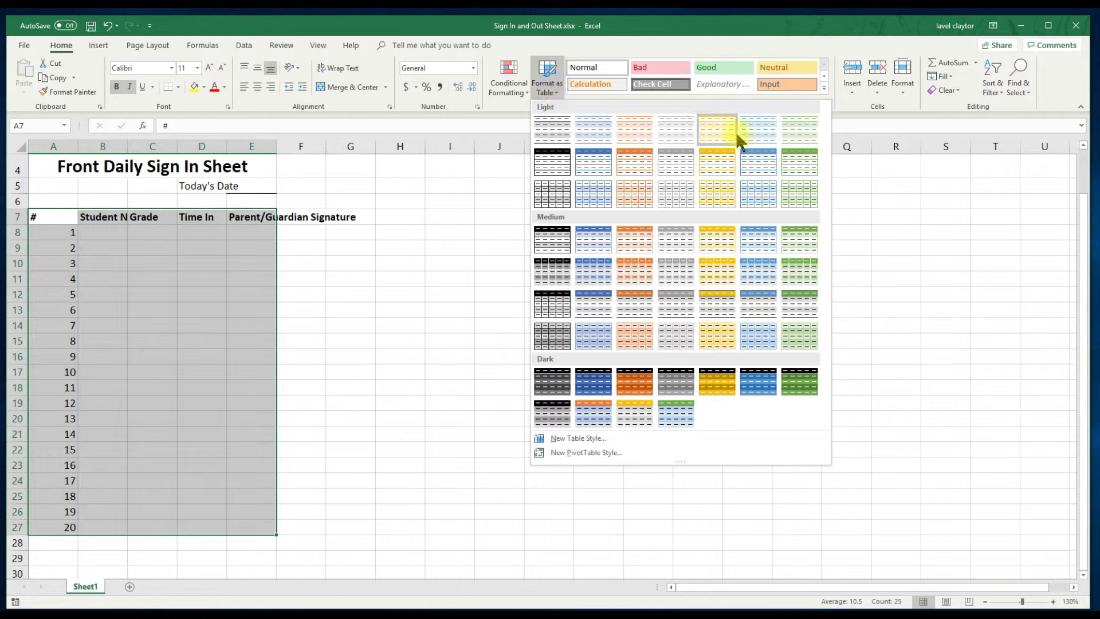
pyautogui.moveTo(758, 129)
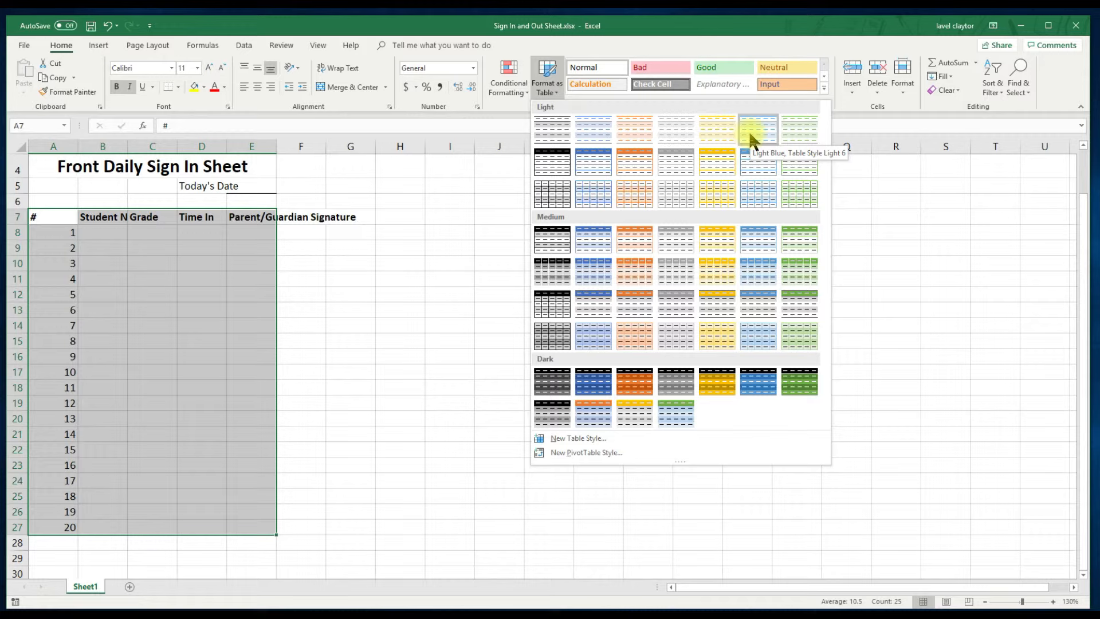
pyautogui.moveTo(759, 162)
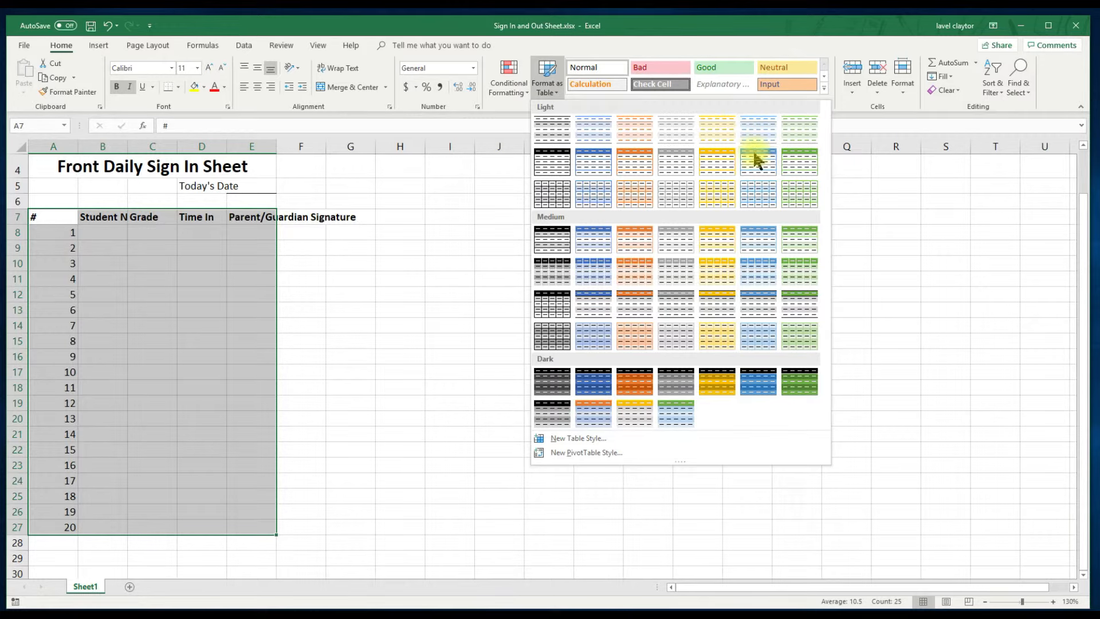
pyautogui.moveTo(761, 195)
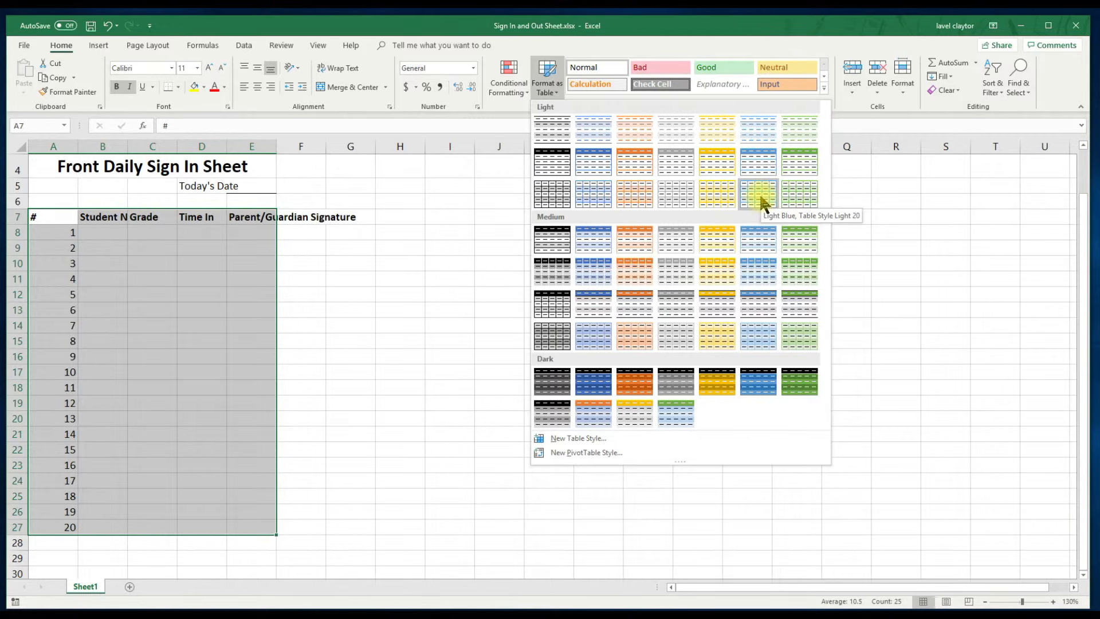
pyautogui.click(758, 194)
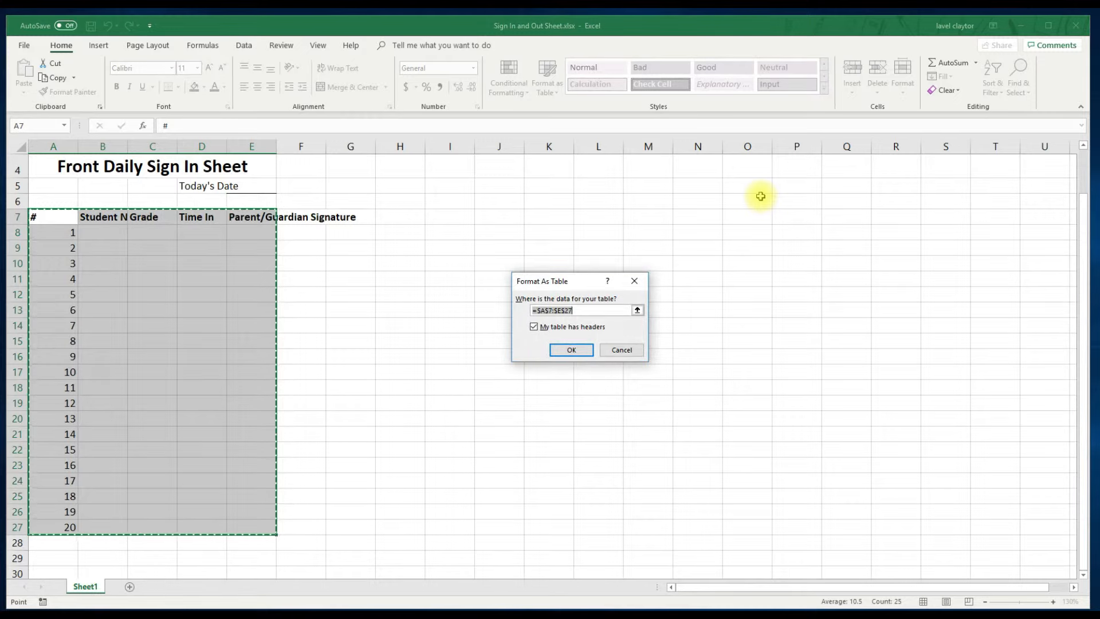
pyautogui.moveTo(712, 295)
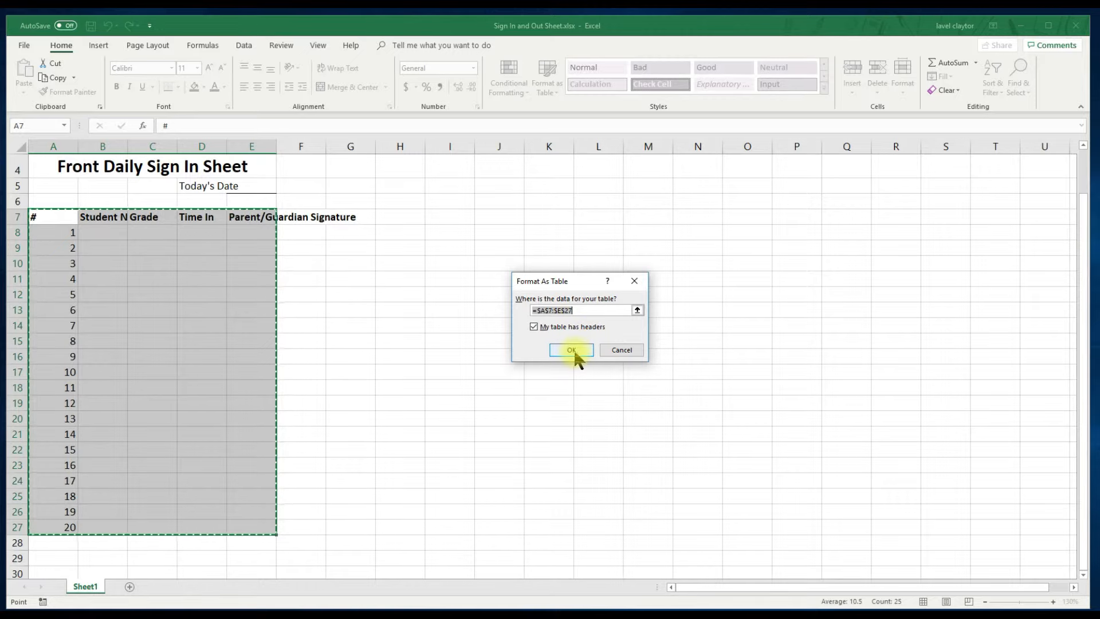
pyautogui.click(571, 350)
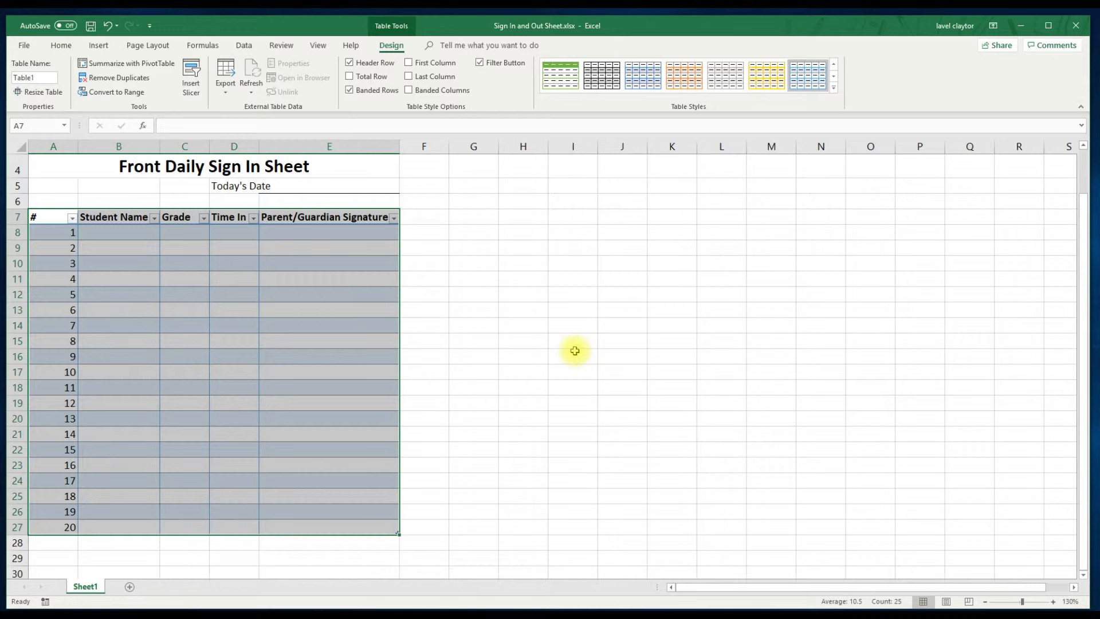
pyautogui.moveTo(495, 351)
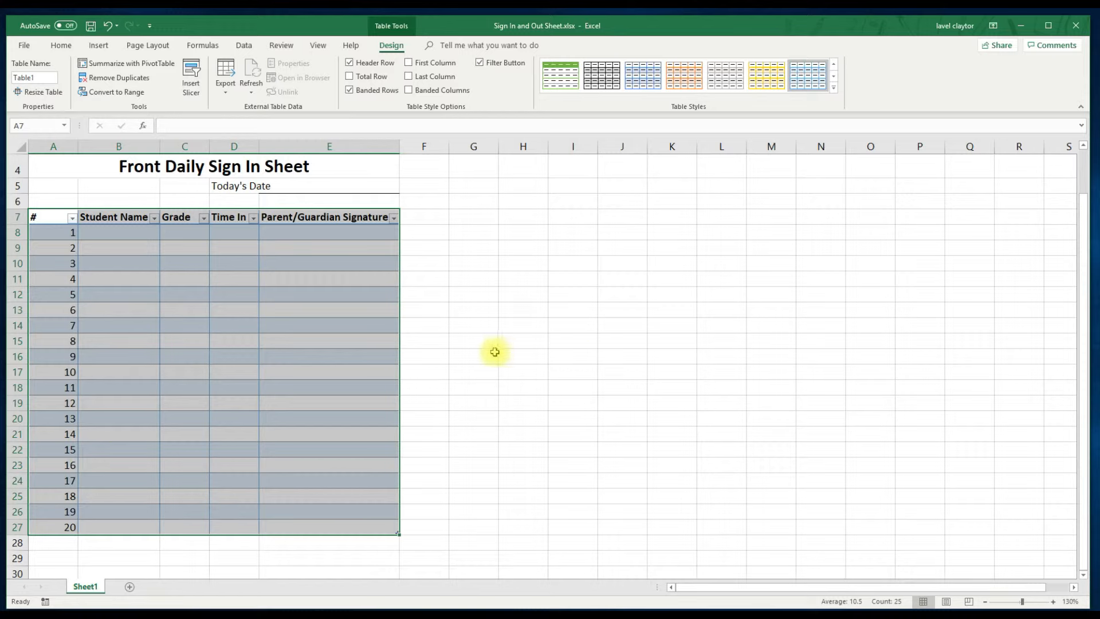
pyautogui.moveTo(27, 166)
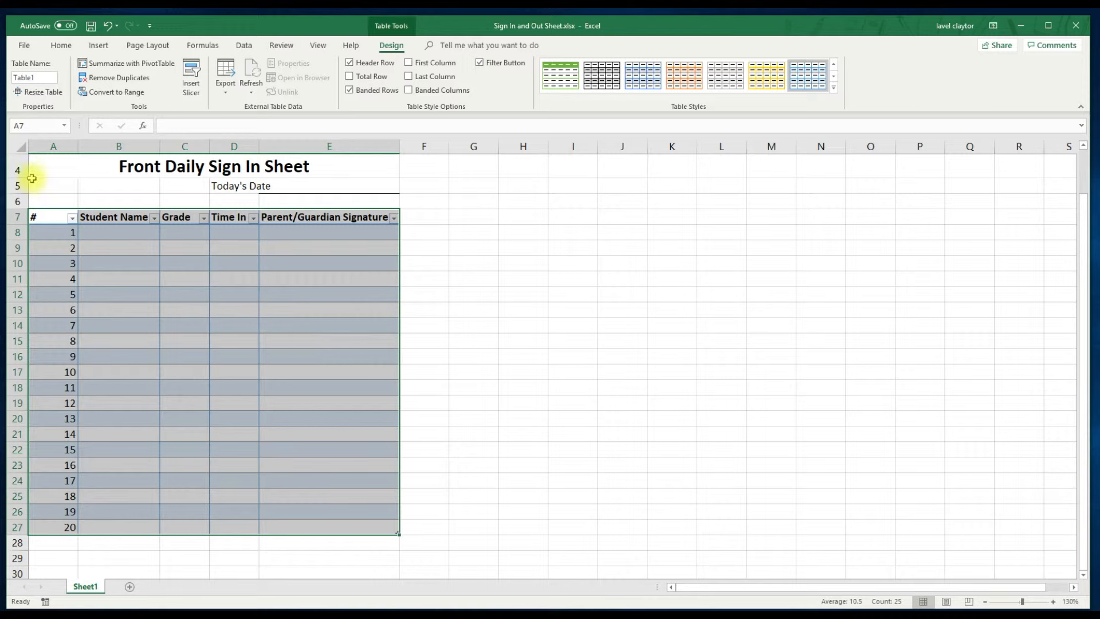
# Set the width of column A, the # column, to exactly 5
pyautogui.click(52, 146)
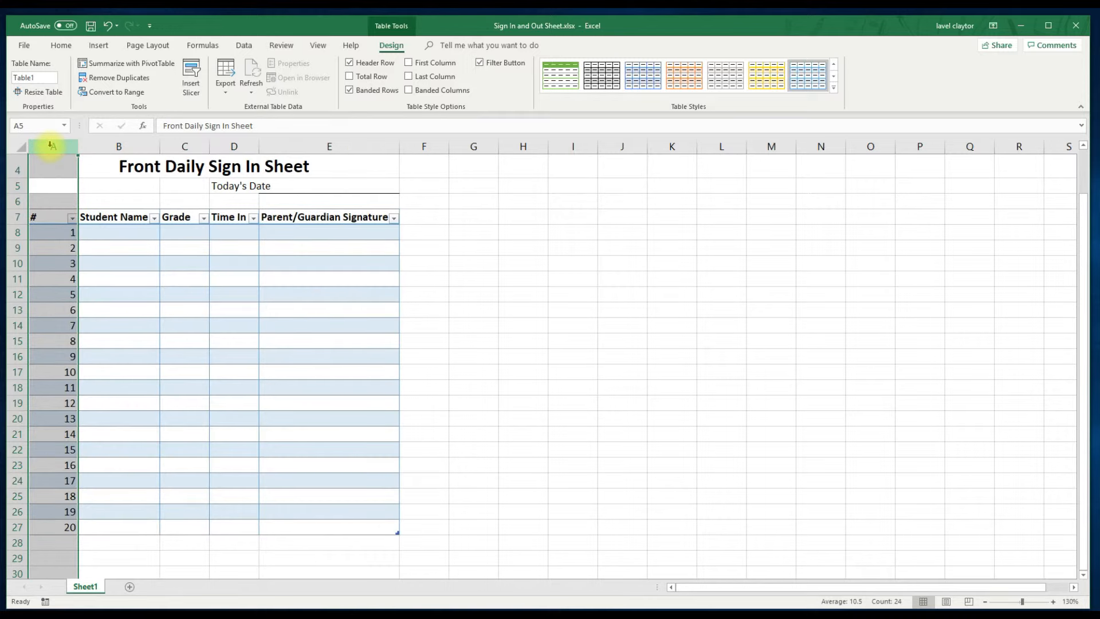
pyautogui.click(61, 45)
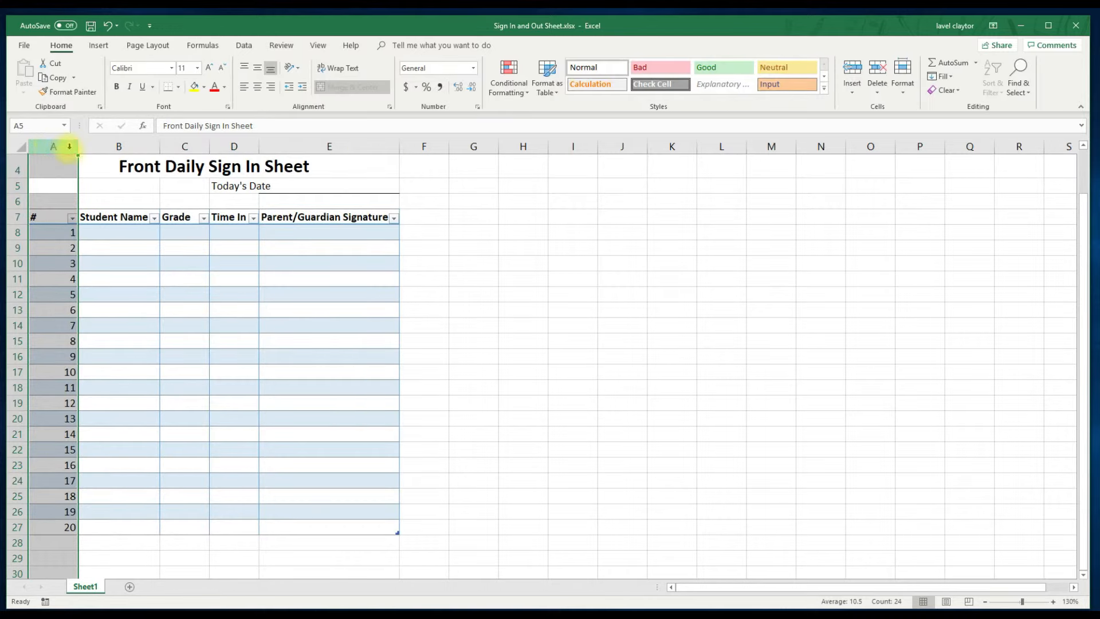
pyautogui.moveTo(875, 108)
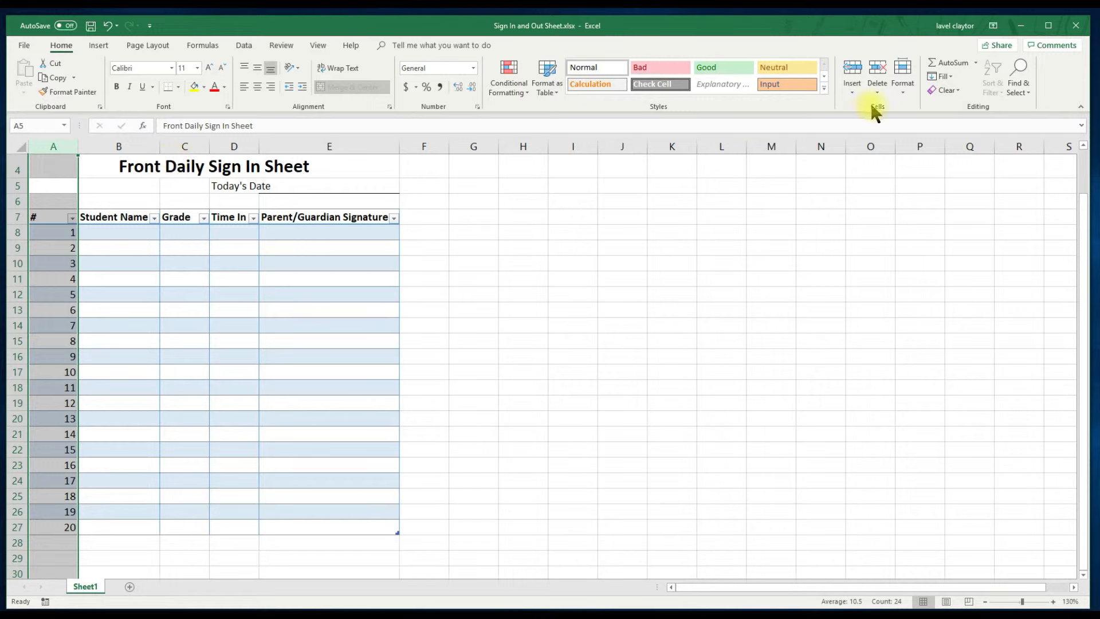
pyautogui.moveTo(902, 75)
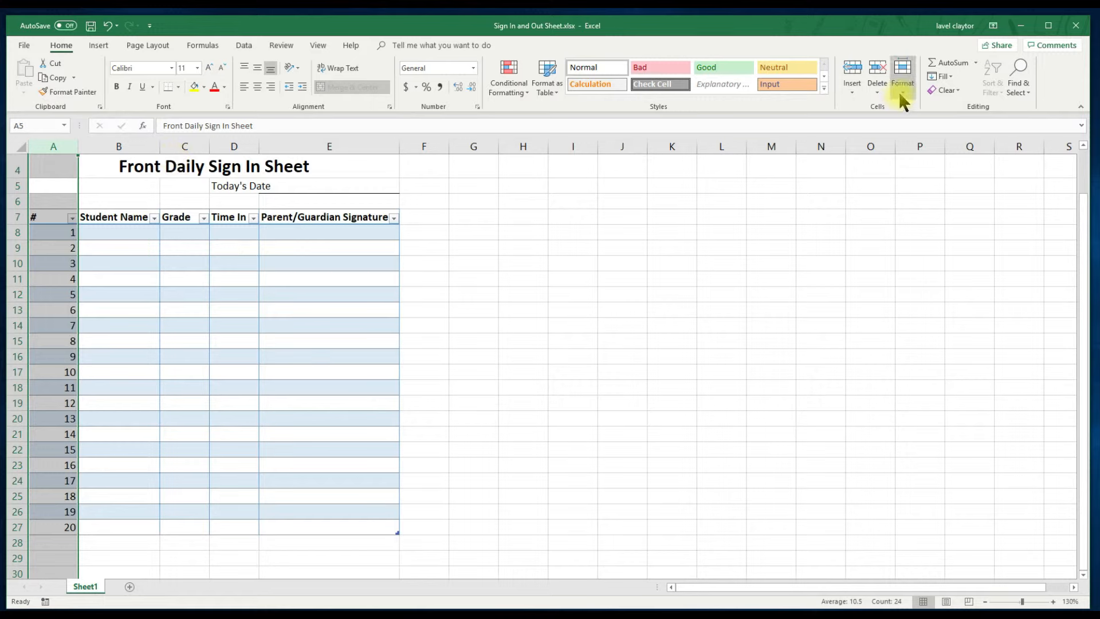
pyautogui.click(904, 74)
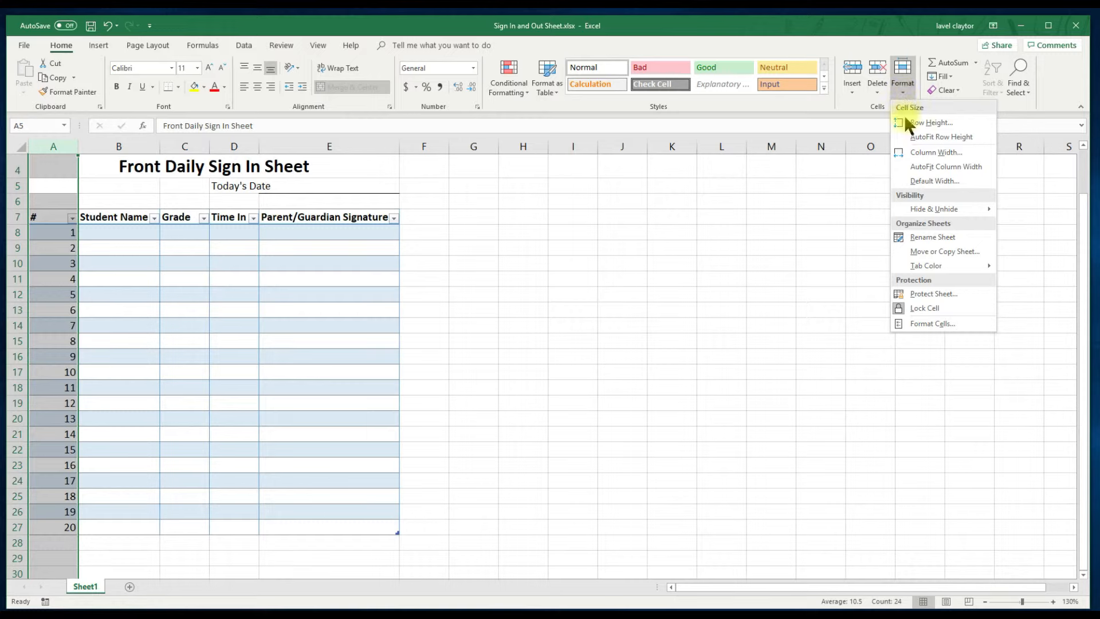
pyautogui.click(935, 152)
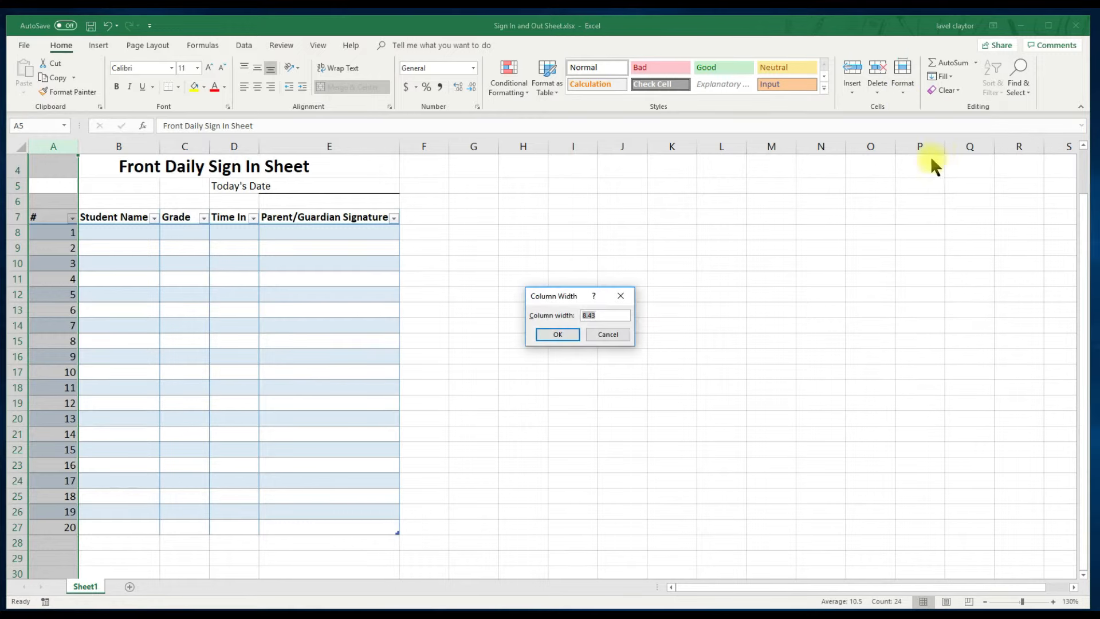
pyautogui.write('5')
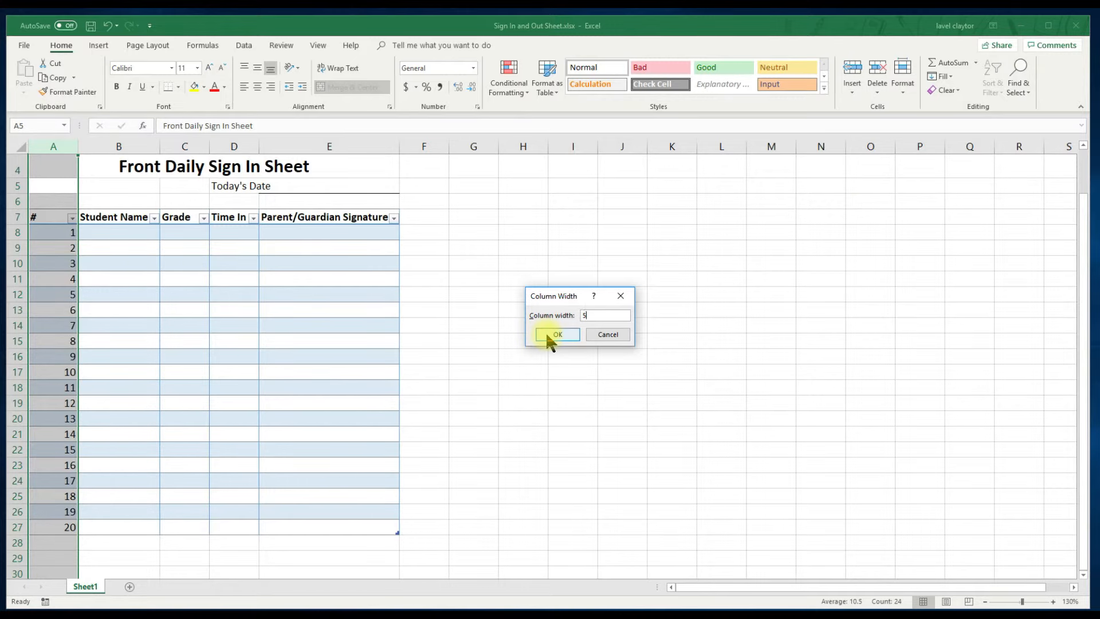
pyautogui.click(557, 334)
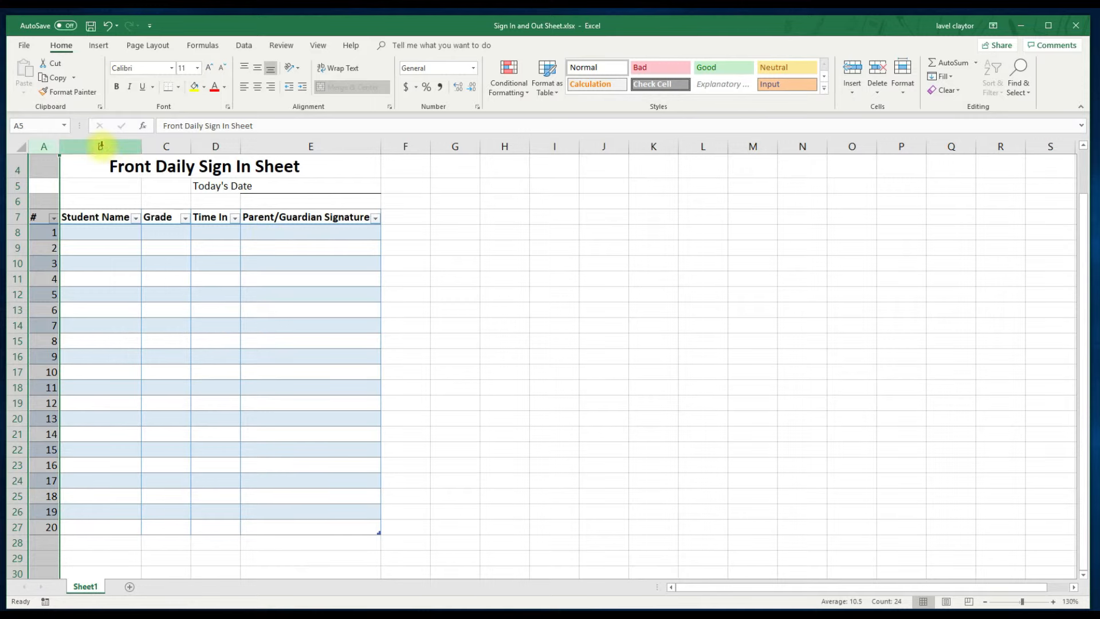
# Set the Student Name column B to a column width of 40
pyautogui.click(101, 147)
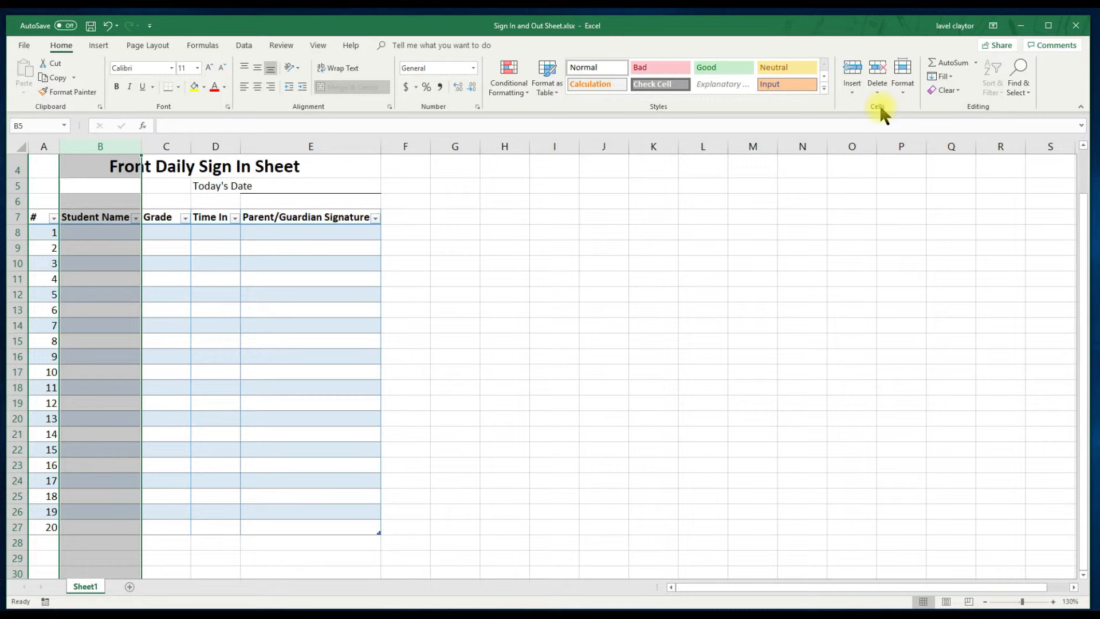
pyautogui.click(902, 68)
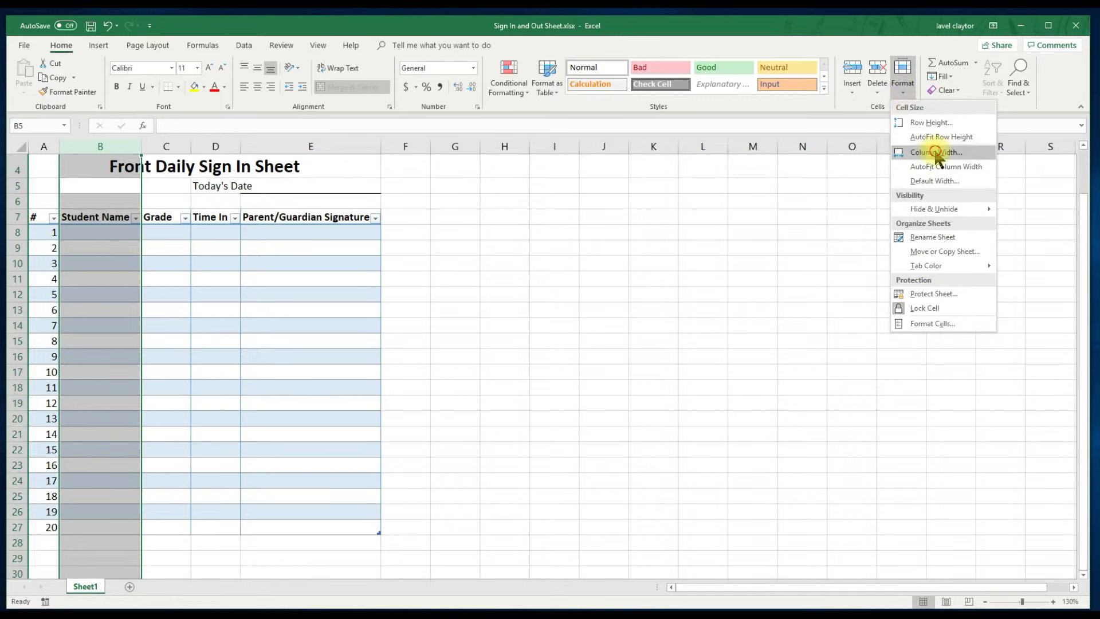
pyautogui.click(924, 151)
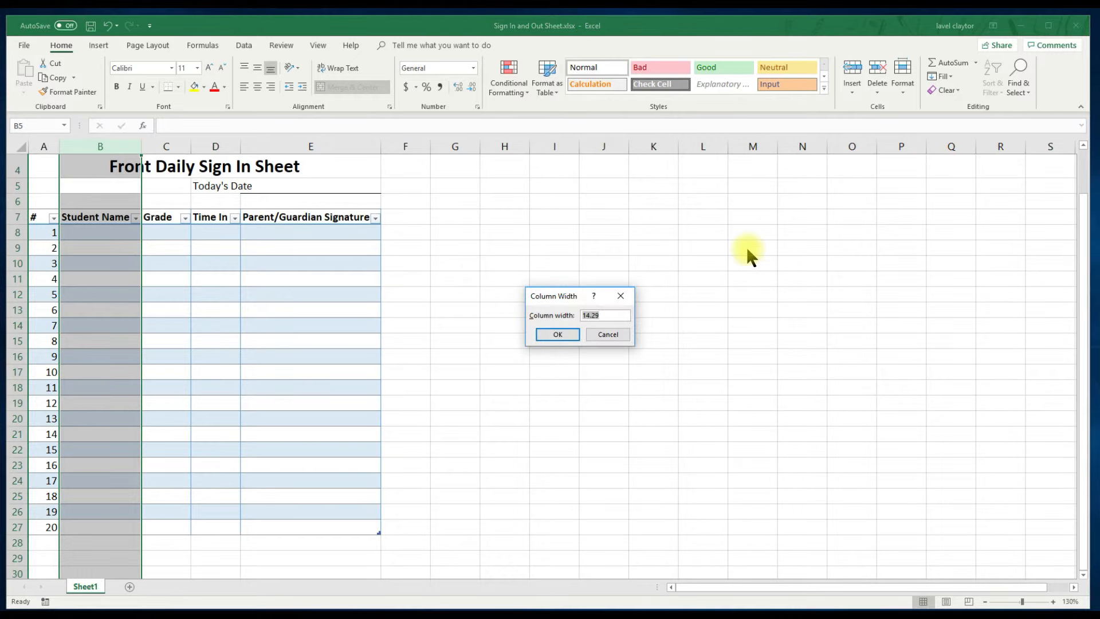
pyautogui.write('40')
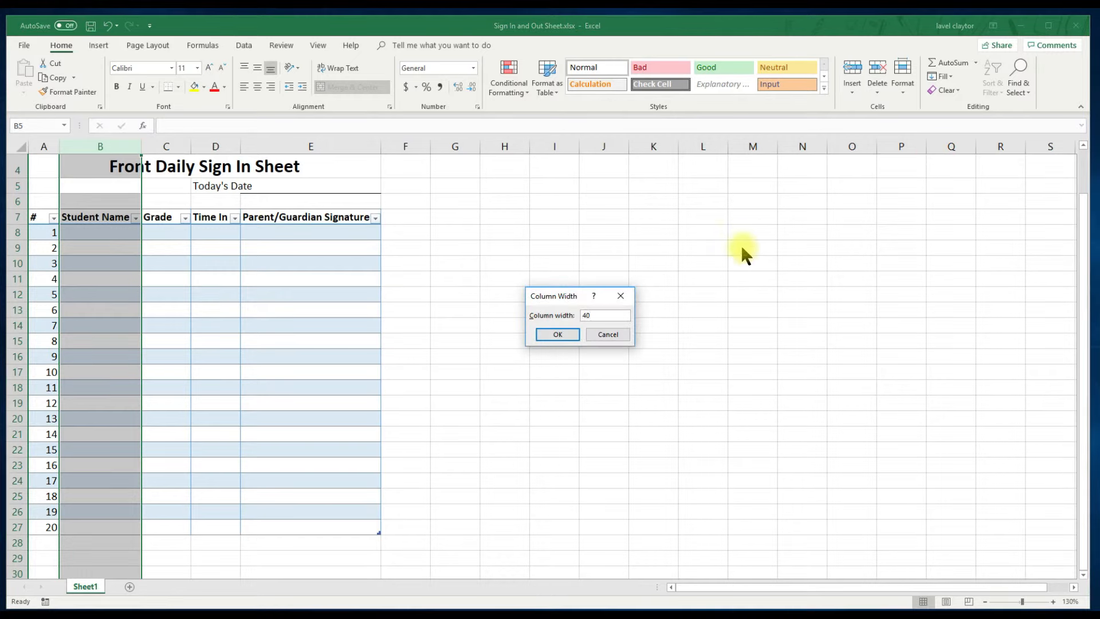
pyautogui.click(557, 334)
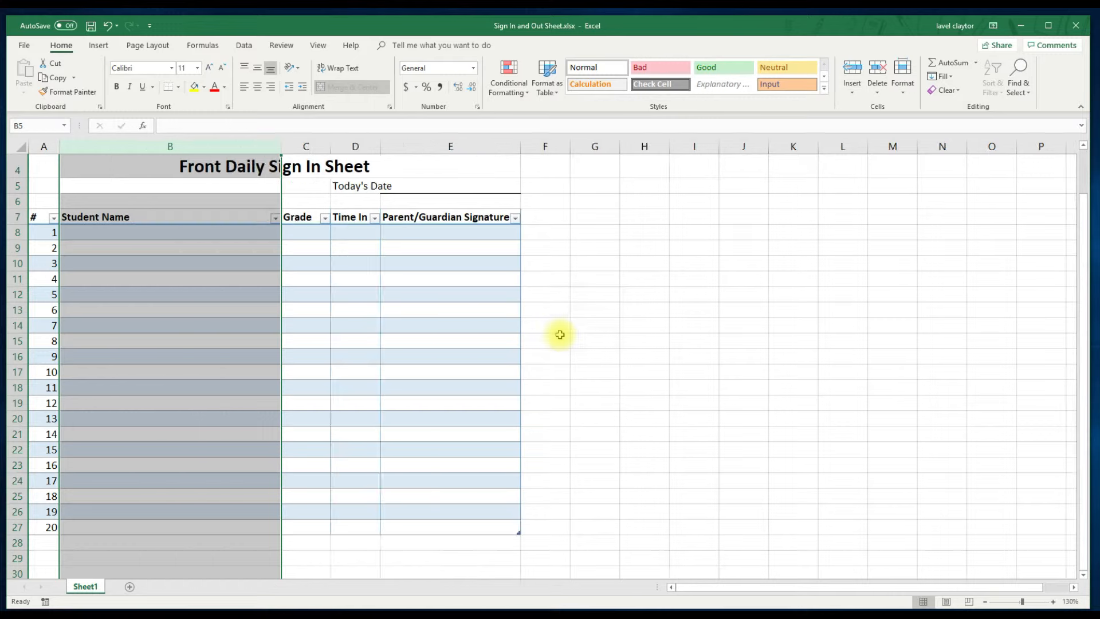
# Give columns C:D (Grade, Time In) a column width of 10
pyautogui.click(305, 146)
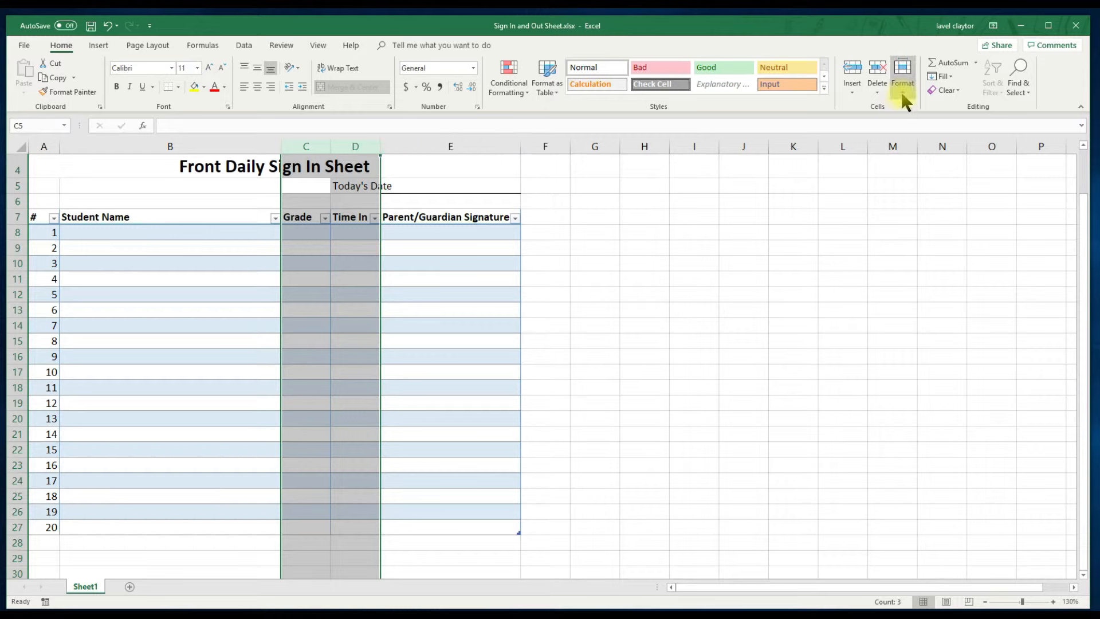
pyautogui.click(903, 75)
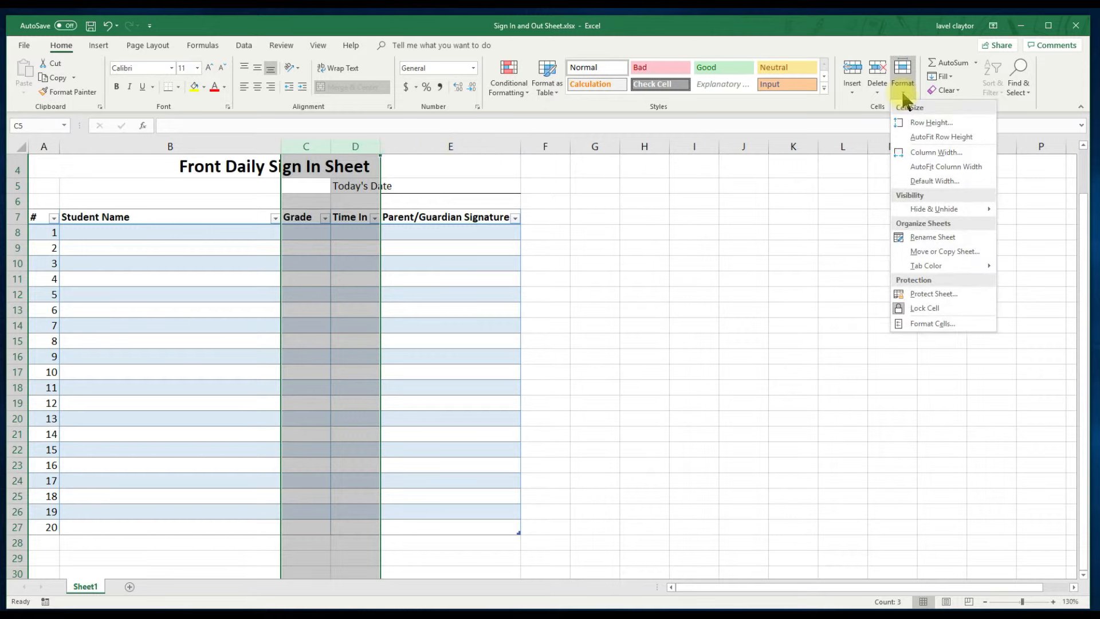
pyautogui.moveTo(933, 159)
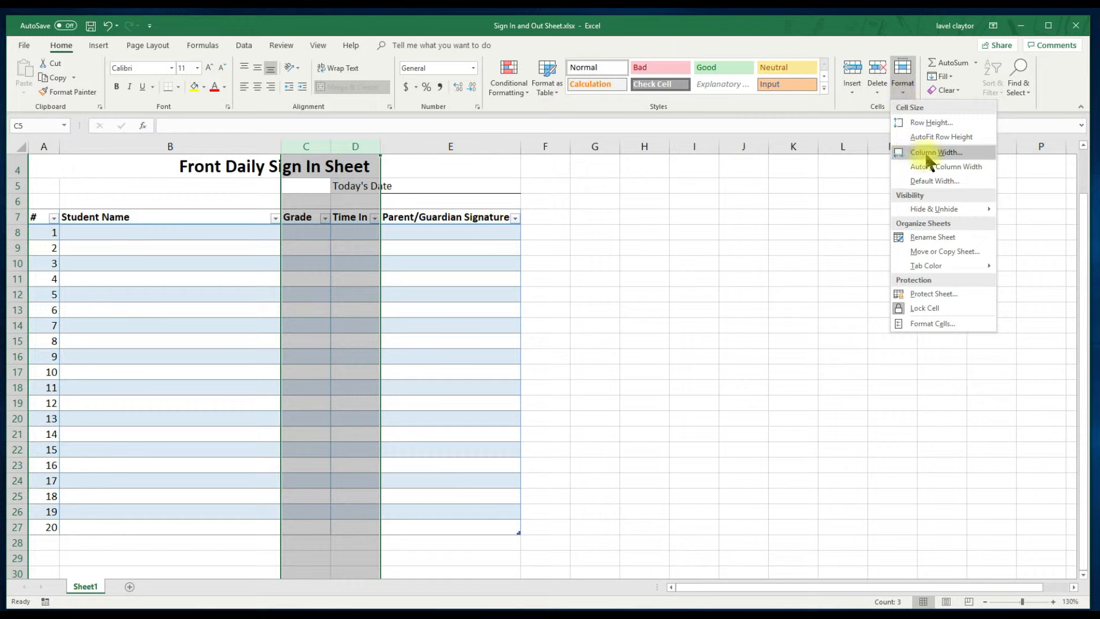
pyautogui.click(933, 152)
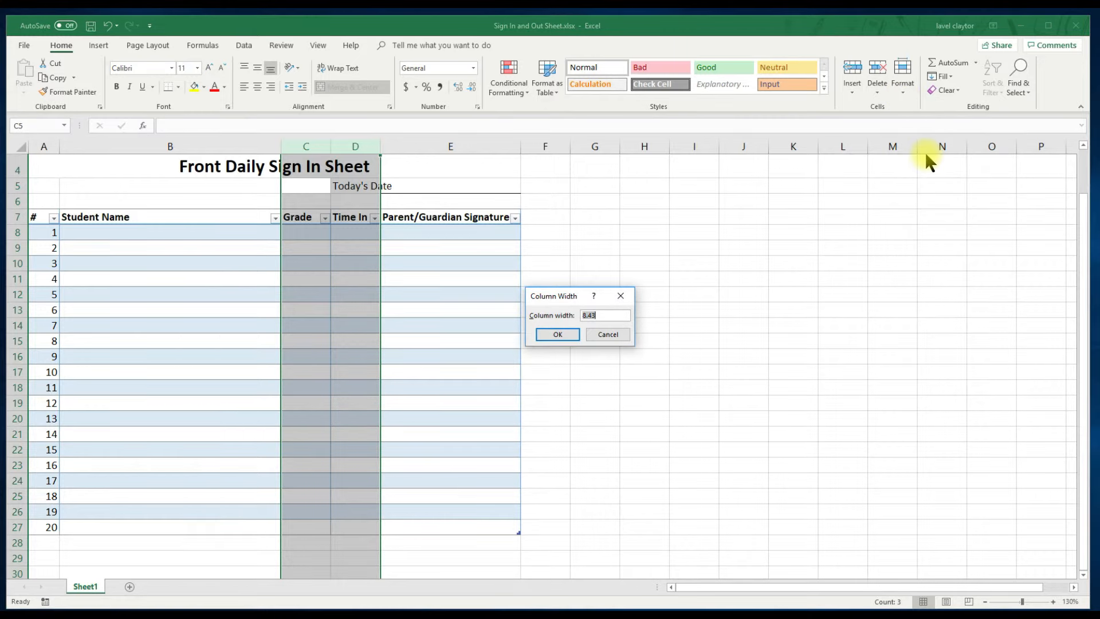
pyautogui.write('10')
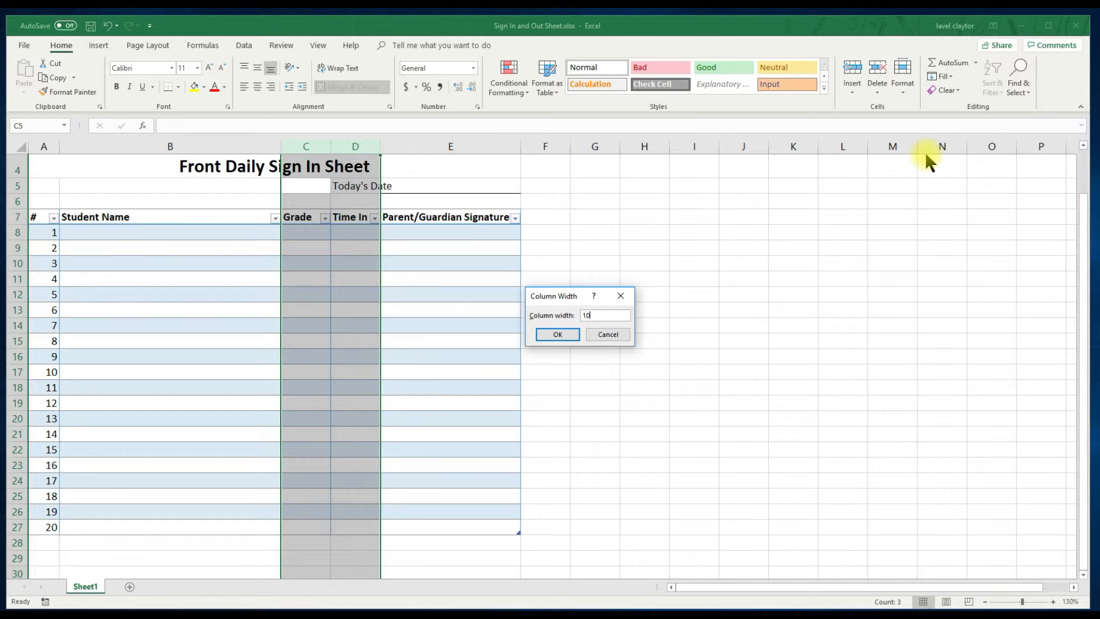
pyautogui.click(557, 334)
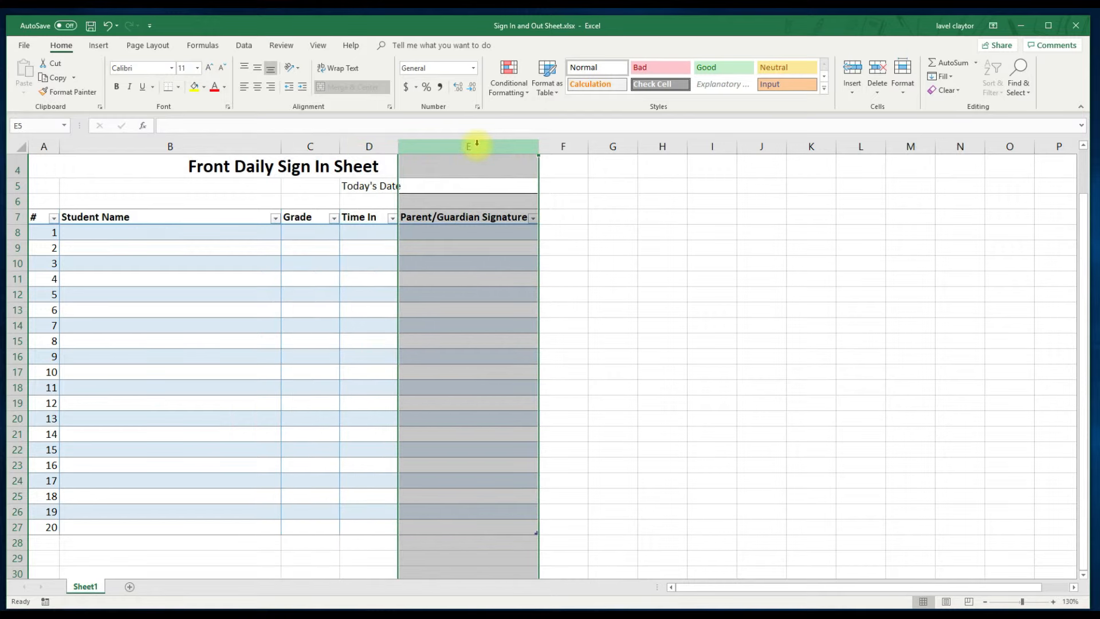
pyautogui.moveTo(878, 114)
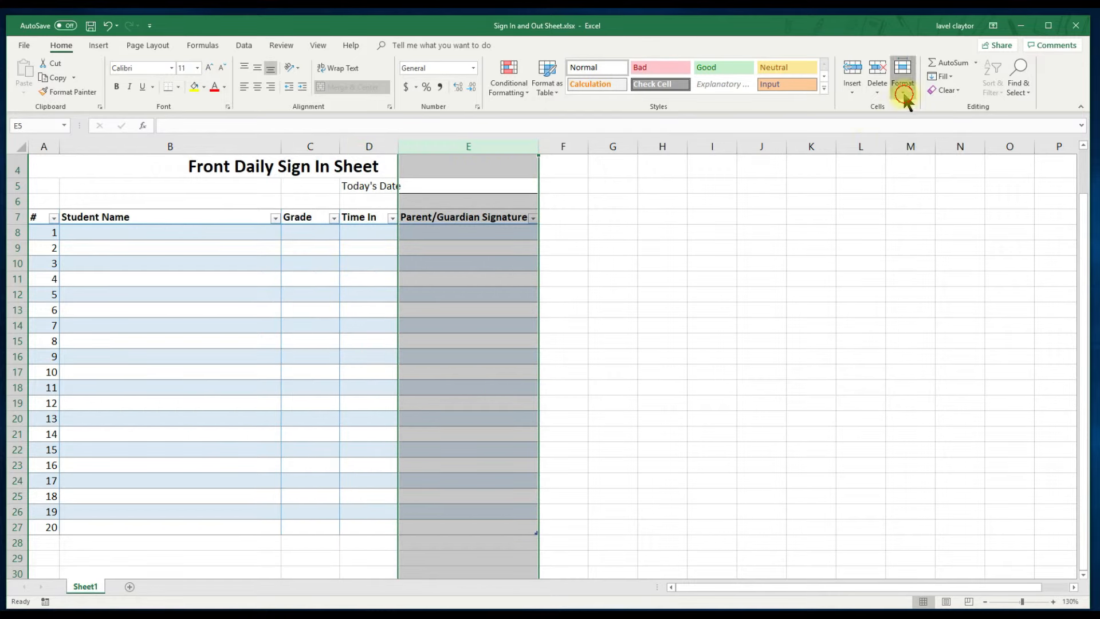
# Widen the Parent/Guardian Signature column E, then click cell B8 to deselect it
pyautogui.click(903, 74)
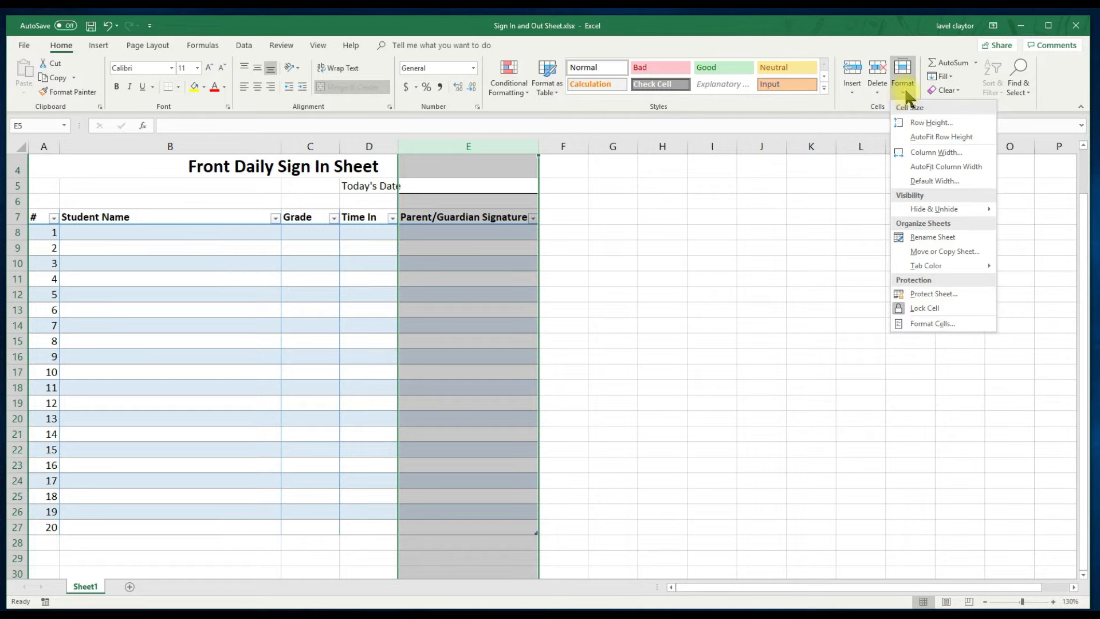
pyautogui.moveTo(931, 152)
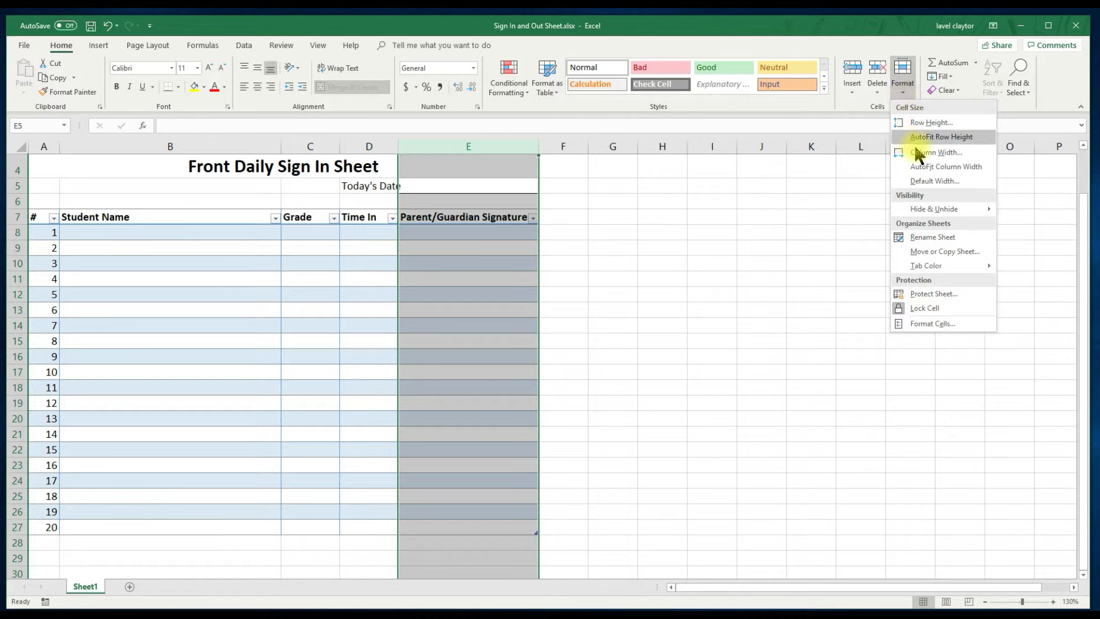
pyautogui.click(918, 150)
pyautogui.write('4')
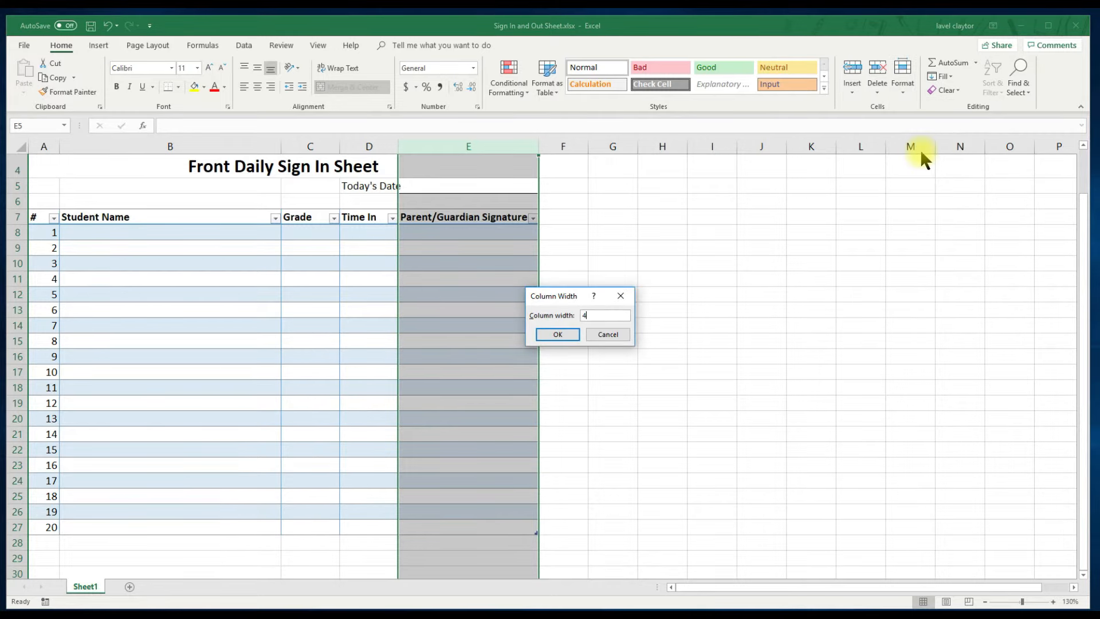
pyautogui.click(556, 334)
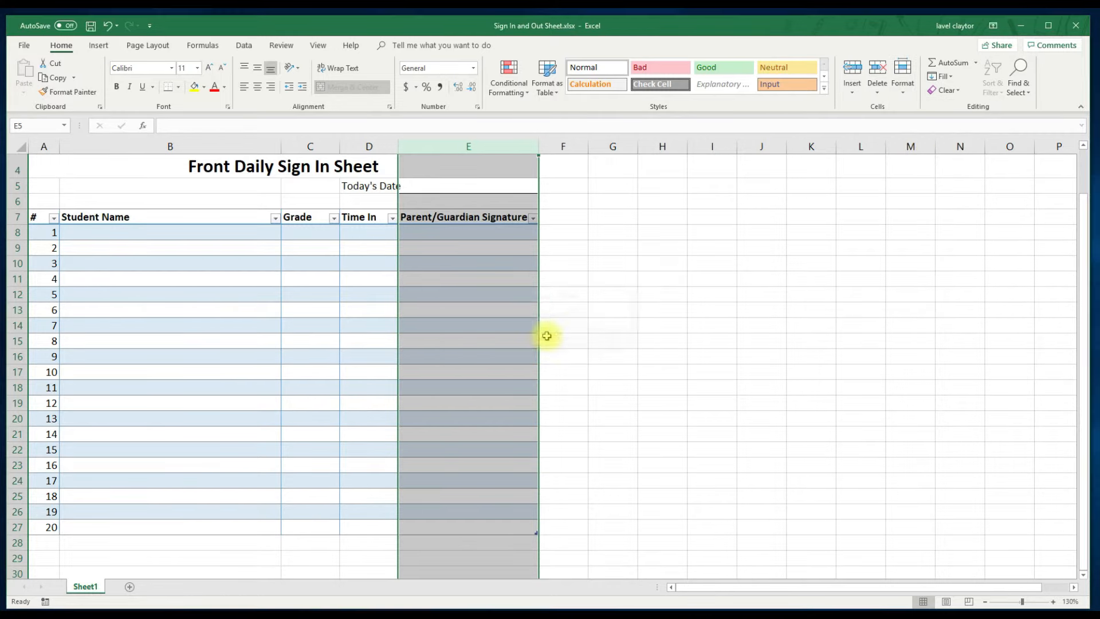
pyautogui.moveTo(538, 146); pyautogui.dragTo(619, 146)
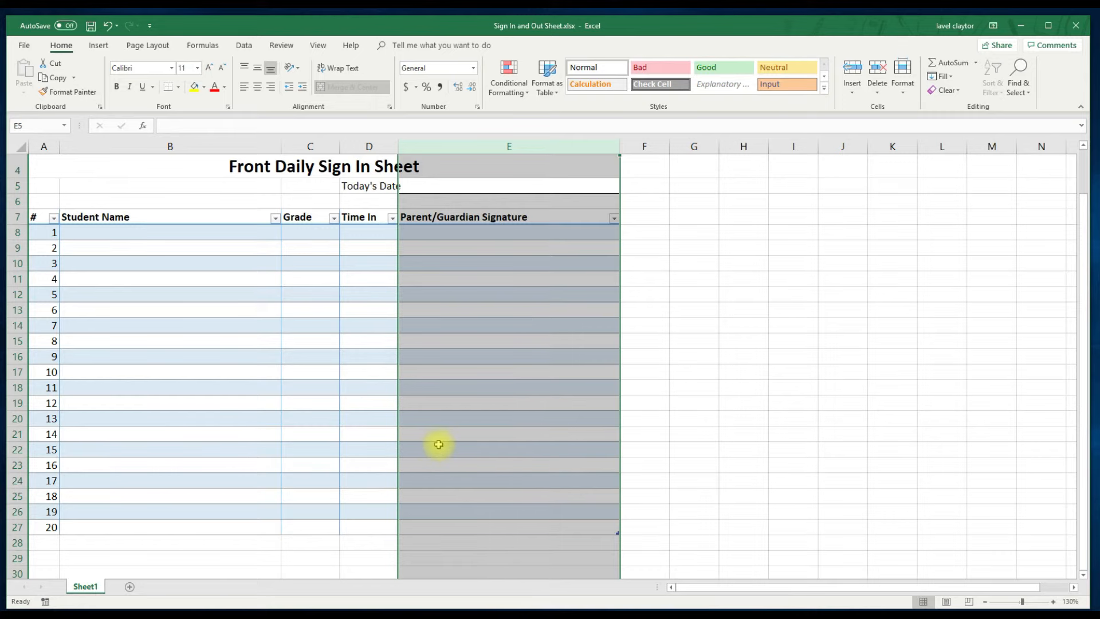
pyautogui.click(166, 232)
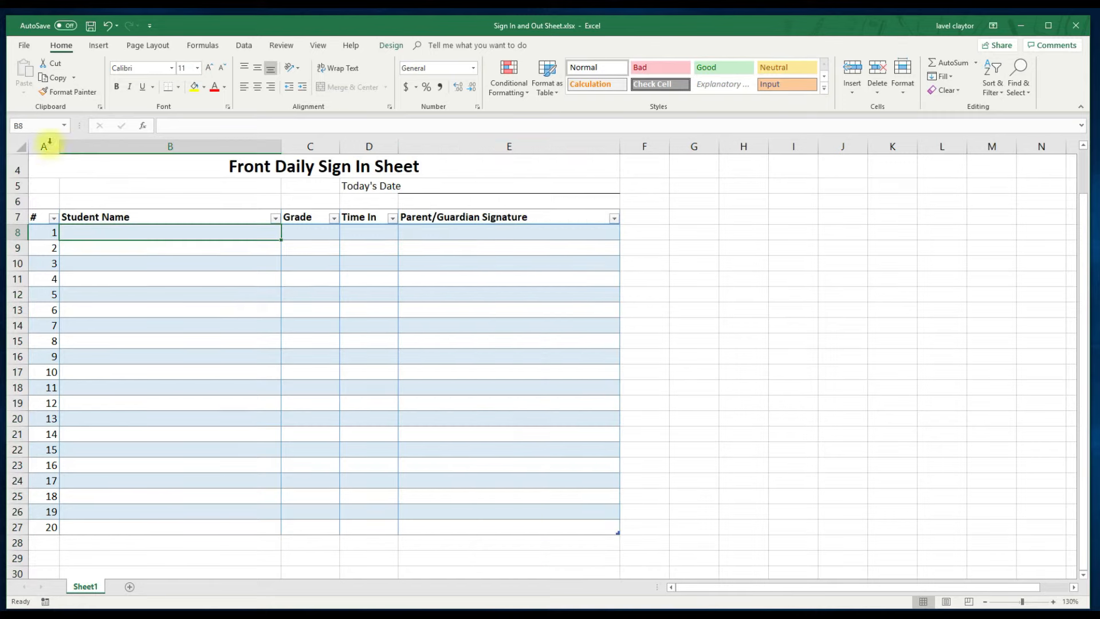
# Switch the print orientation from Portrait to Landscape in the Print settings
pyautogui.click(24, 46)
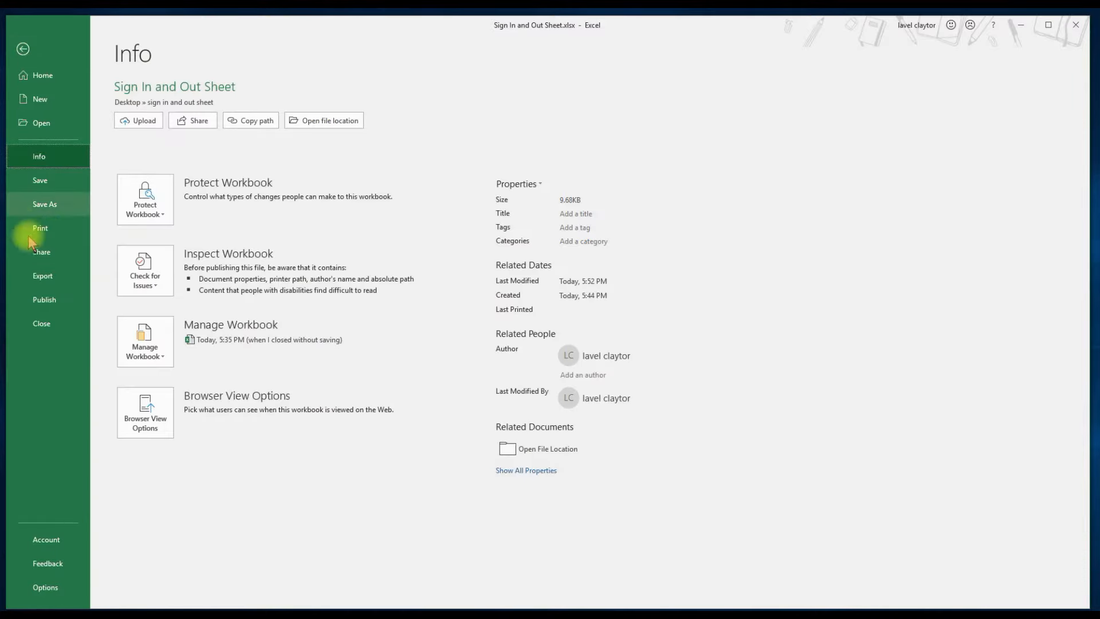
pyautogui.click(41, 228)
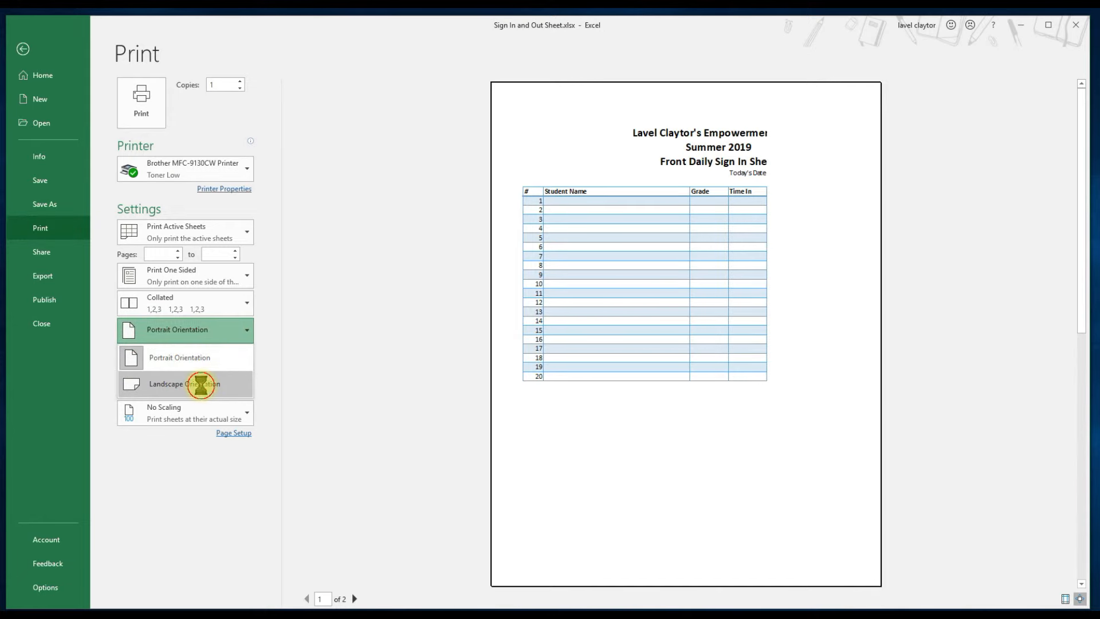
pyautogui.click(184, 384)
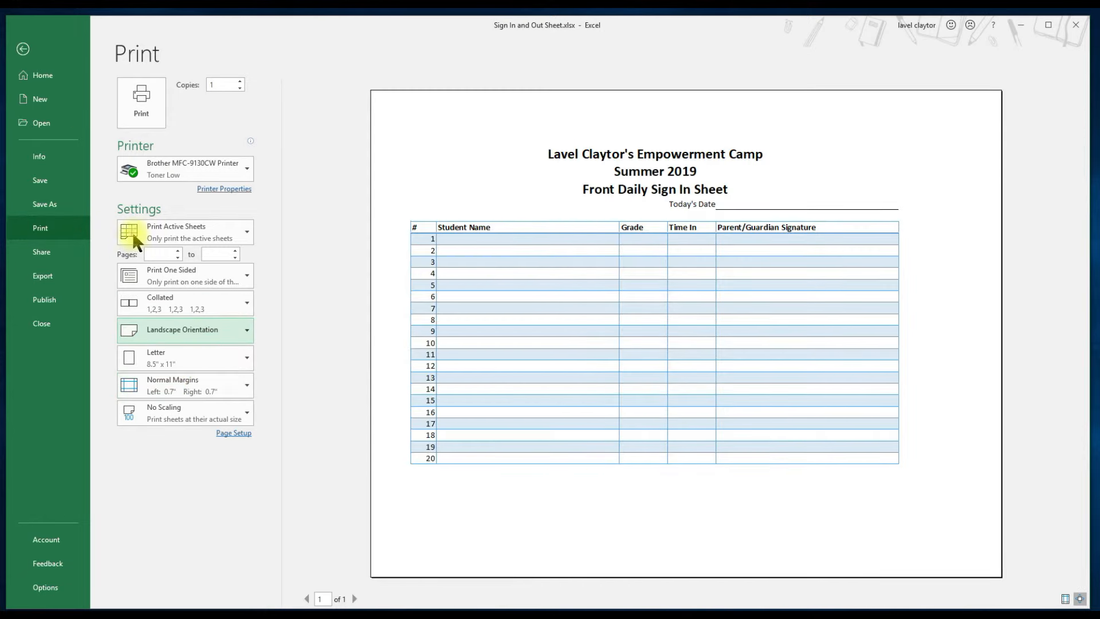
pyautogui.click(22, 48)
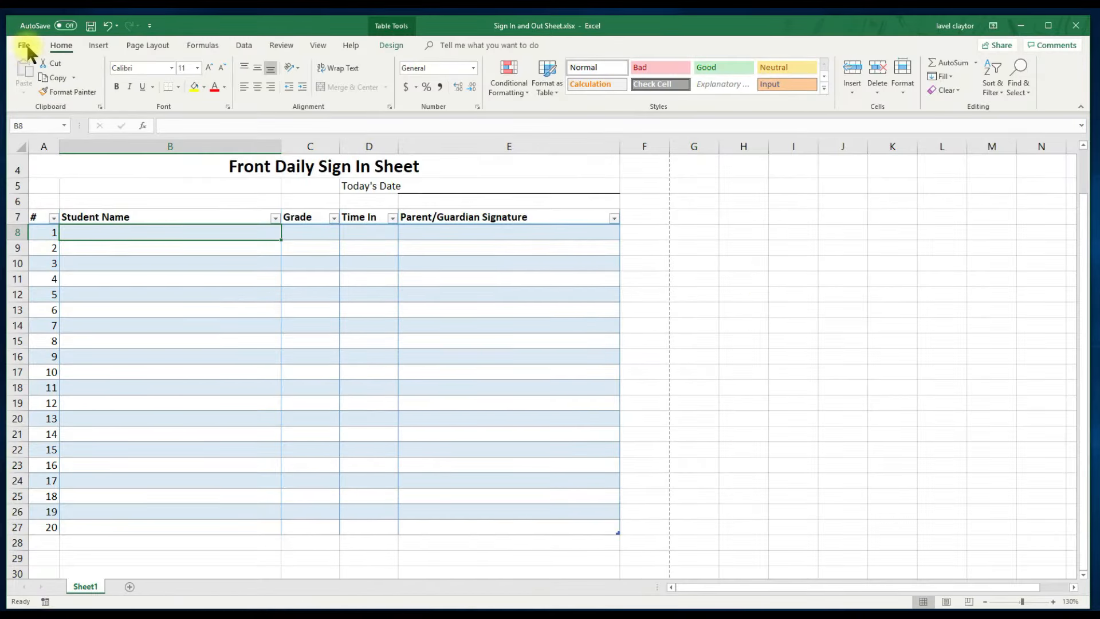
pyautogui.moveTo(312, 54)
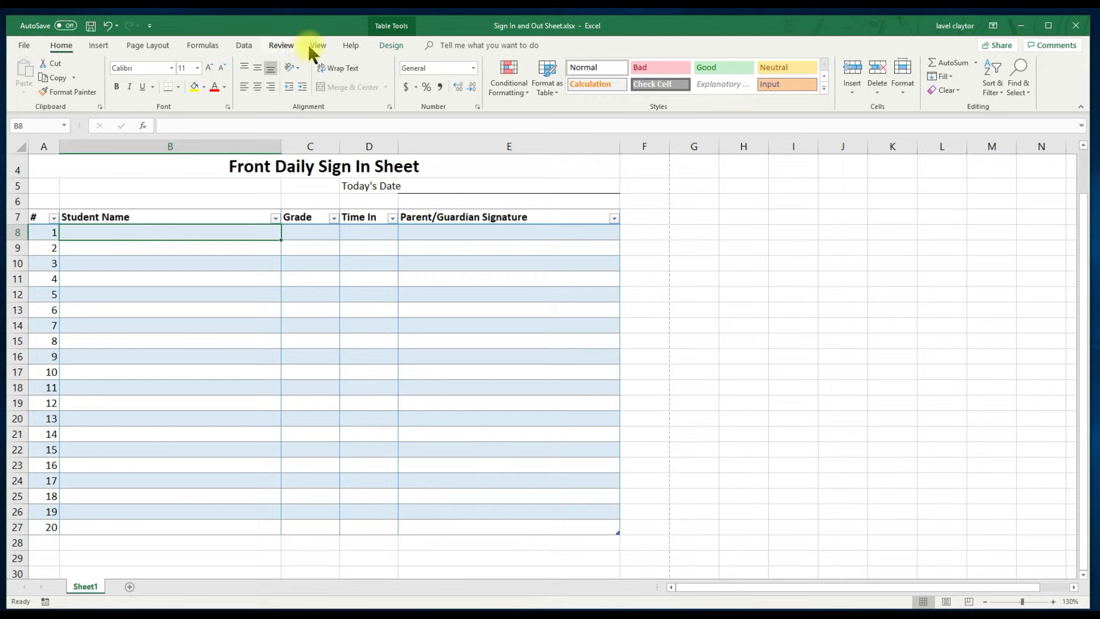
# Leave Gridlines unchecked in the View tab's Show group
pyautogui.click(317, 45)
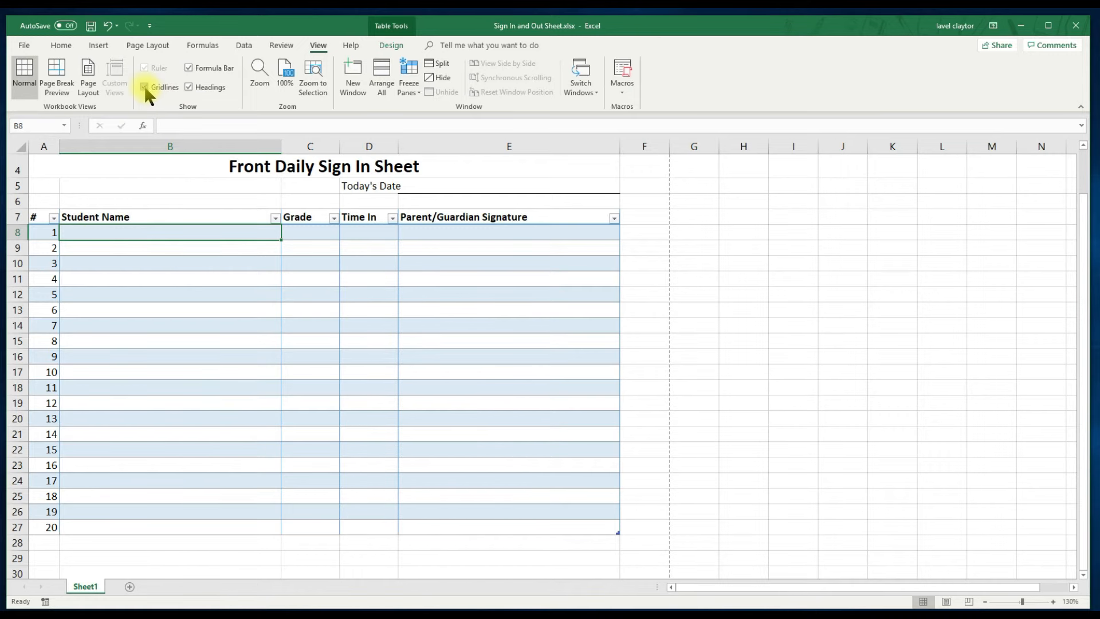
pyautogui.click(145, 87)
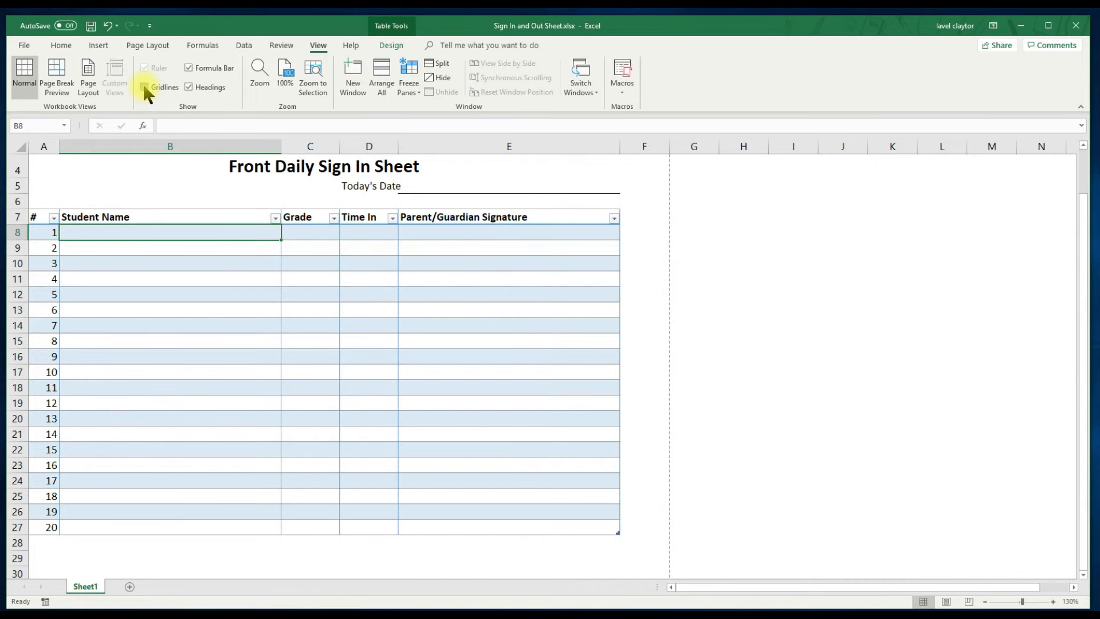
pyautogui.click(144, 88)
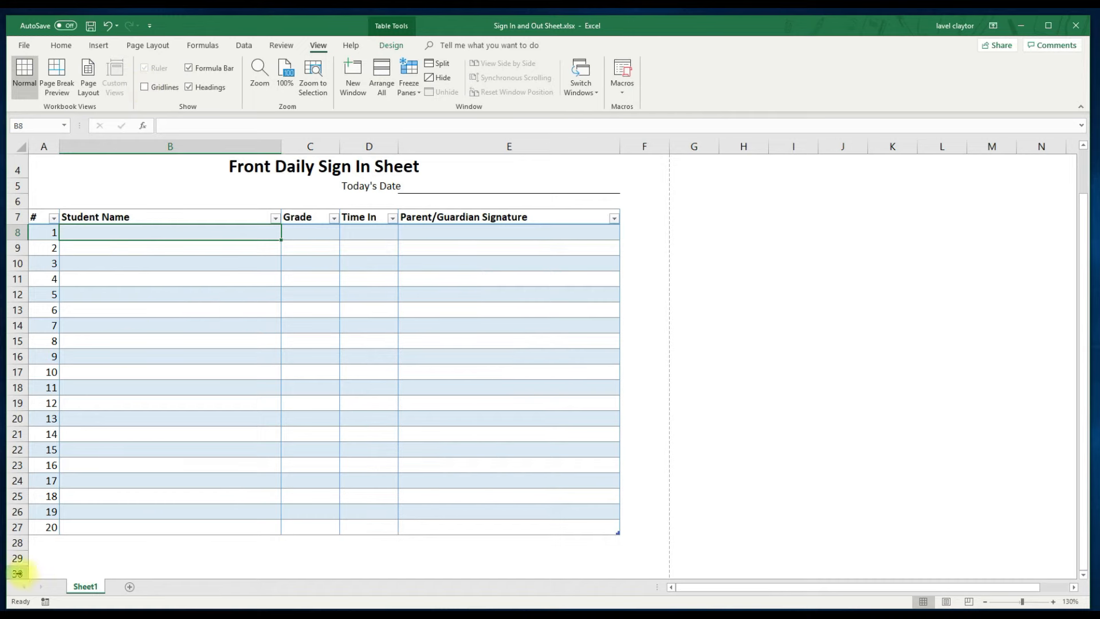
# Rename the Sheet1 tab to 'Front Daily Sign In'
pyautogui.rightClick(85, 586)
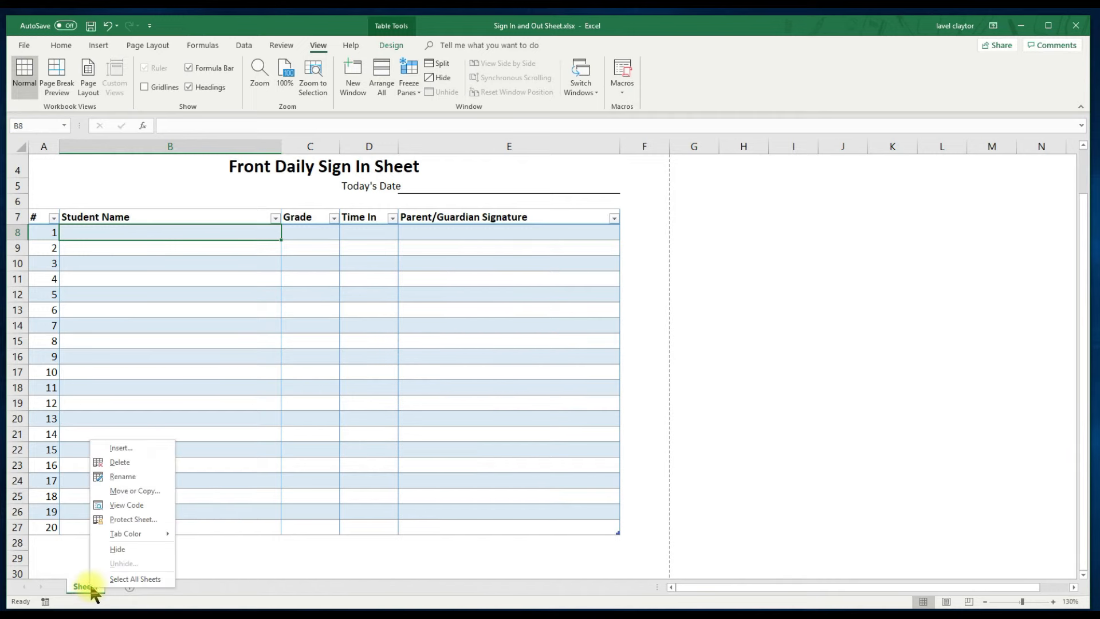
pyautogui.moveTo(133, 477)
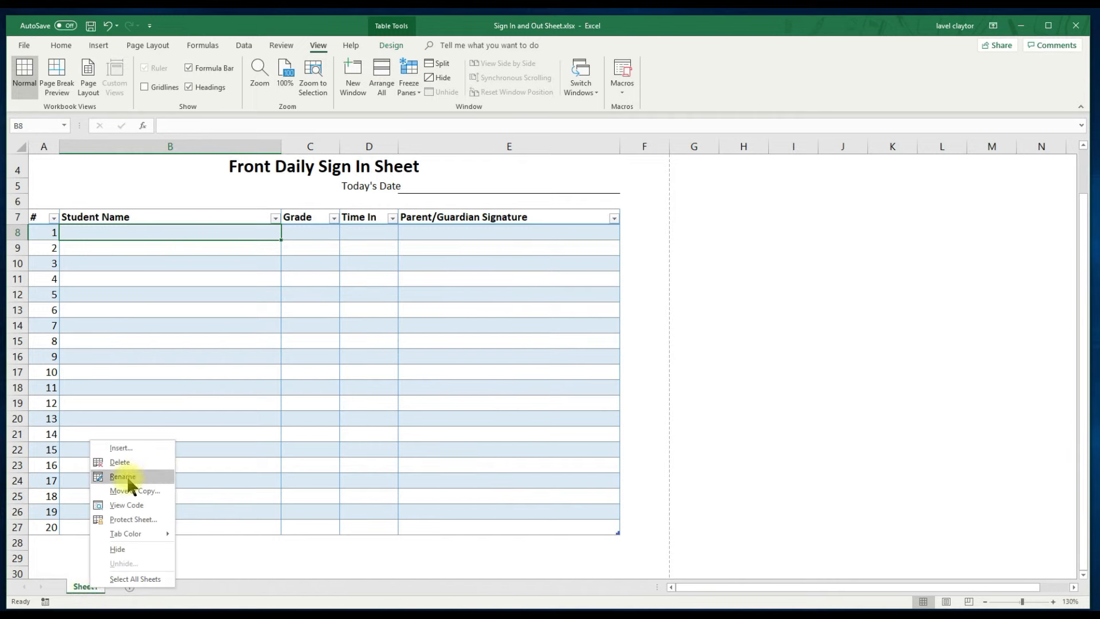
pyautogui.click(123, 476)
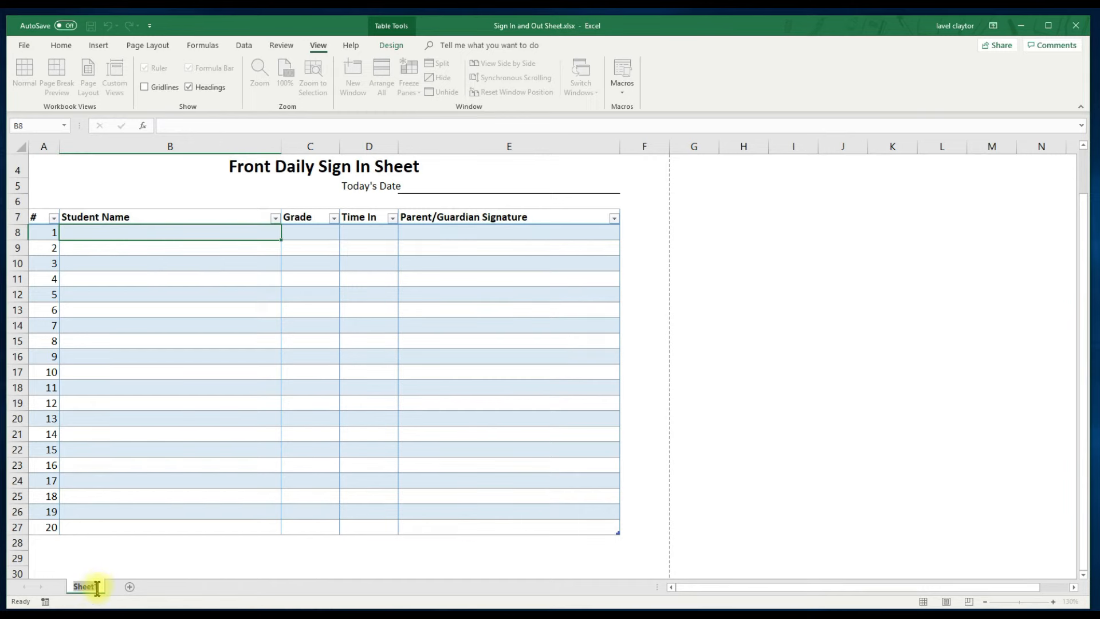
pyautogui.write('Front Daily Sign In')
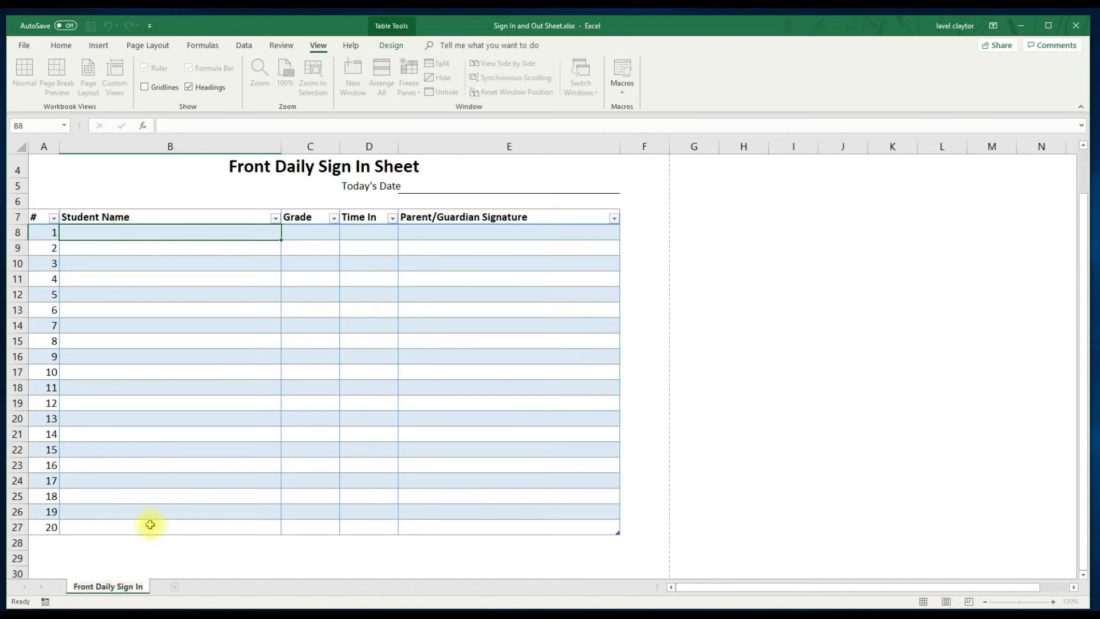
pyautogui.click(142, 526)
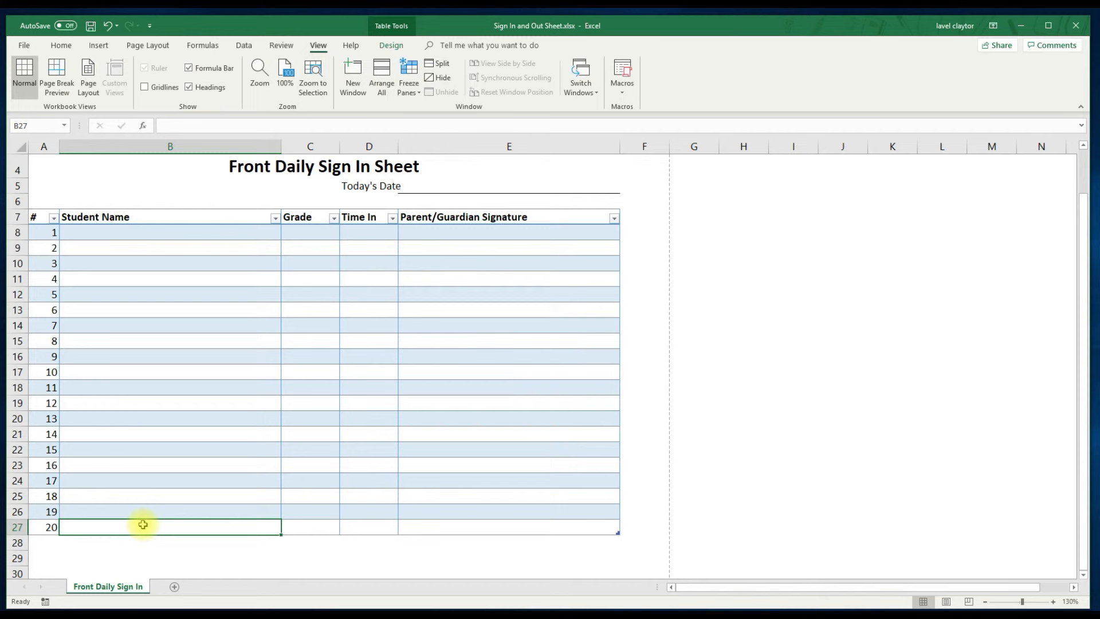
pyautogui.moveTo(120, 583)
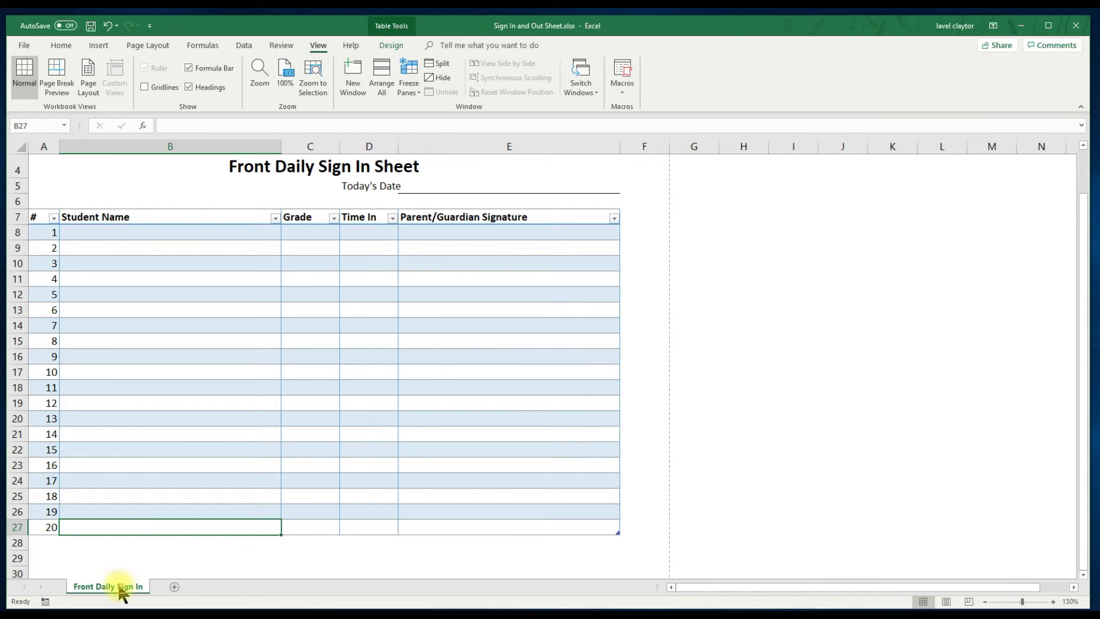
# Copy the Front Daily Sign In sheet to the end of the workbook
pyautogui.rightClick(107, 586)
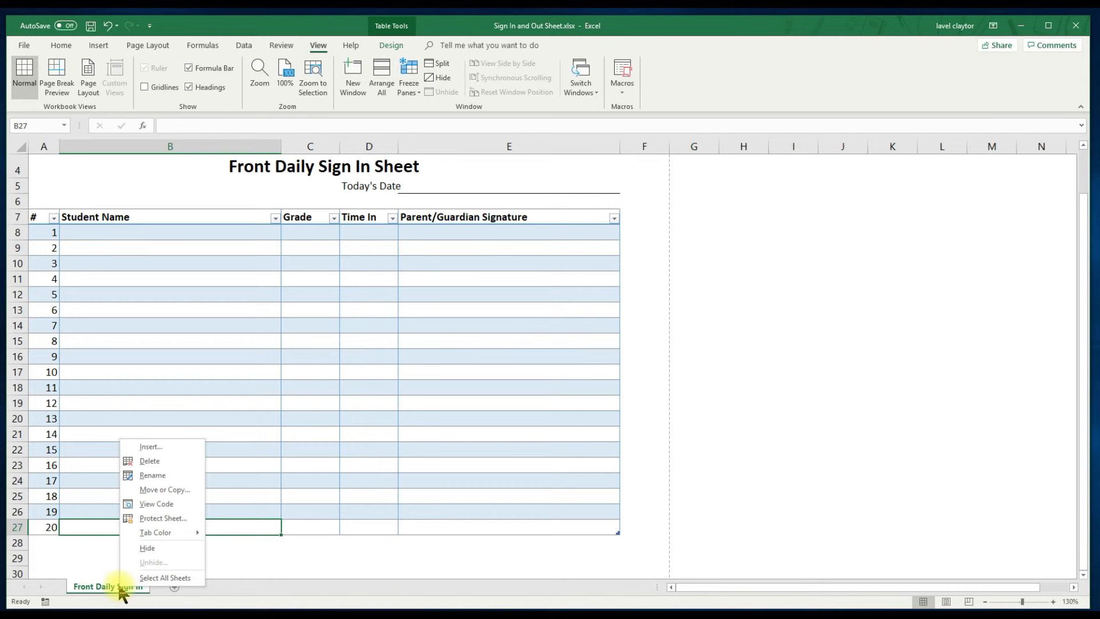
pyautogui.moveTo(163, 578)
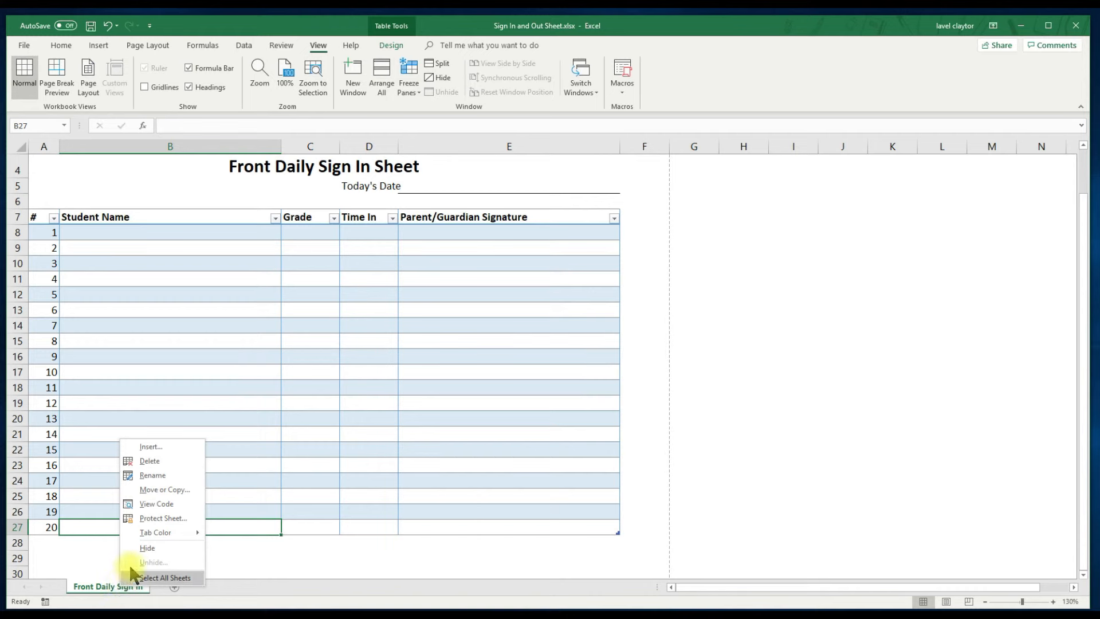
pyautogui.moveTo(155, 493)
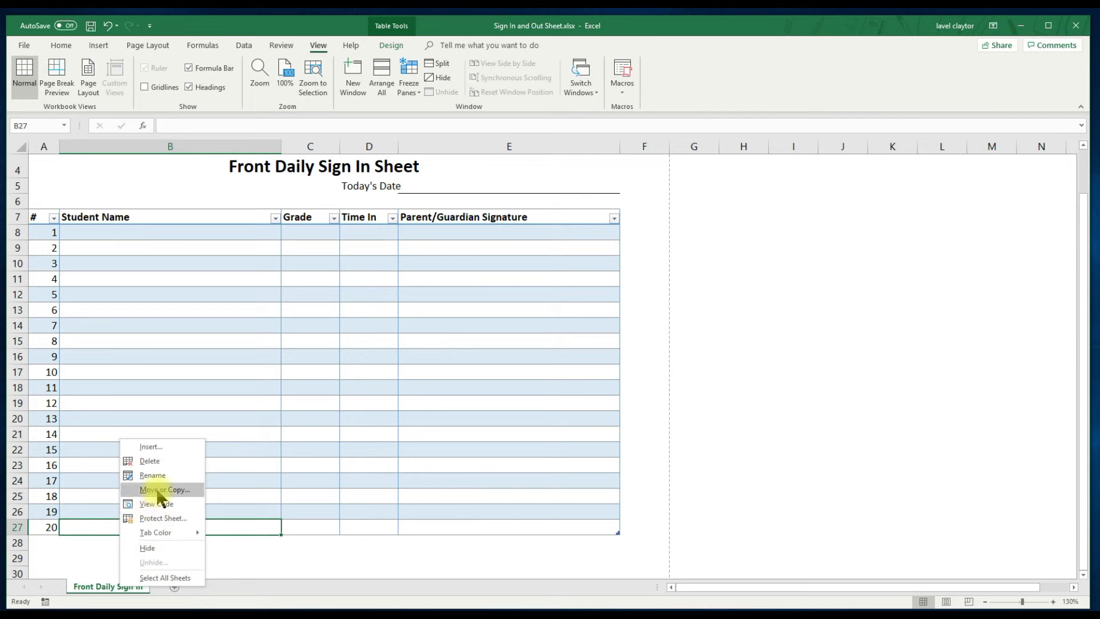
pyautogui.click(165, 489)
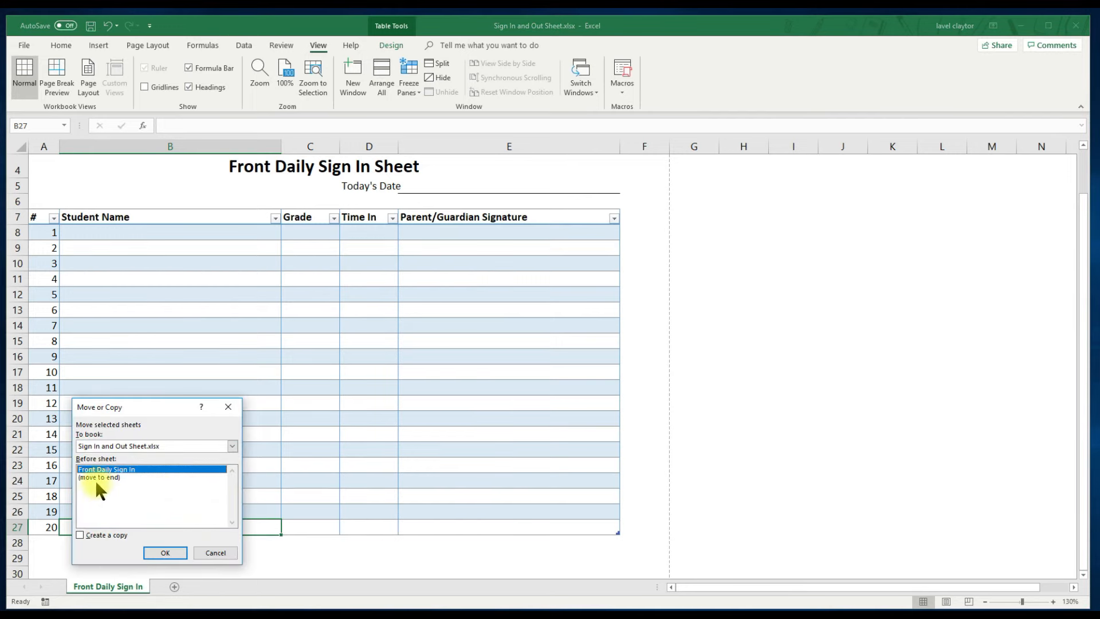
pyautogui.click(98, 478)
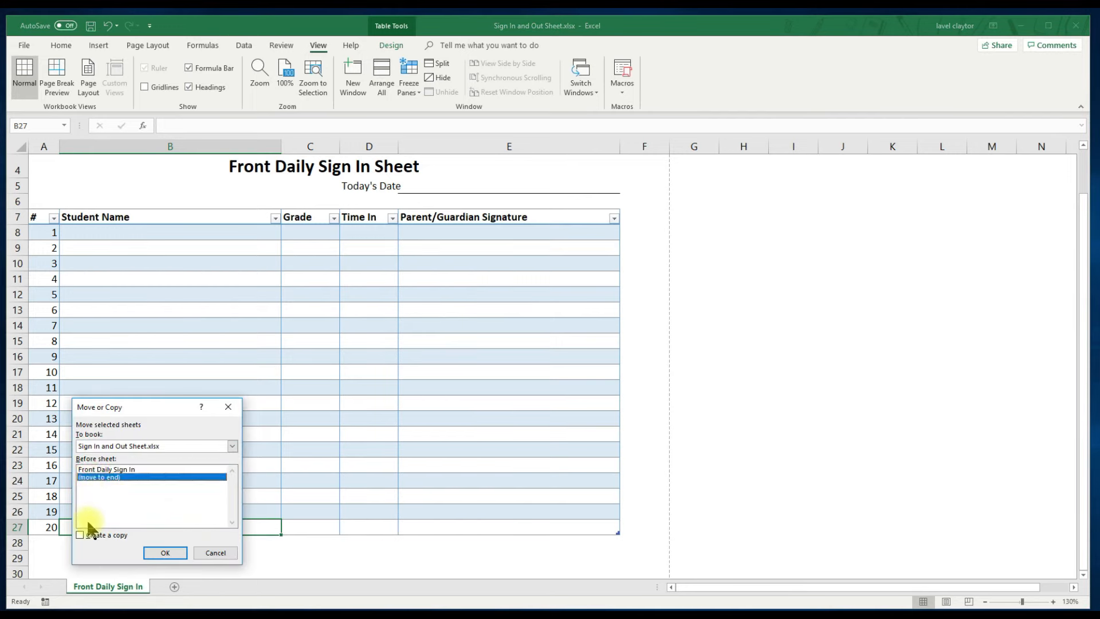
pyautogui.click(81, 535)
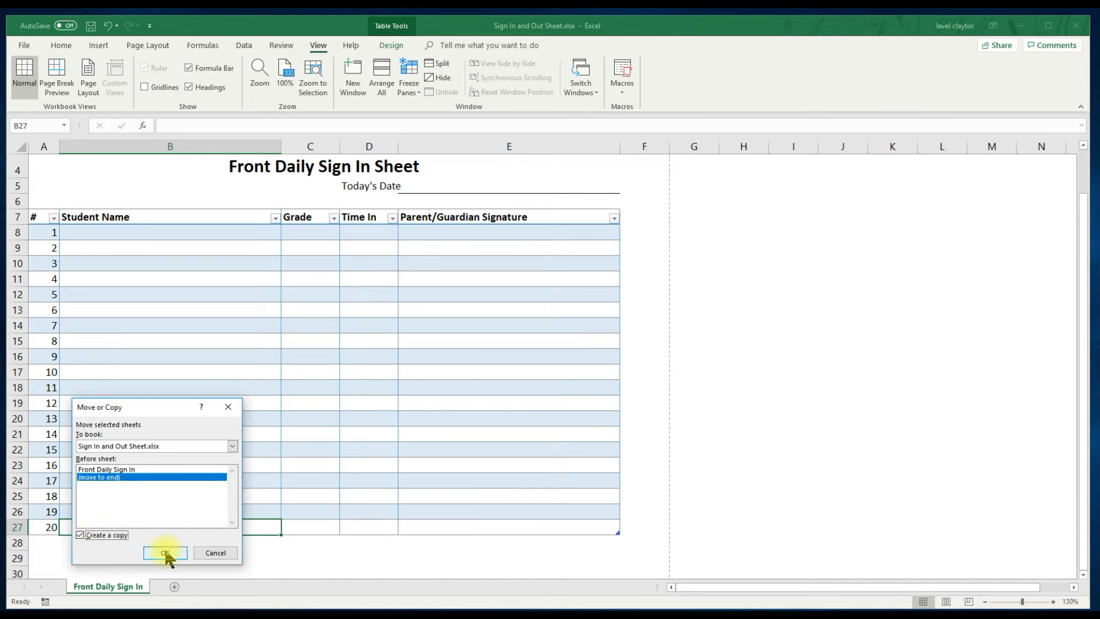
pyautogui.click(164, 553)
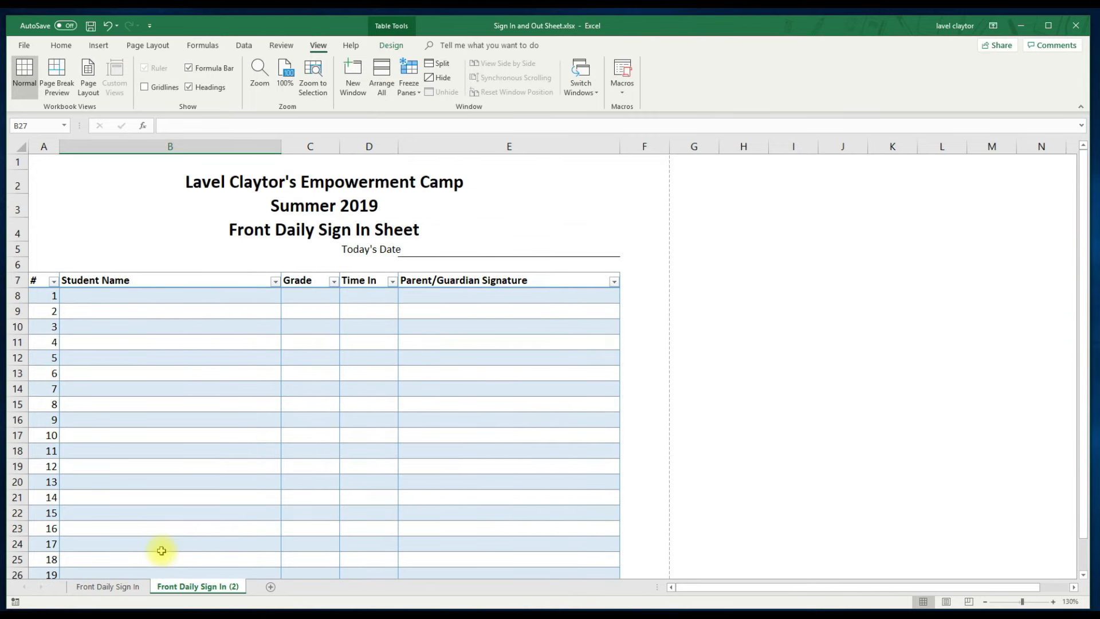
pyautogui.moveTo(48, 247)
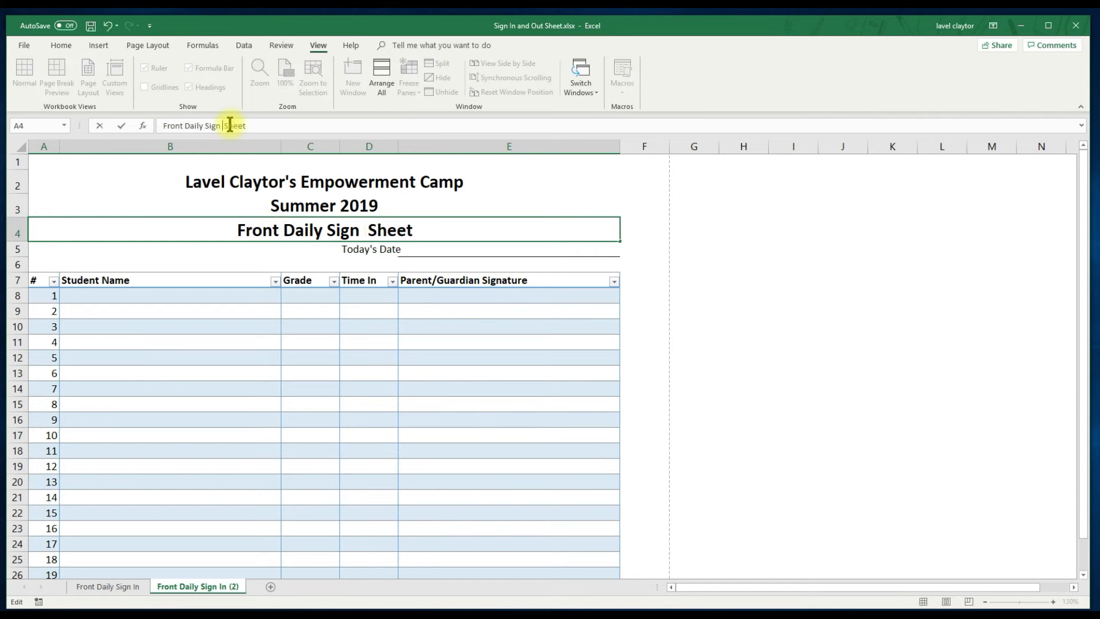
# Change 'In' to 'Out' on the copied sheet, then begin renaming its tab
pyautogui.write('Out')
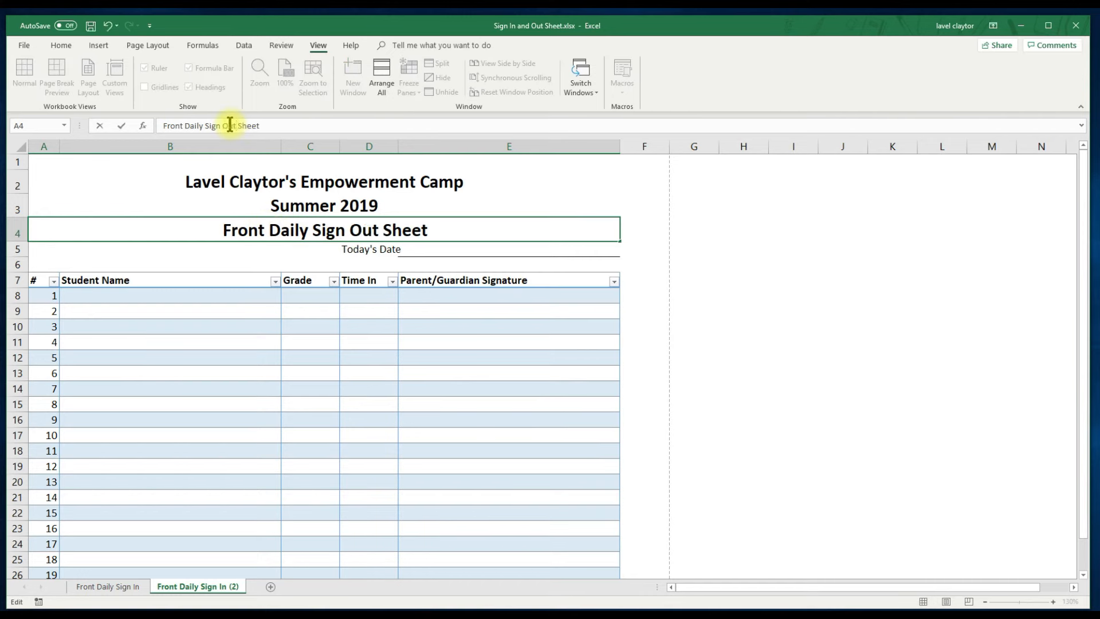
pyautogui.moveTo(373, 281)
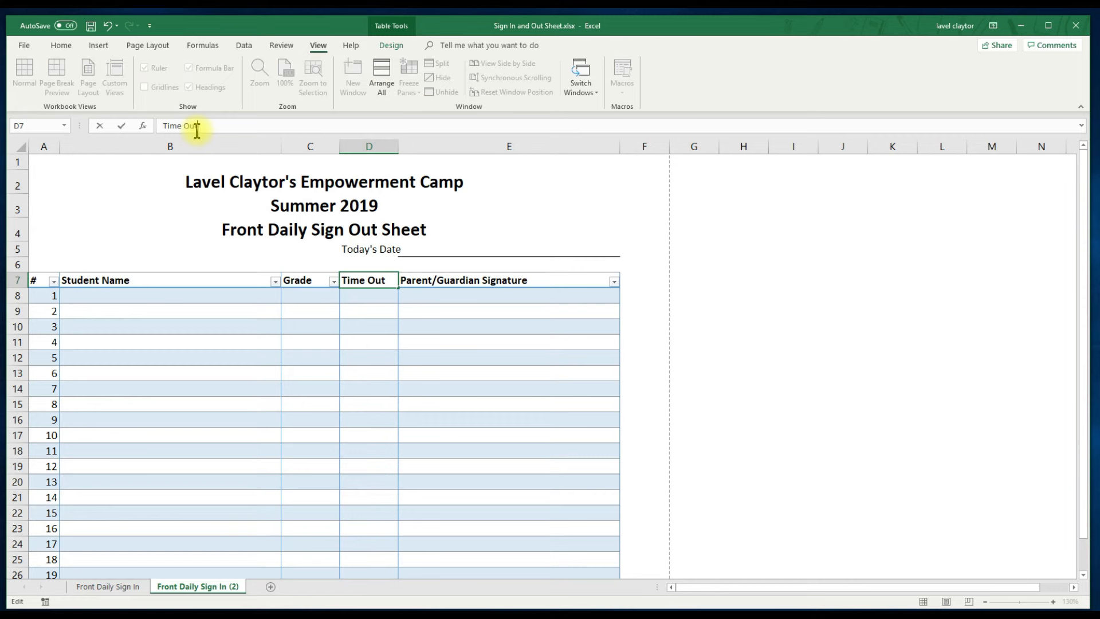
pyautogui.moveTo(211, 598)
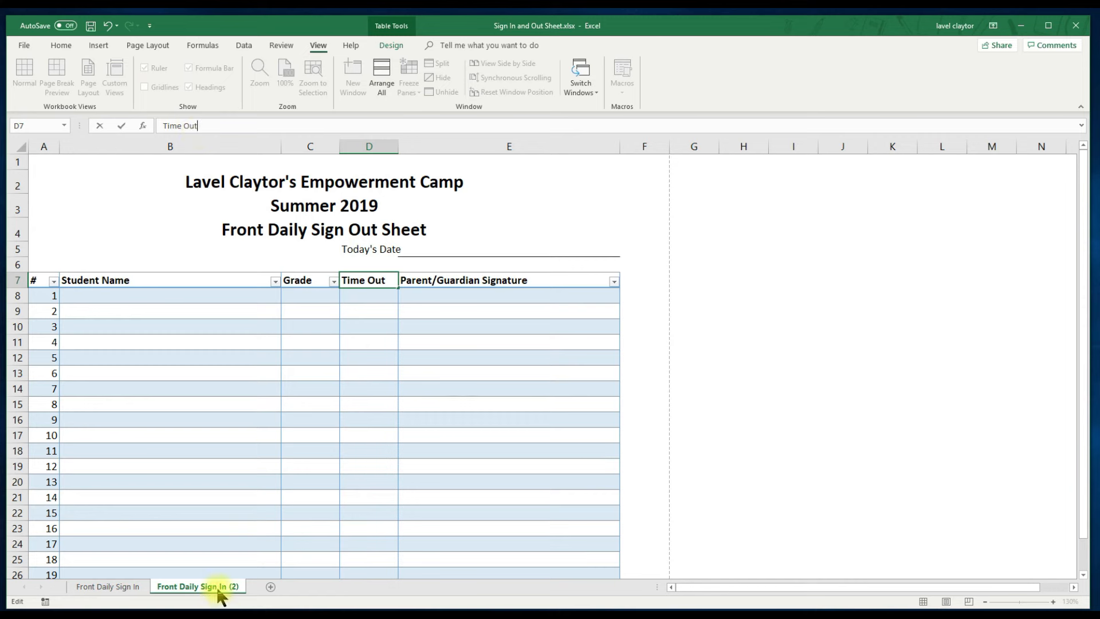
pyautogui.rightClick(200, 586)
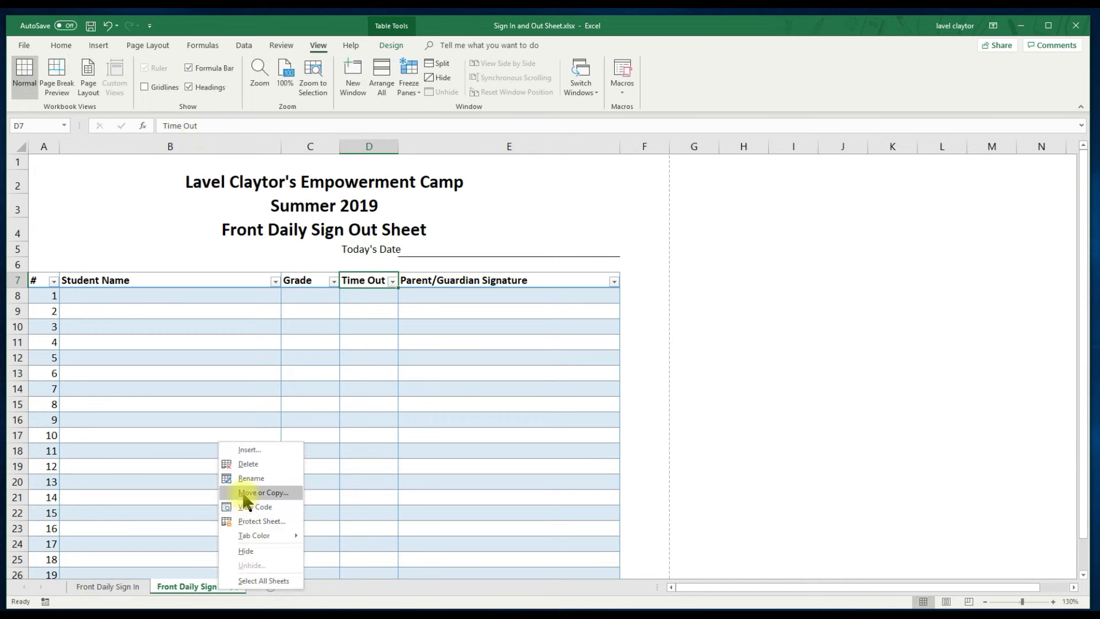
pyautogui.click(251, 478)
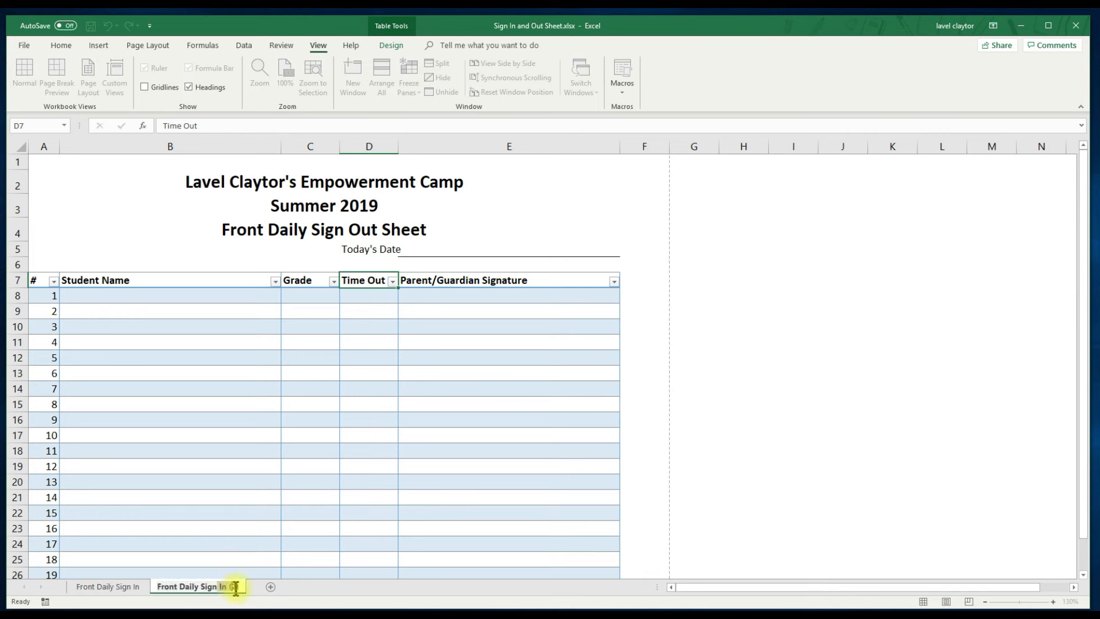